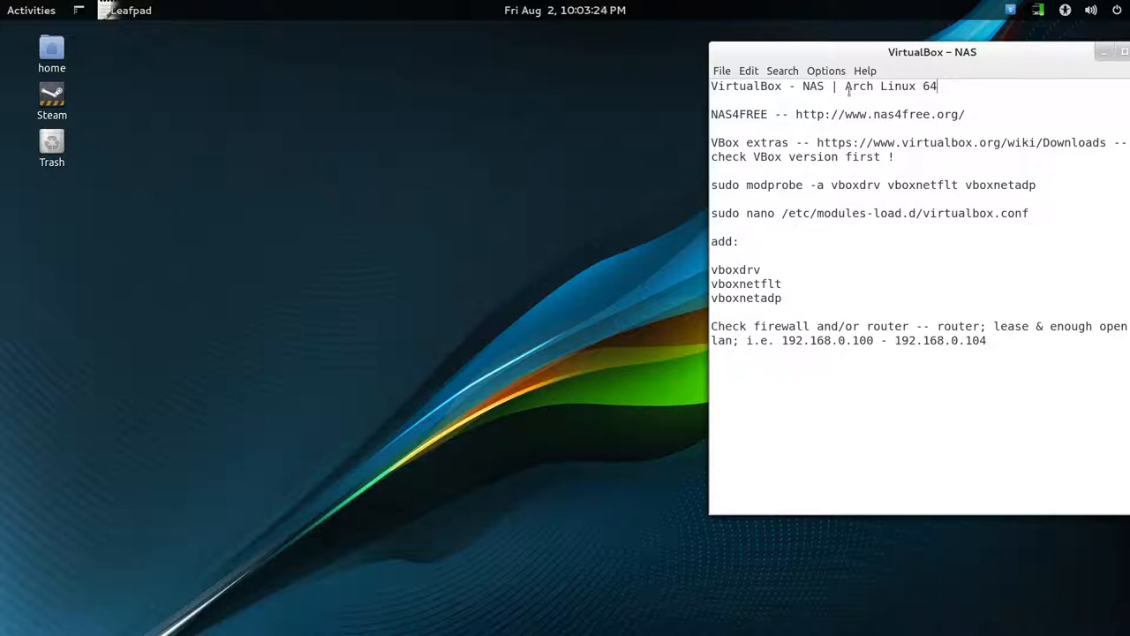
# Step: Load the NAS4Free homepage in Firefox using the address copied from the Leafpad notes
pyautogui.doubleClick(874, 113)
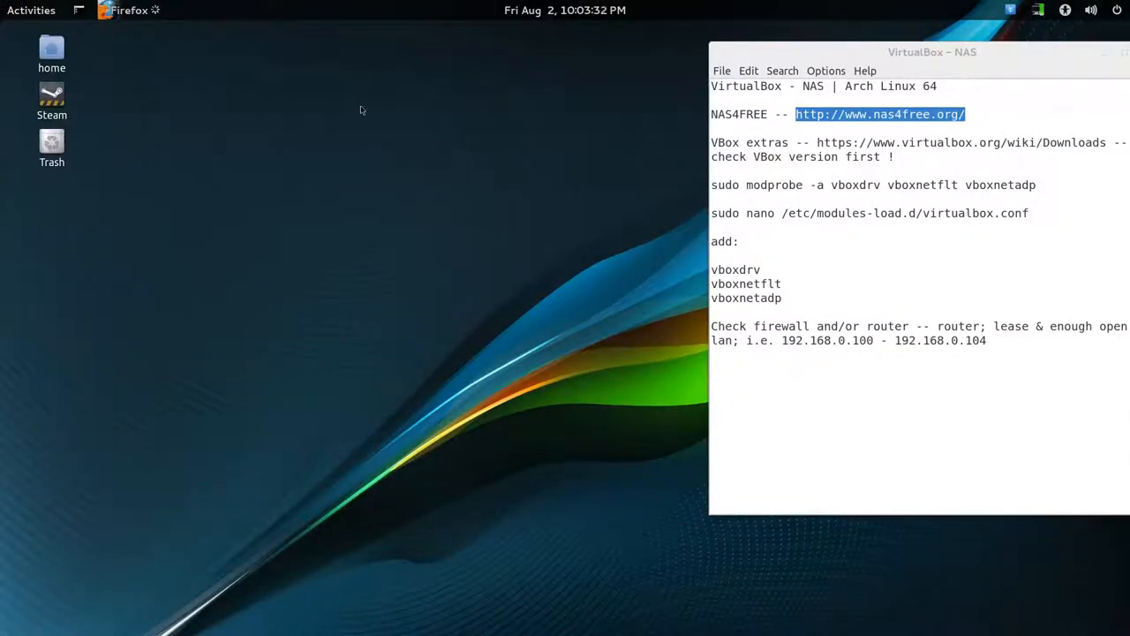
pyautogui.rightClick(176, 86)
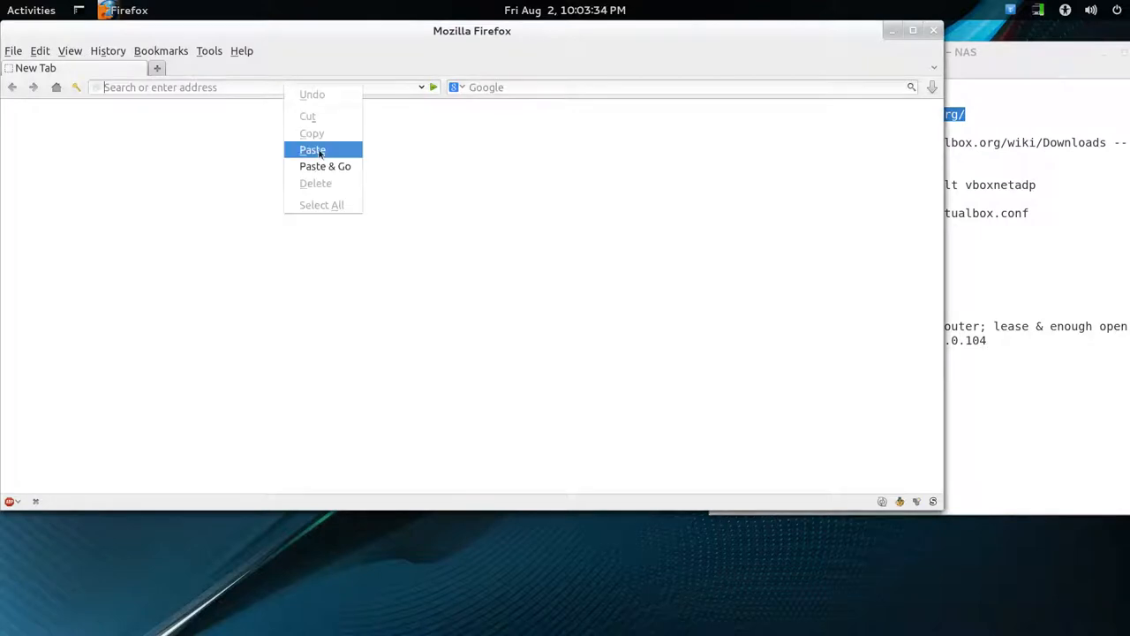
pyautogui.click(325, 166)
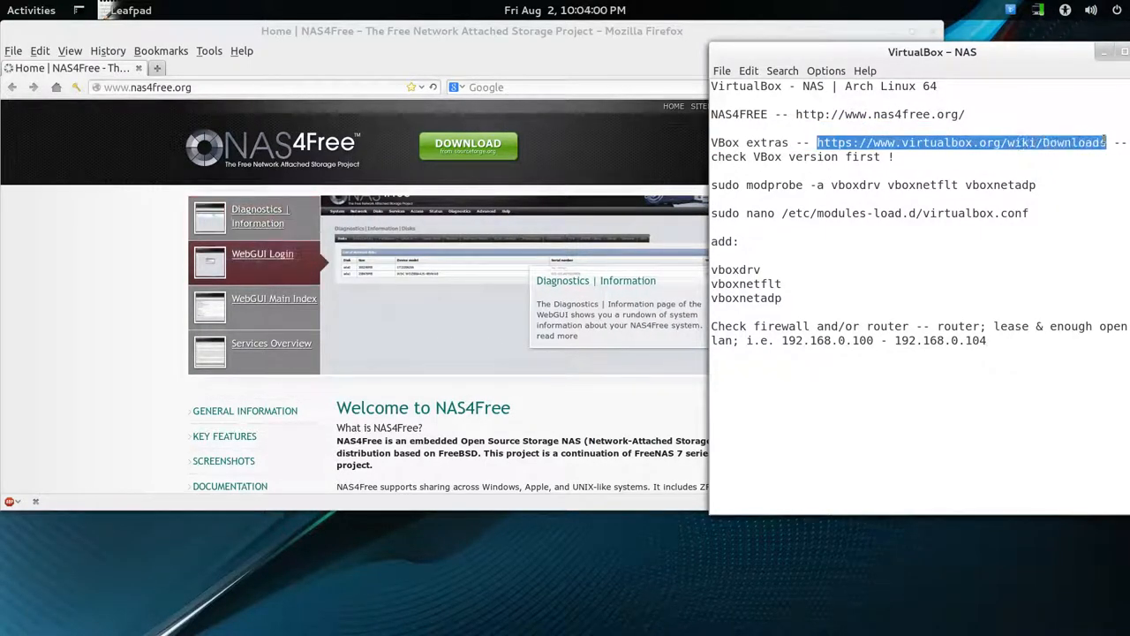
# Step: Copy the VirtualBox downloads address from the notes and open it in a second Firefox tab
pyautogui.rightClick(960, 142)
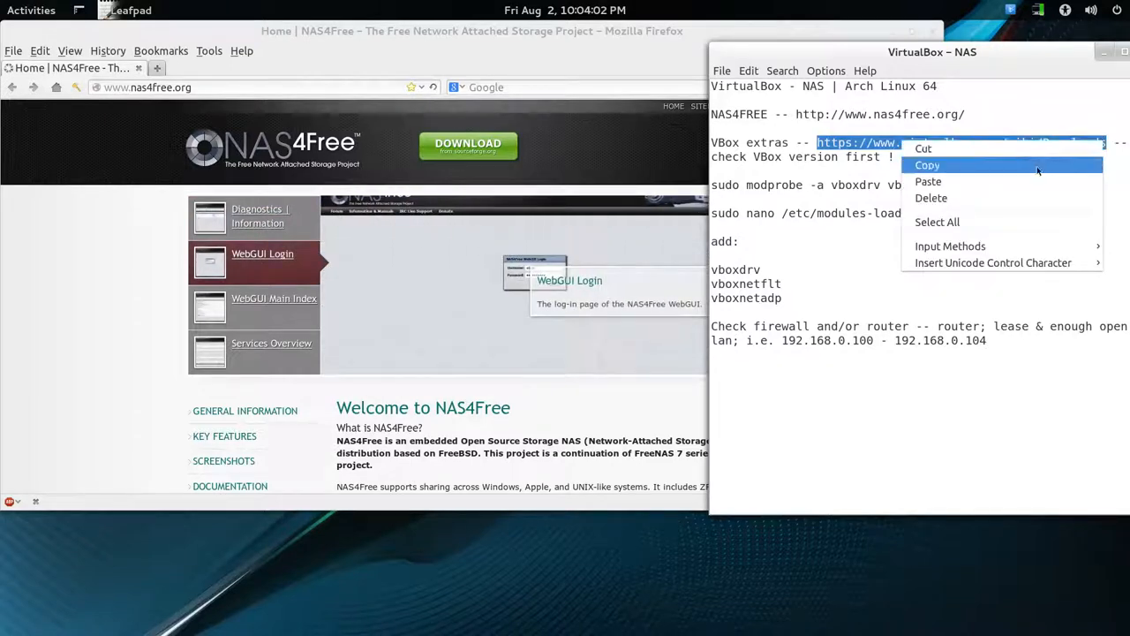
pyautogui.click(927, 166)
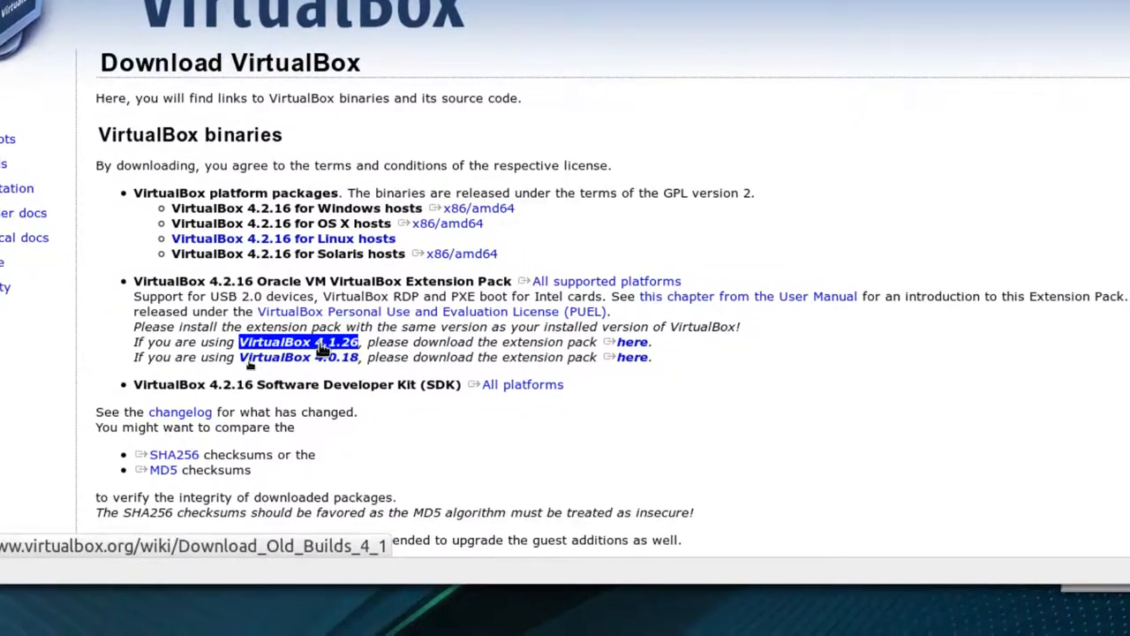
pyautogui.scroll(-3)
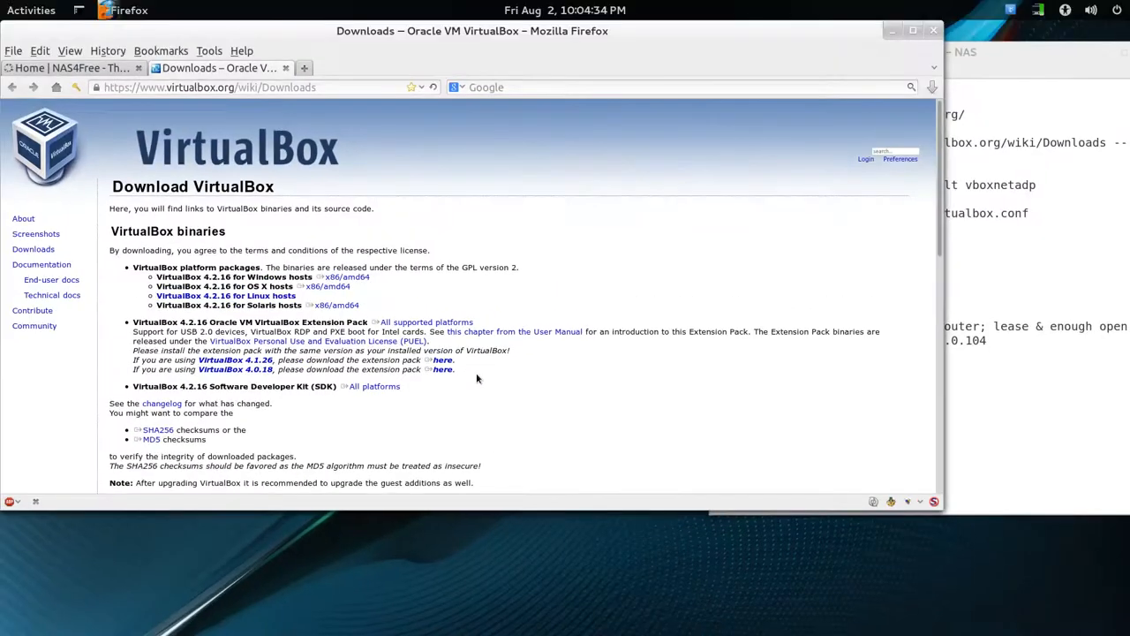
pyautogui.moveTo(423, 321)
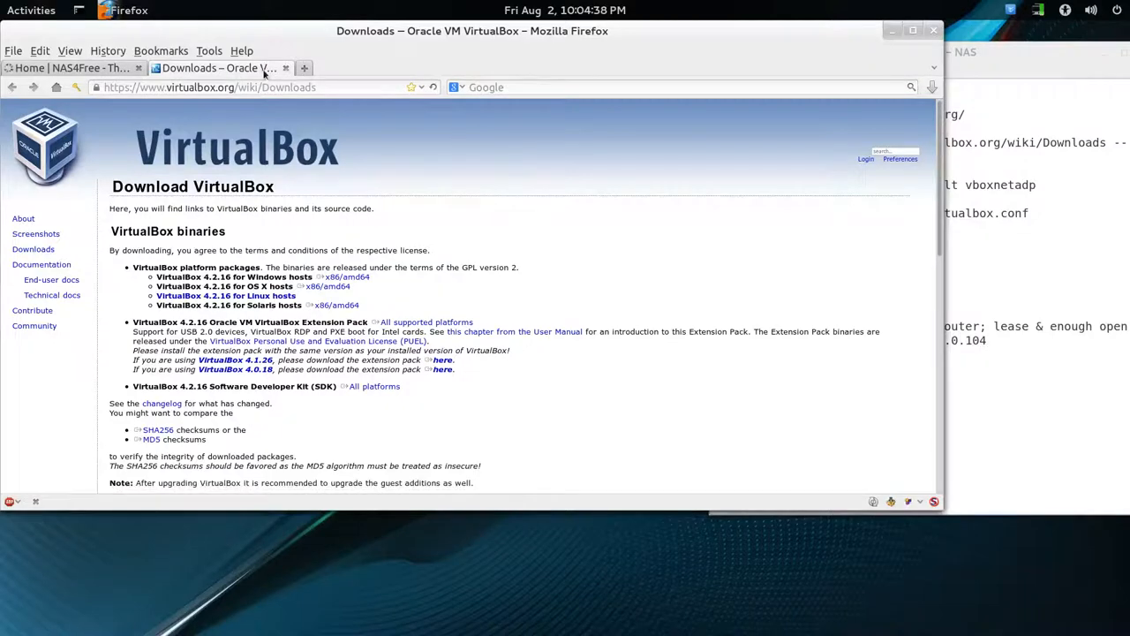
pyautogui.click(71, 68)
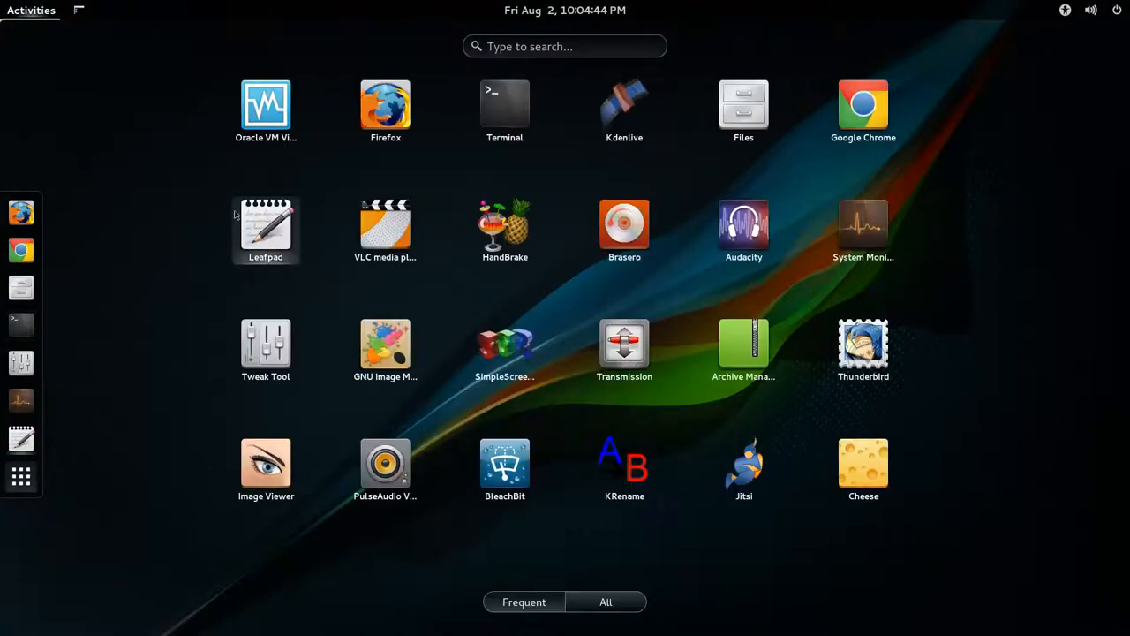
# Step: Reinstall the 4.2.16 Extension Pack file through Preferences > Extensions and close the preferences
pyautogui.click(266, 104)
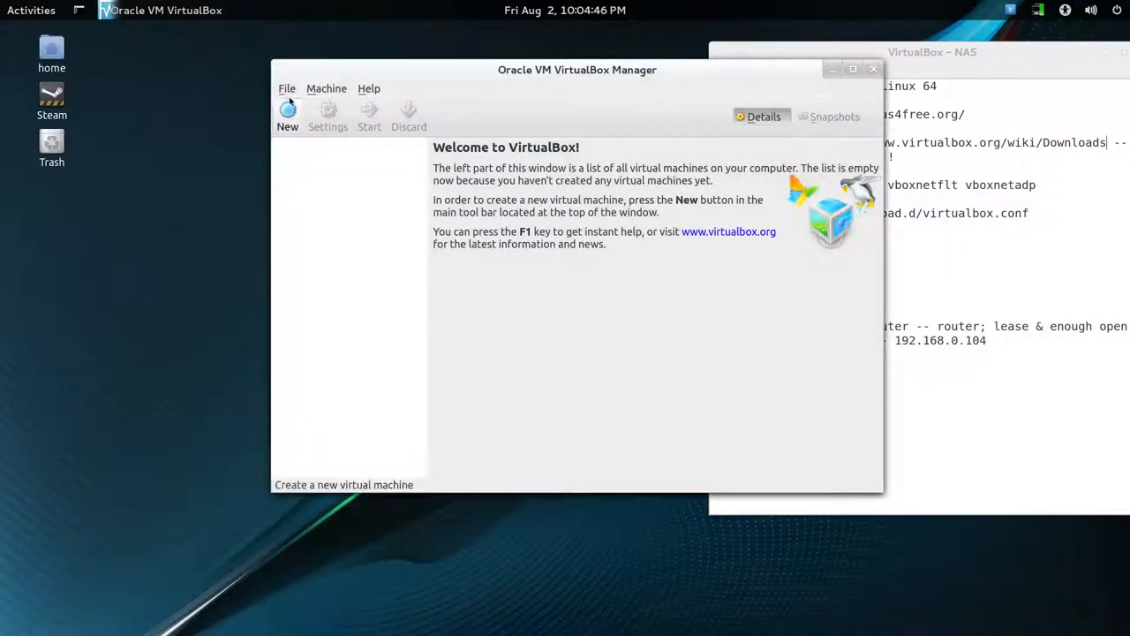
pyautogui.click(286, 89)
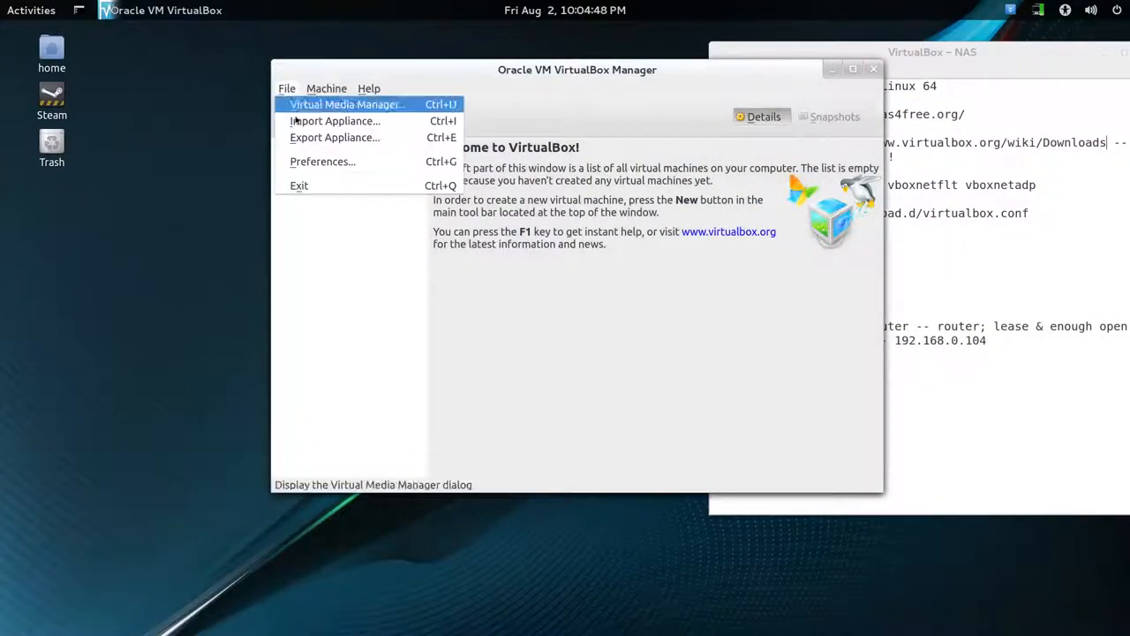
pyautogui.click(323, 161)
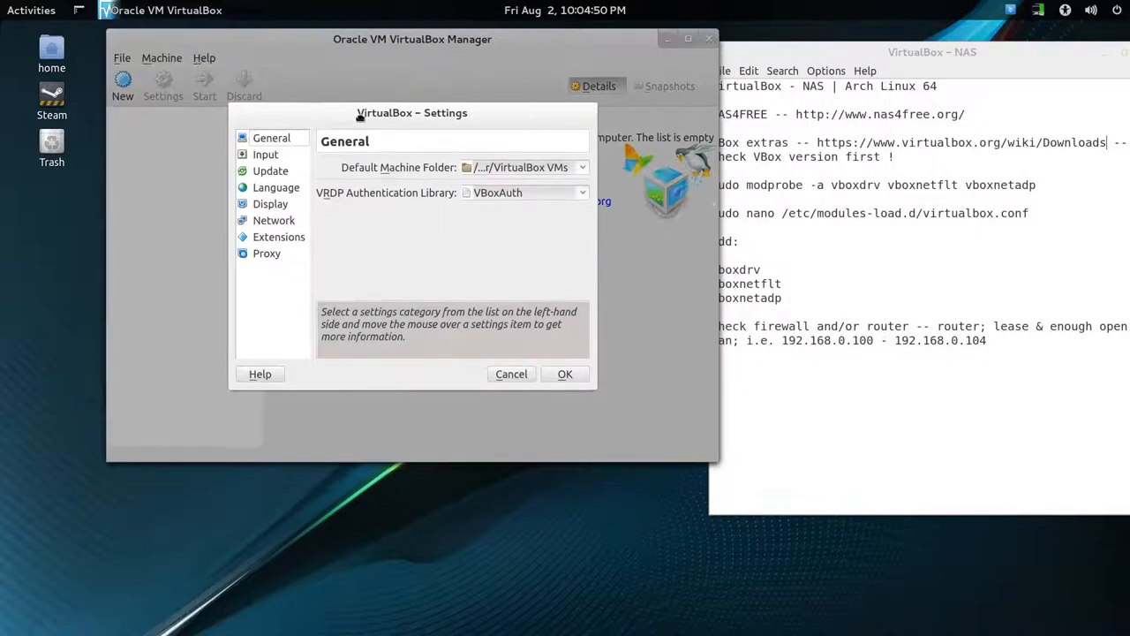
pyautogui.click(267, 253)
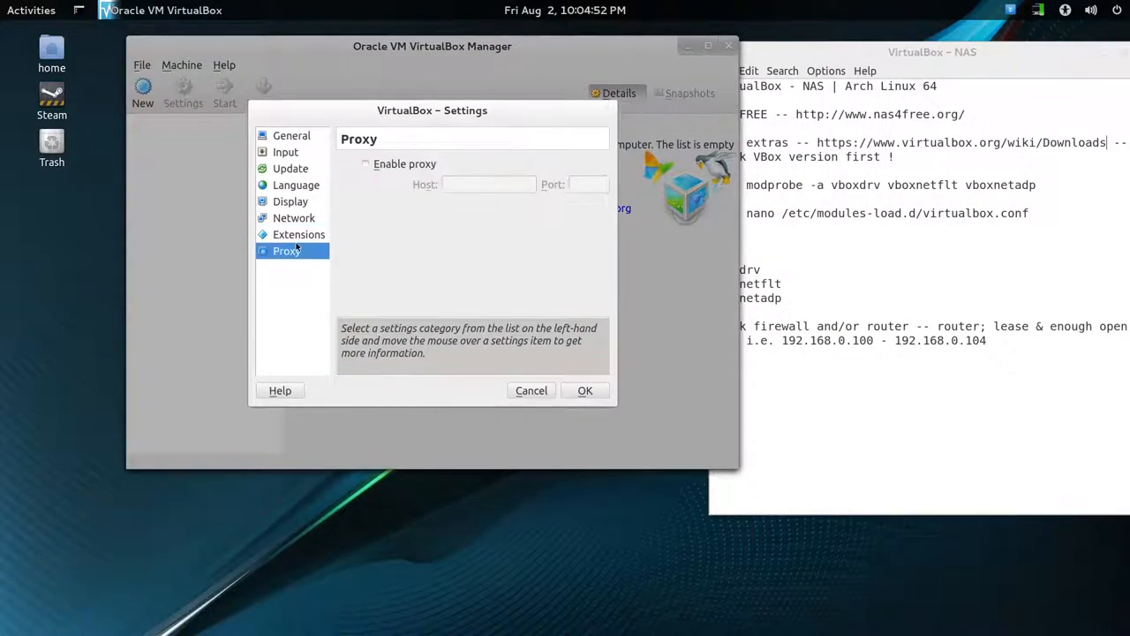
pyautogui.click(298, 234)
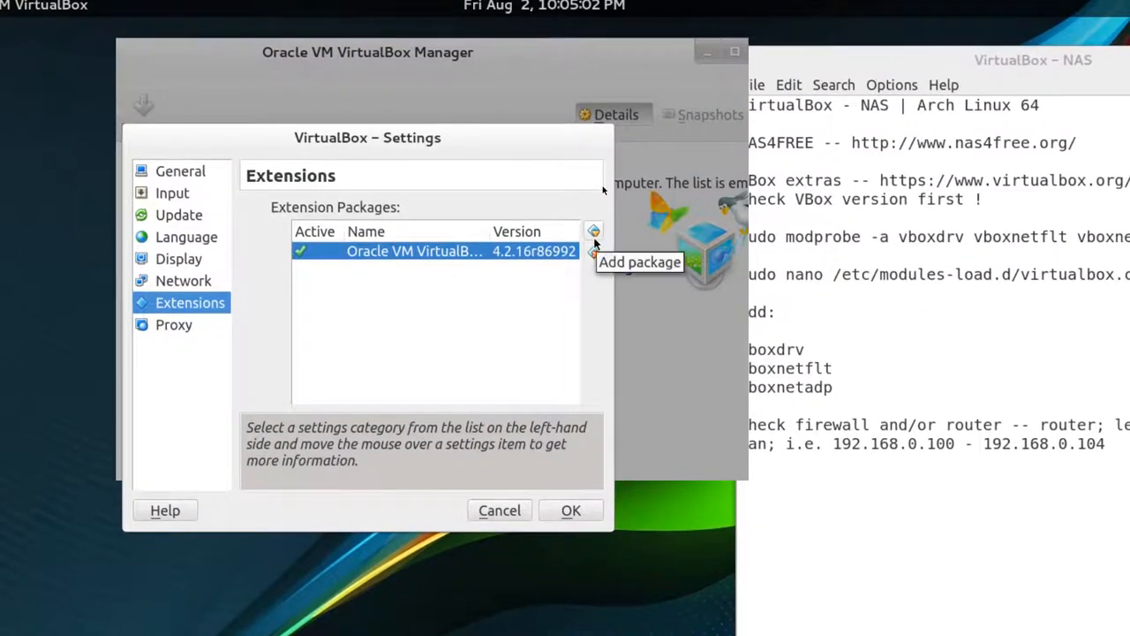
pyautogui.click(592, 232)
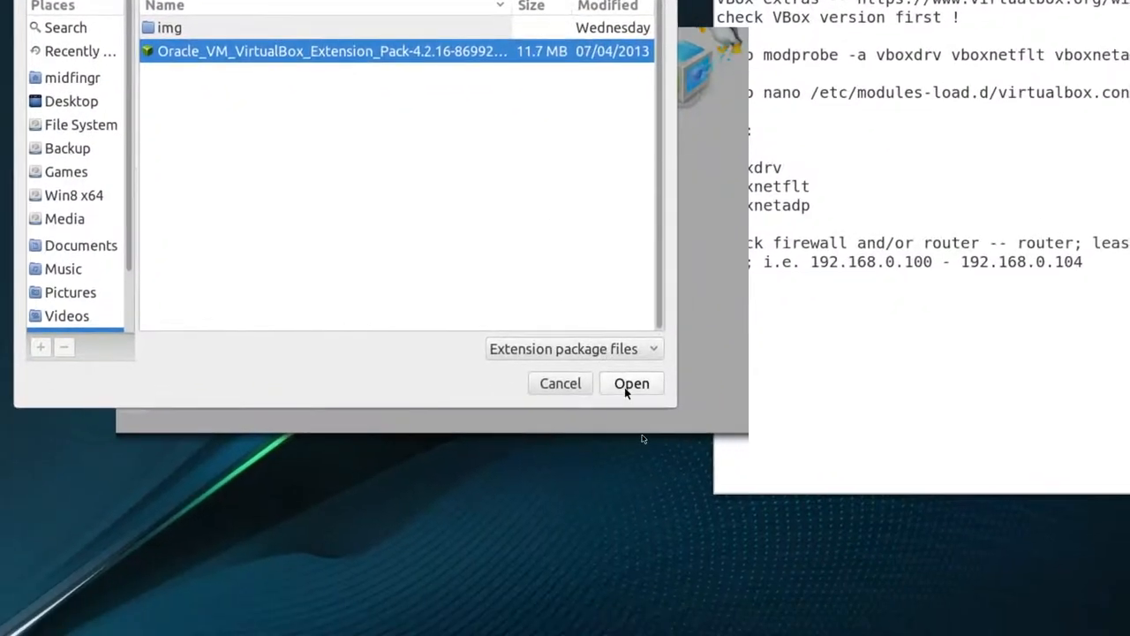
pyautogui.click(632, 383)
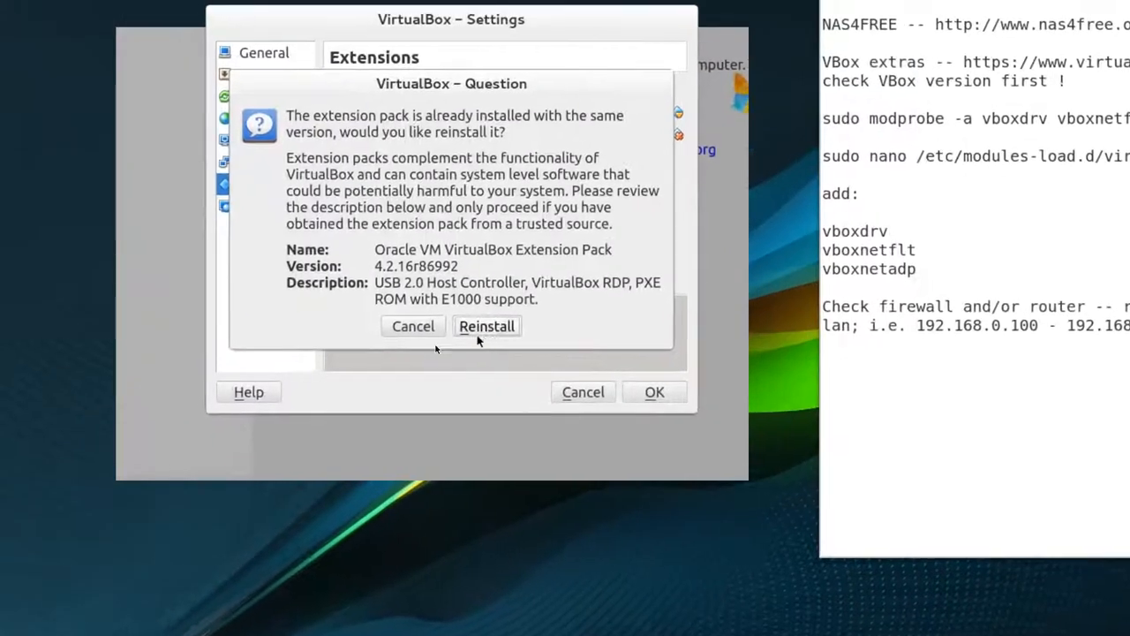
pyautogui.click(412, 326)
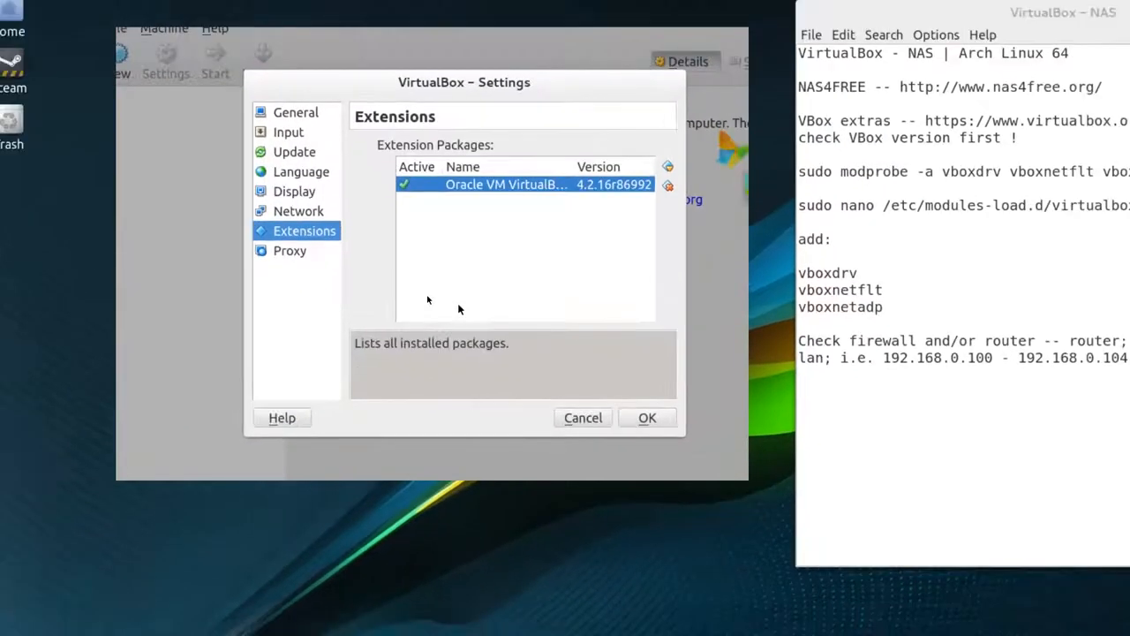
pyautogui.click(646, 417)
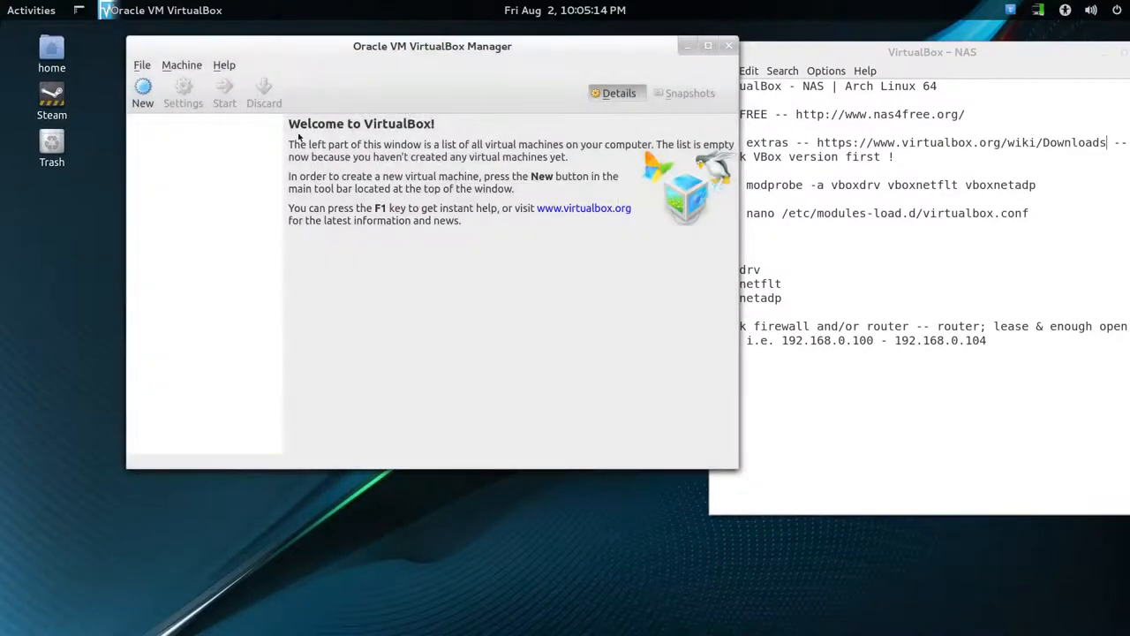
pyautogui.click(224, 64)
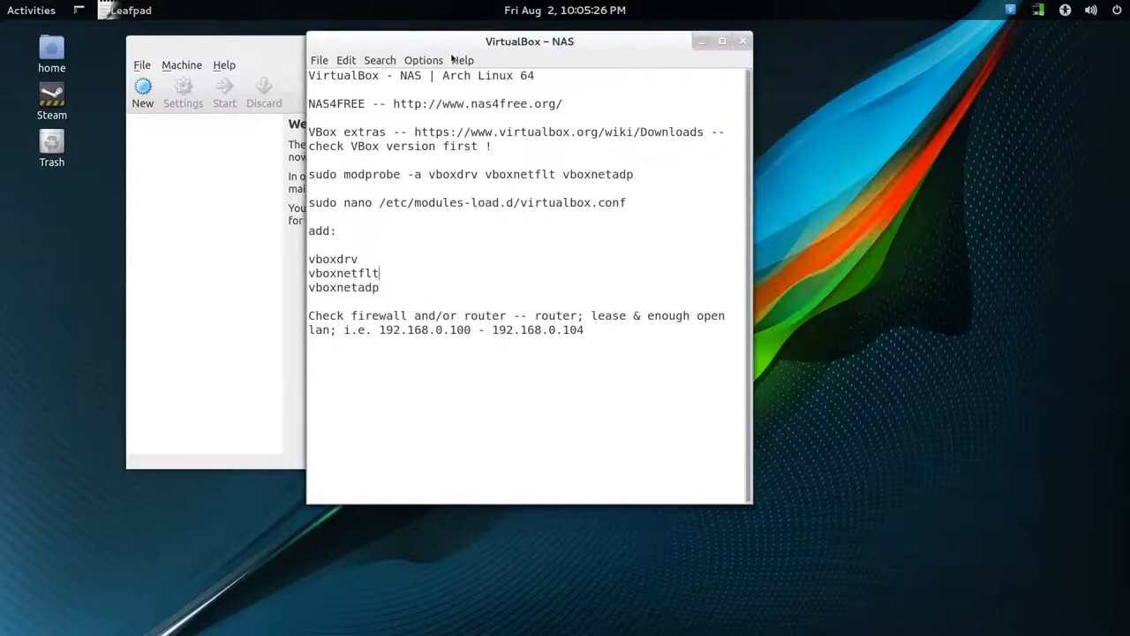
# Step: Paste and run the notes' modprobe command, then the sudo nano virtualbox.conf command, in Terminal
pyautogui.doubleClick(322, 174)
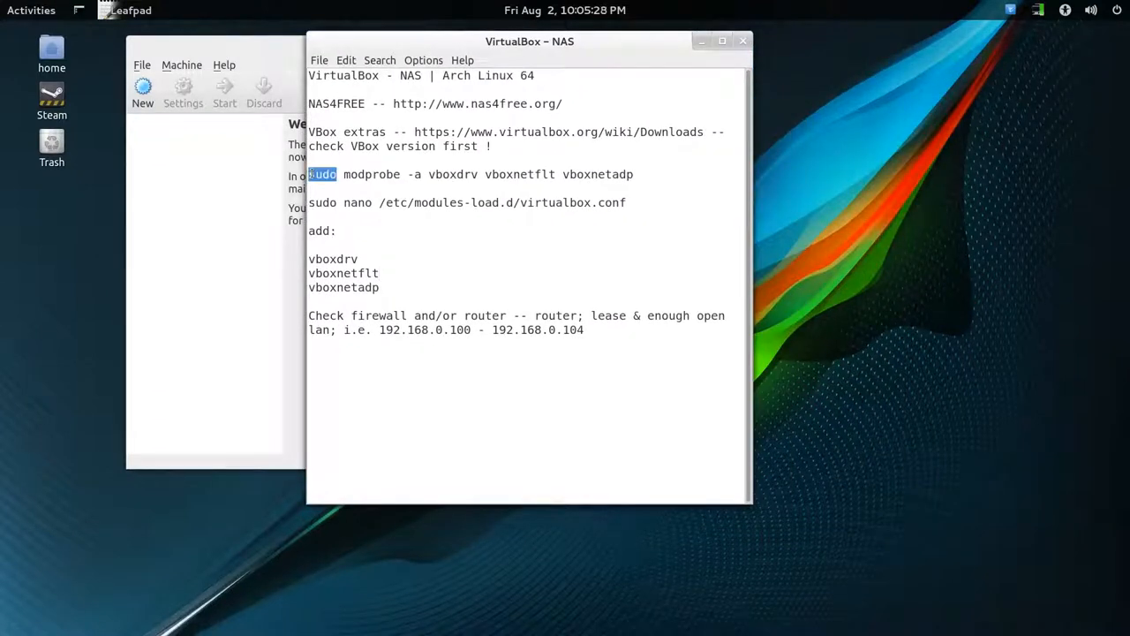
pyautogui.moveTo(309, 174); pyautogui.dragTo(632, 174)
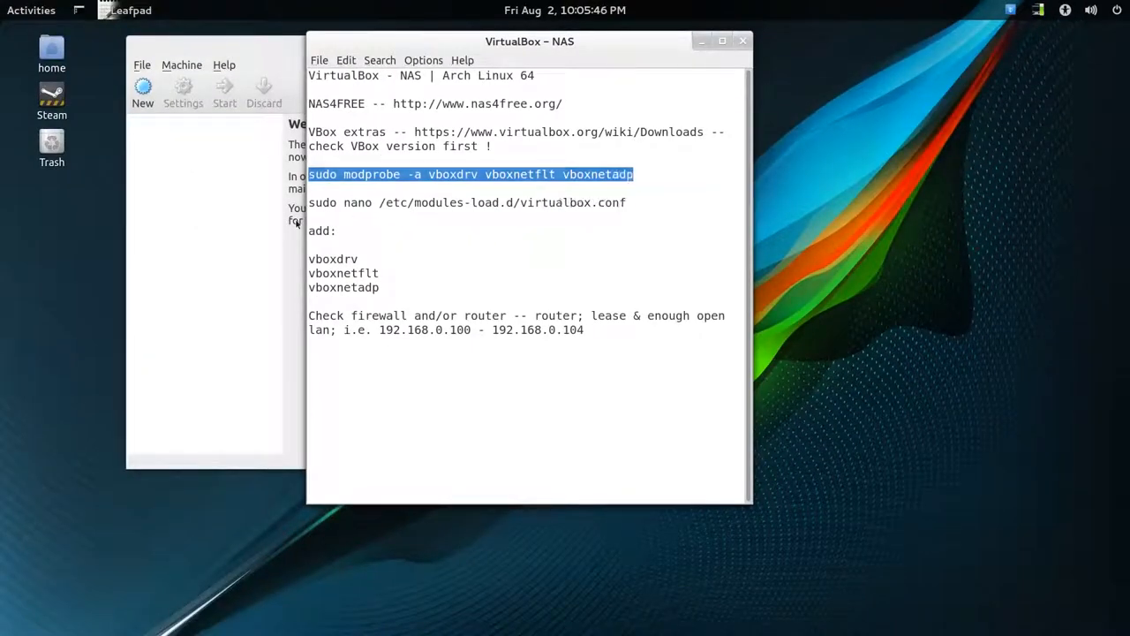
pyautogui.moveTo(3, 300)
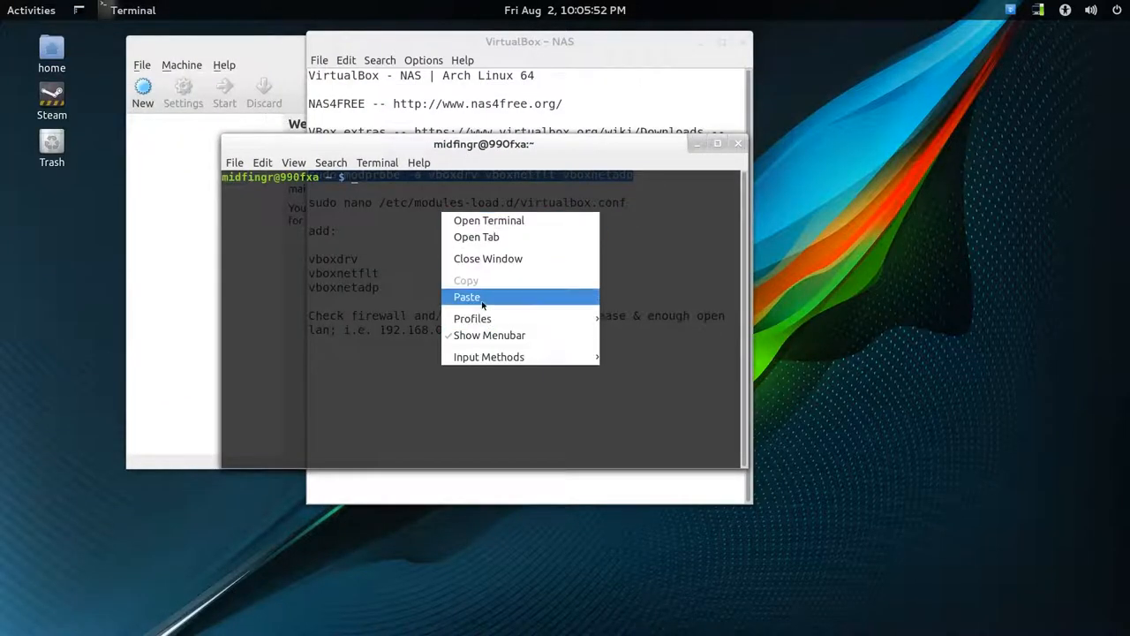
pyautogui.click(466, 297)
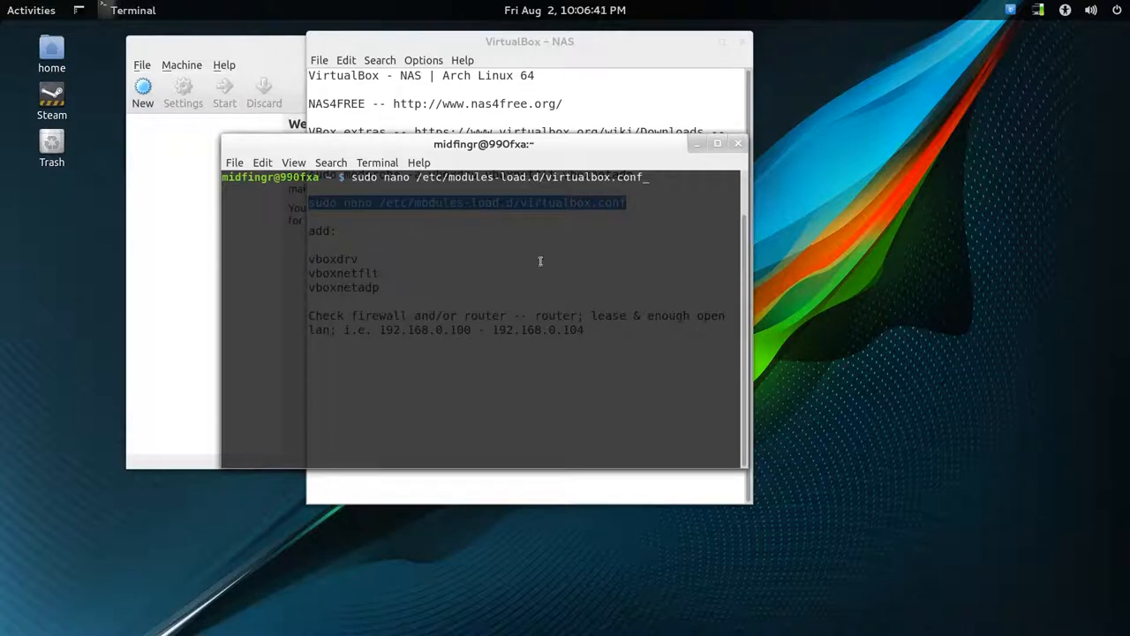
pyautogui.press('Return')
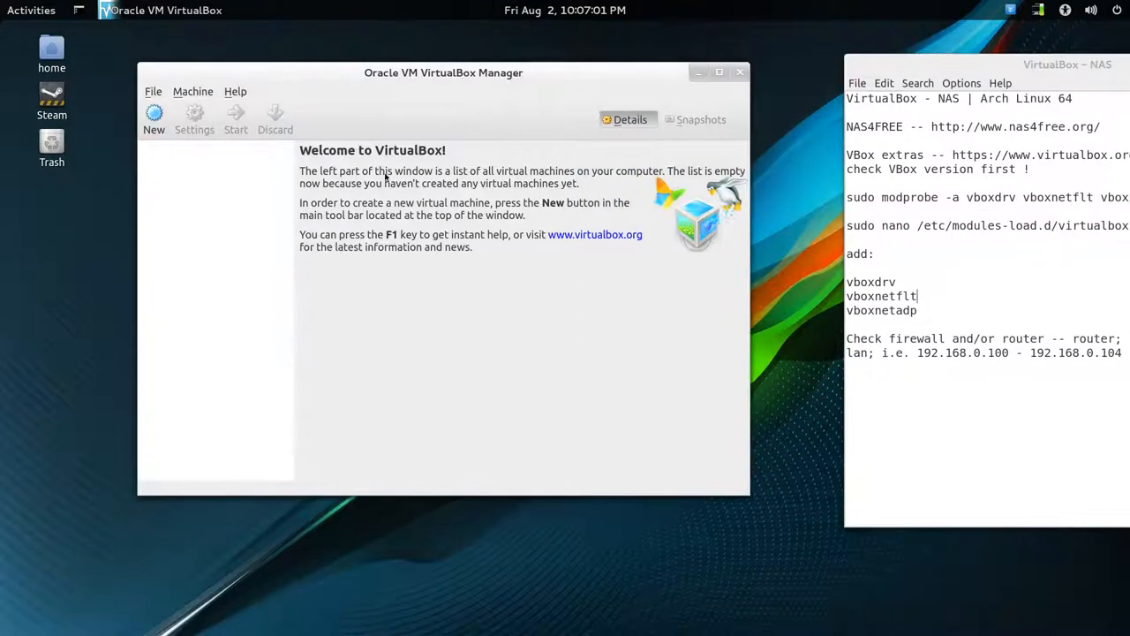
# Step: Start a new virtual machine named ubuntu64 with 1024 MB of memory
pyautogui.click(153, 119)
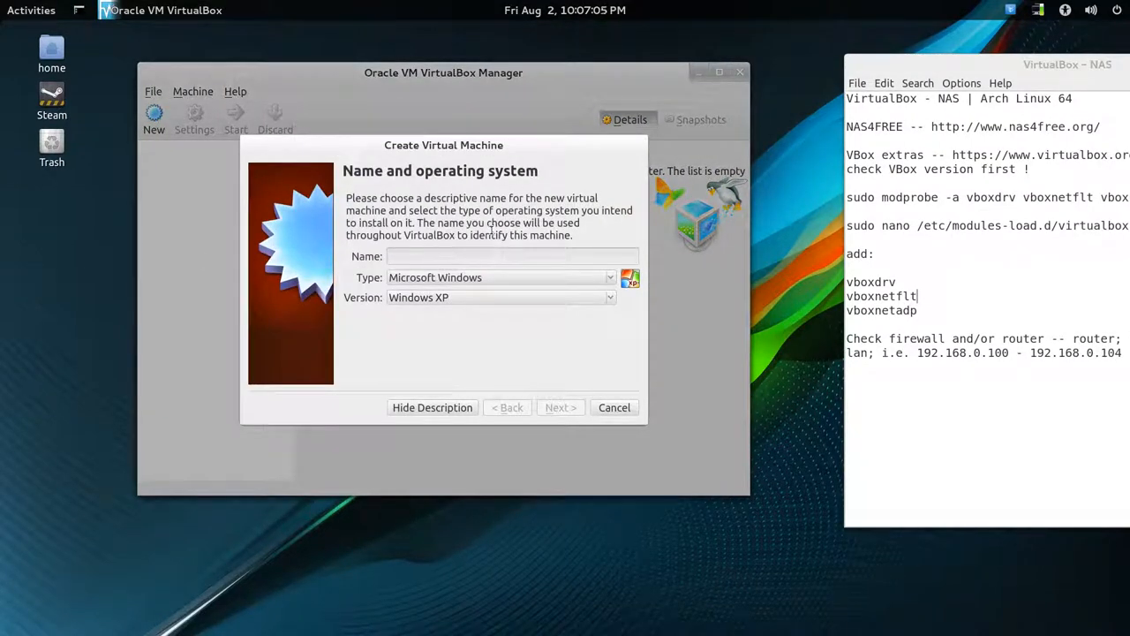
pyautogui.write('ubuntu64')
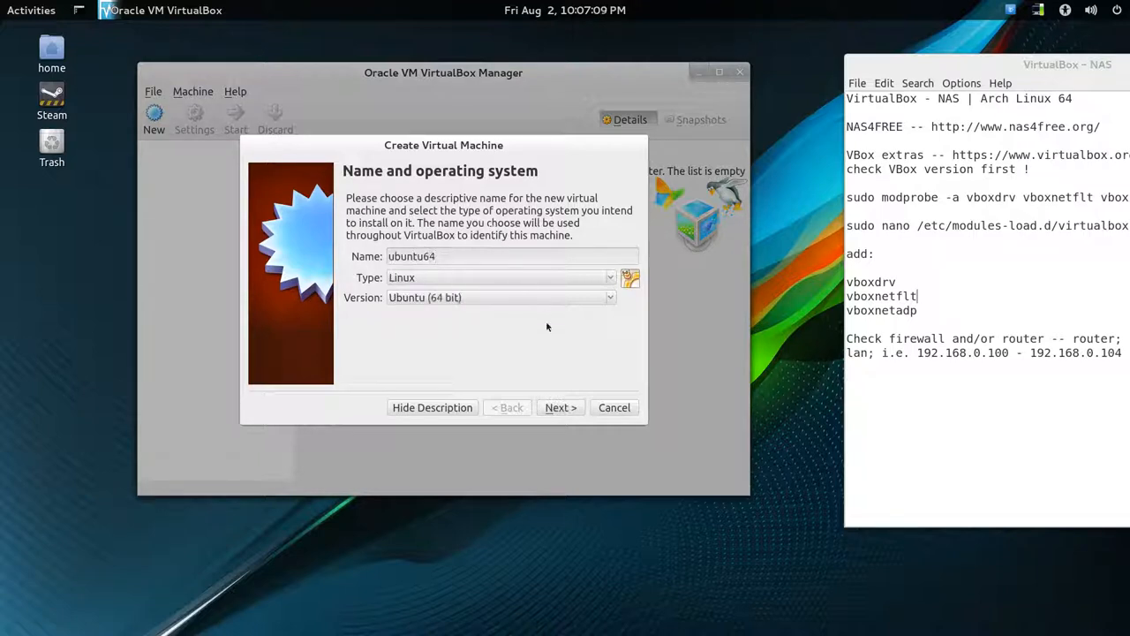
pyautogui.click(560, 407)
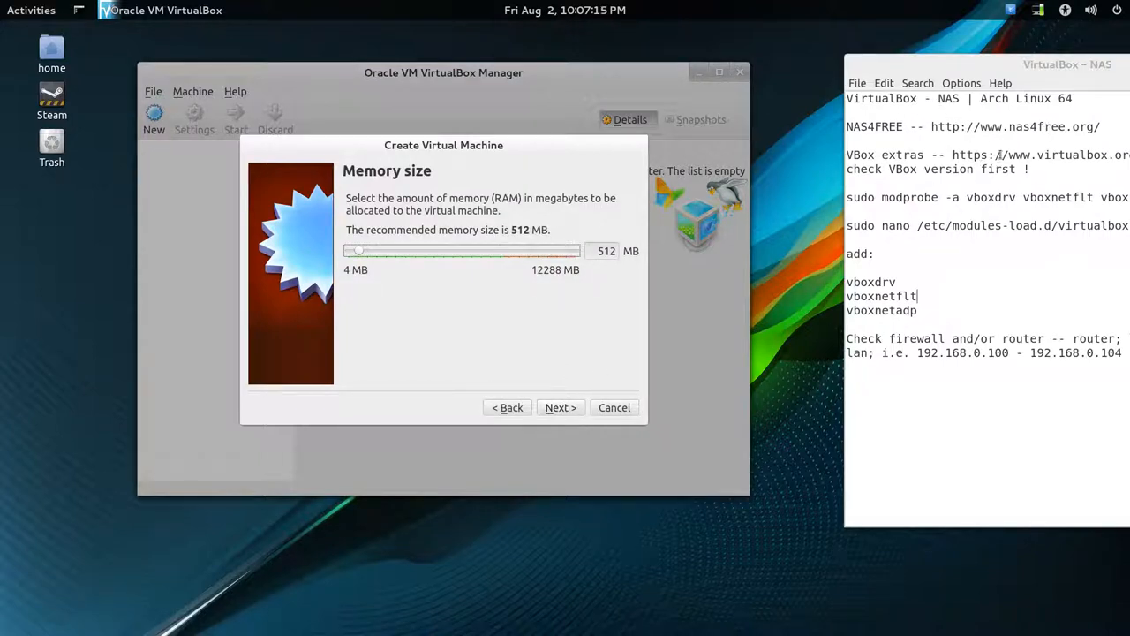
pyautogui.moveTo(448, 174)
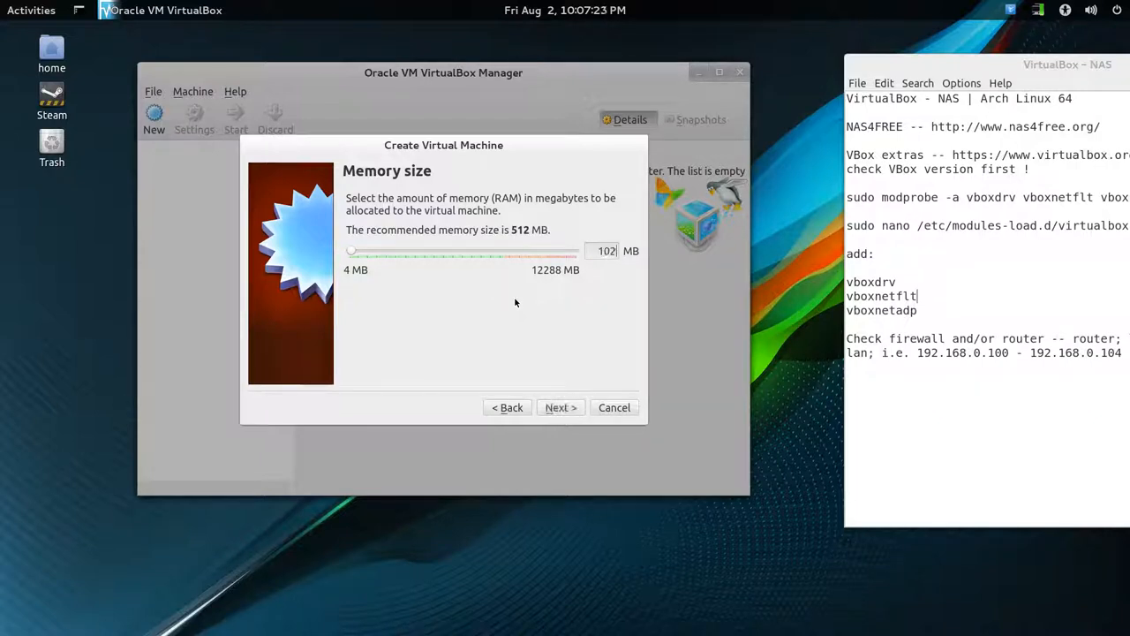
pyautogui.moveTo(351, 251); pyautogui.dragTo(368, 251)
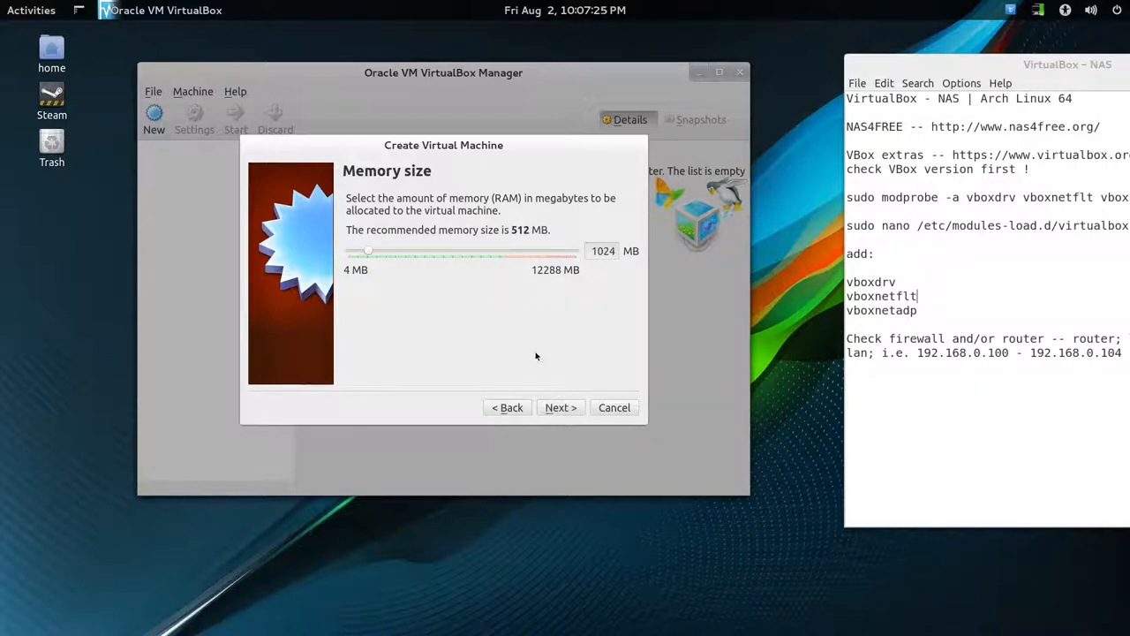
pyautogui.click(560, 407)
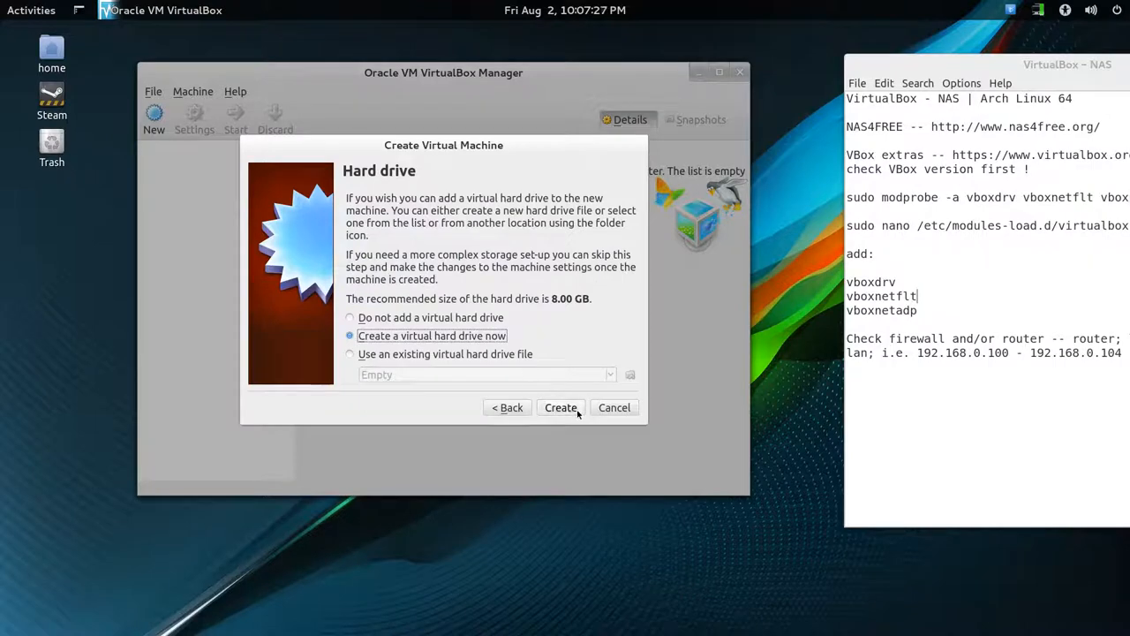
# Step: Create a dynamically allocated 30 GB ubuntu64.vdi virtual disk and finish the wizard
pyautogui.click(561, 407)
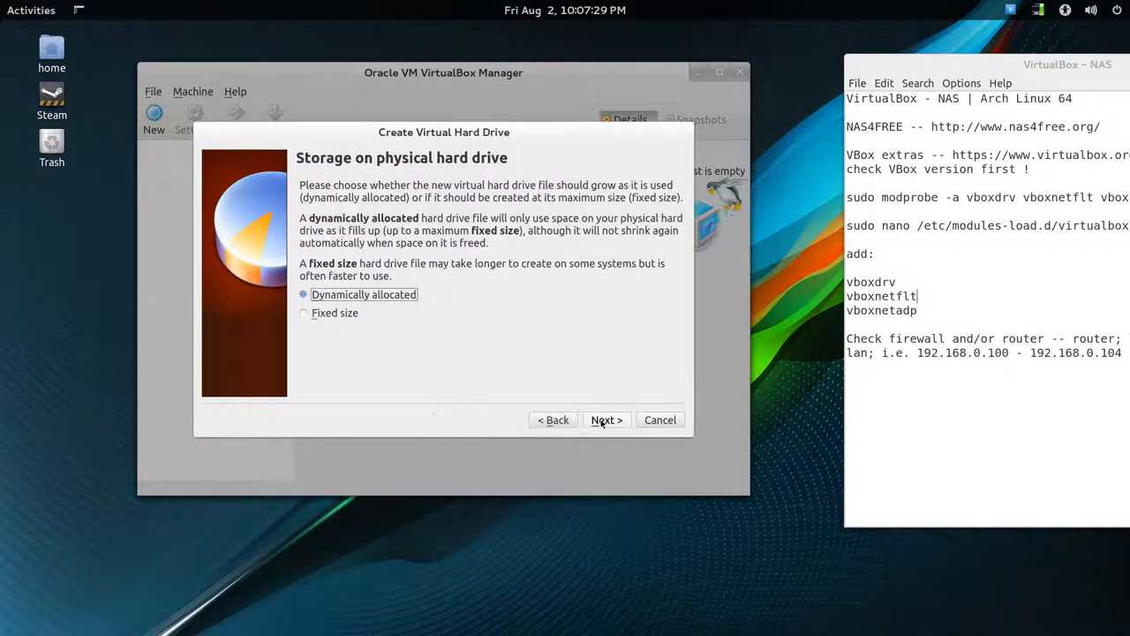
pyautogui.click(606, 419)
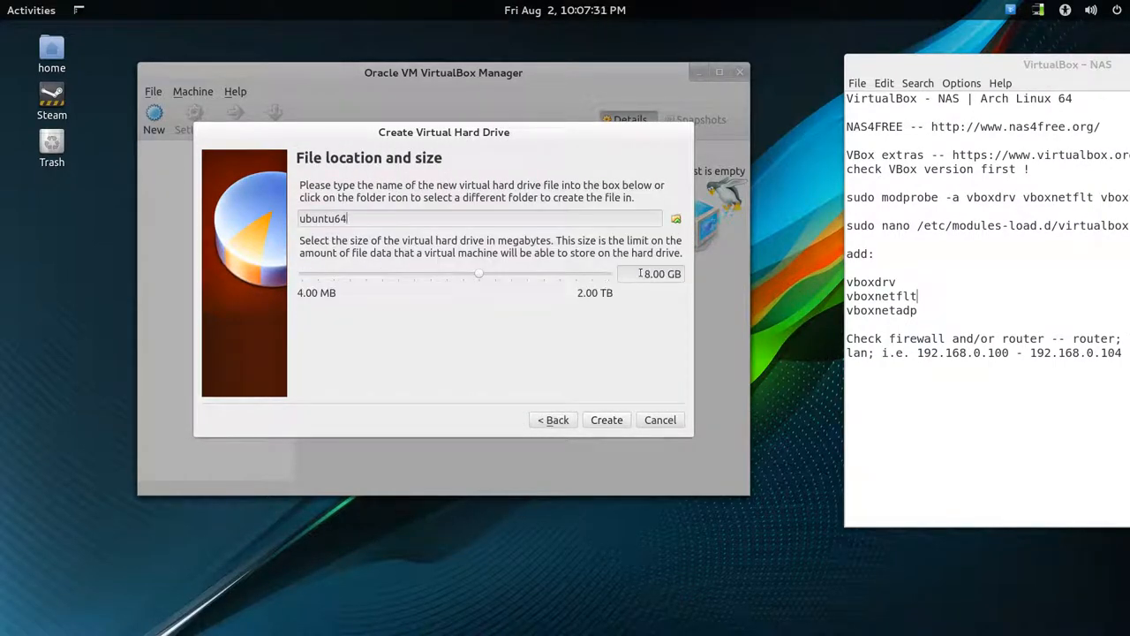
pyautogui.moveTo(479, 274); pyautogui.dragTo(468, 274)
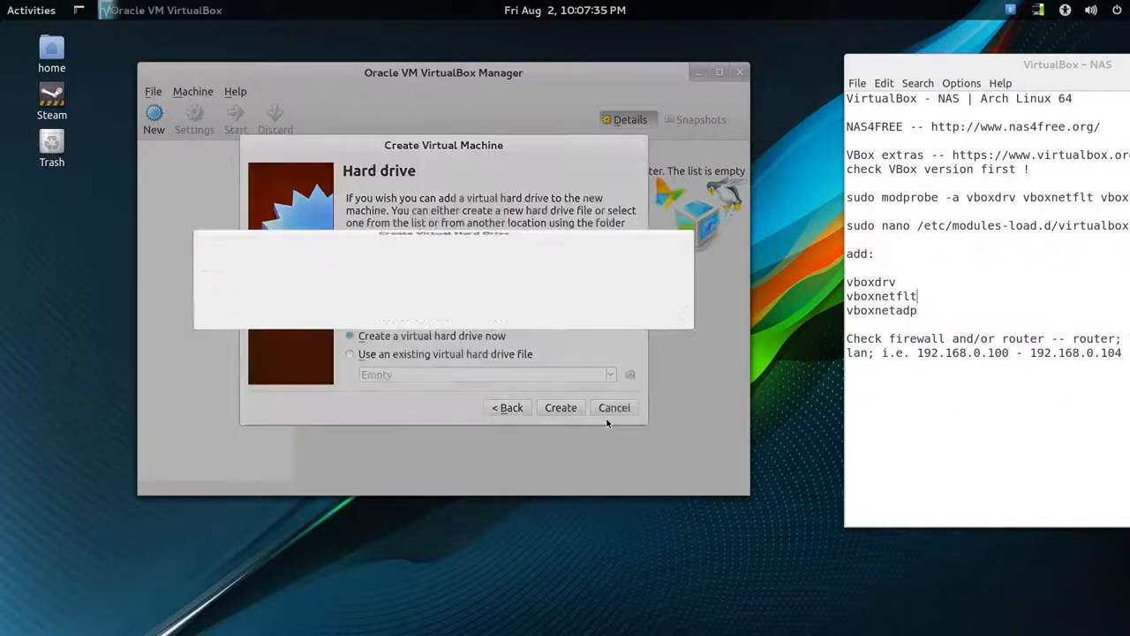
pyautogui.click(561, 407)
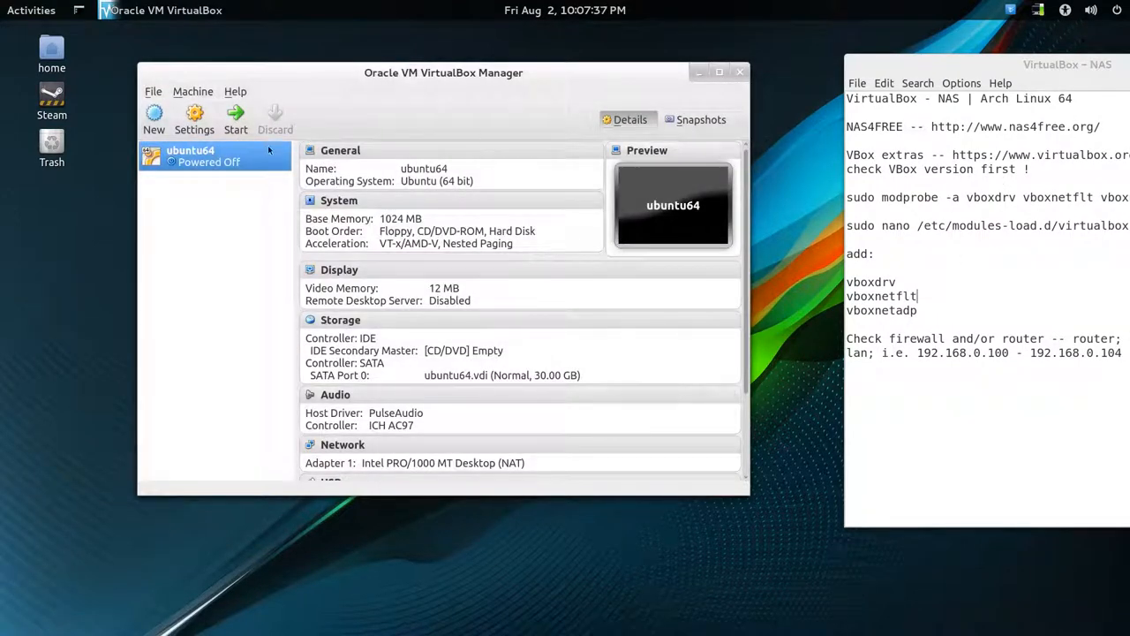
# Step: Give ubuntu64 2 processors, CD/DVD-first boot, and the NAS4Free-x64-LiveCD 9.1.0.1 ISO
pyautogui.click(194, 119)
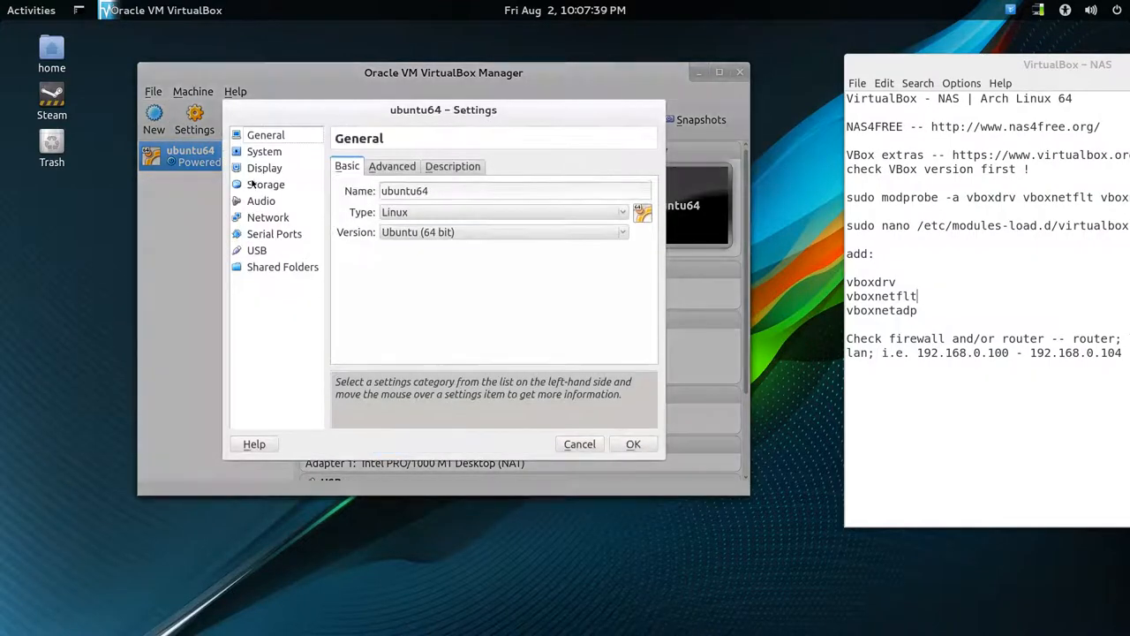
pyautogui.click(264, 151)
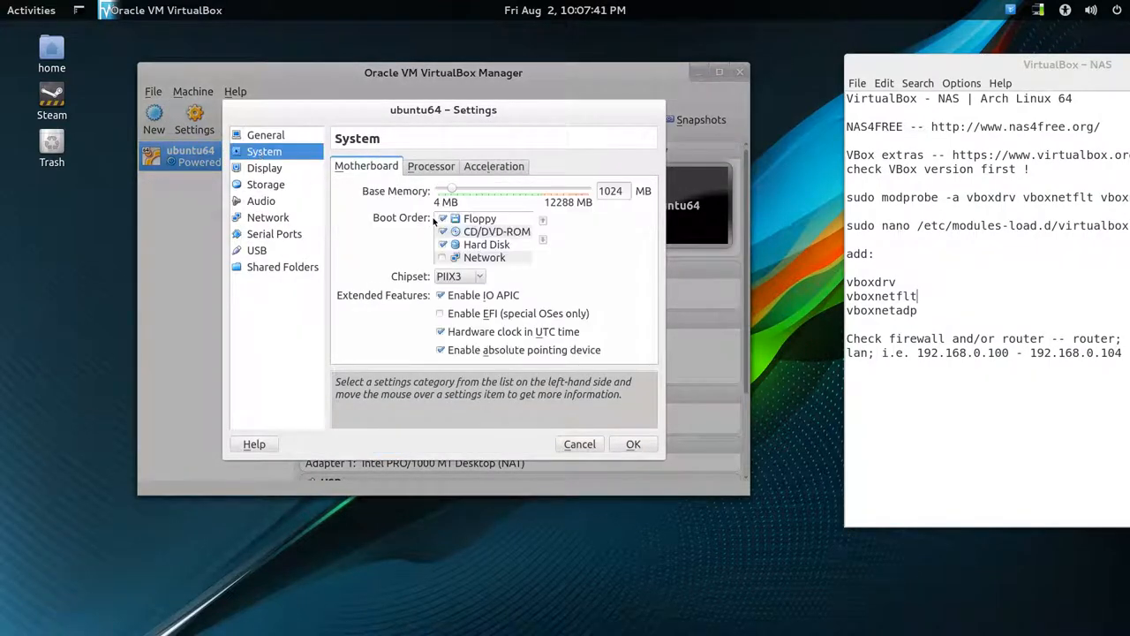
pyautogui.click(431, 166)
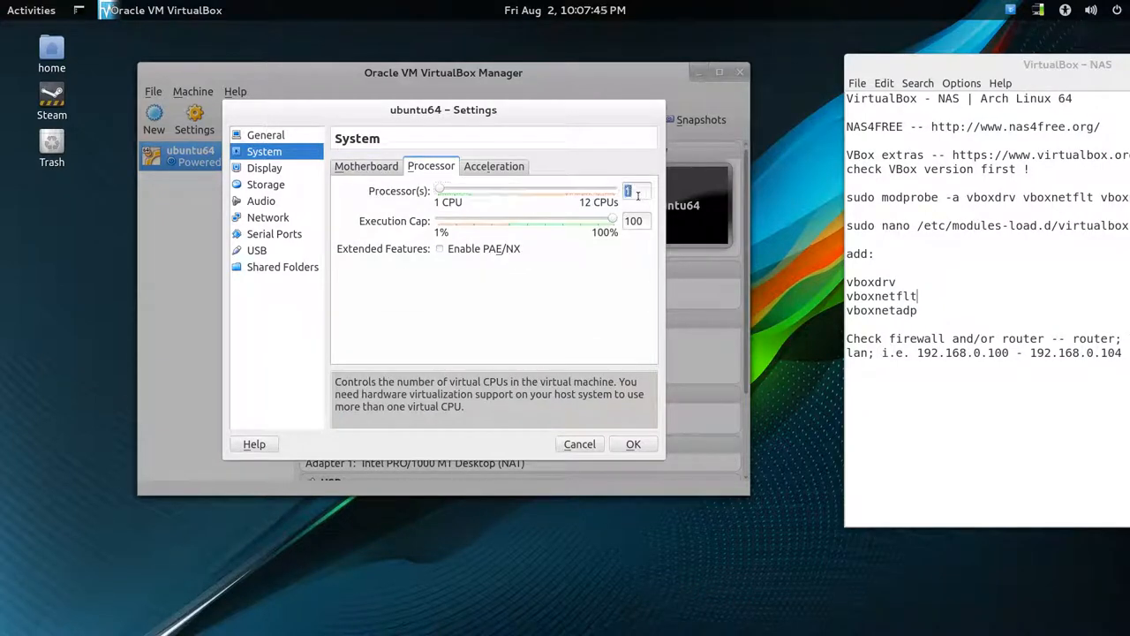
pyautogui.click(264, 167)
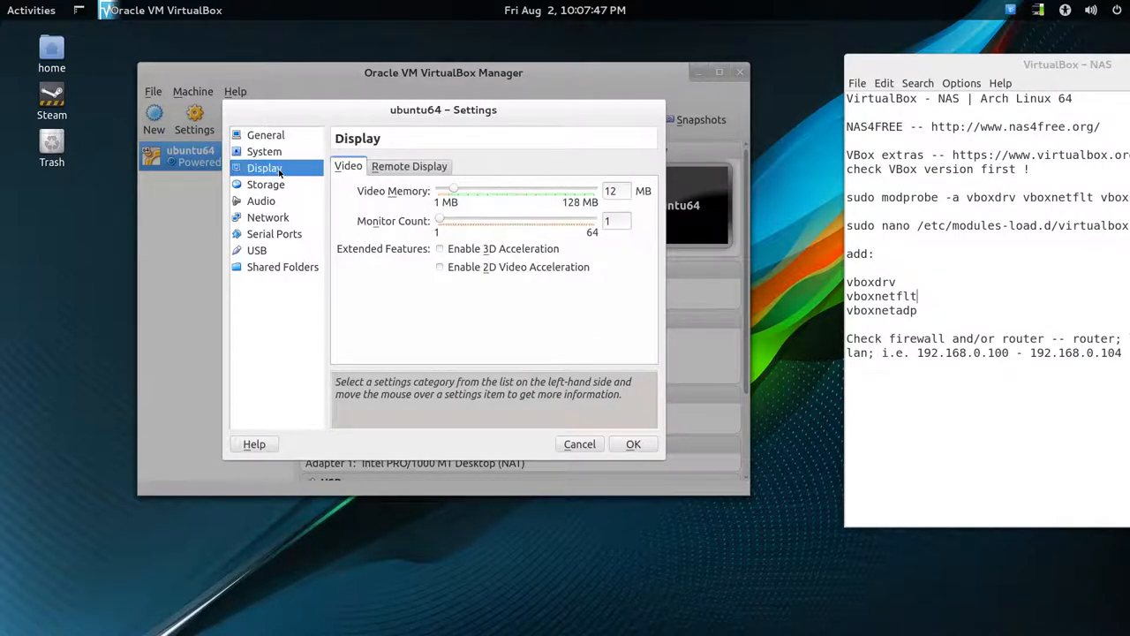
pyautogui.click(265, 183)
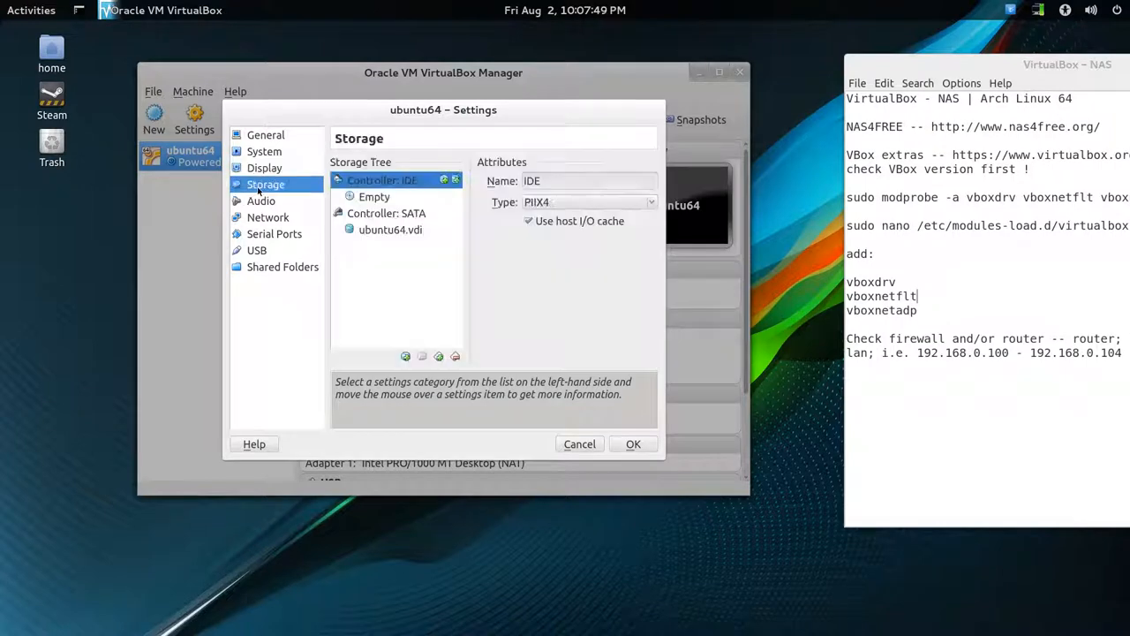
pyautogui.click(374, 196)
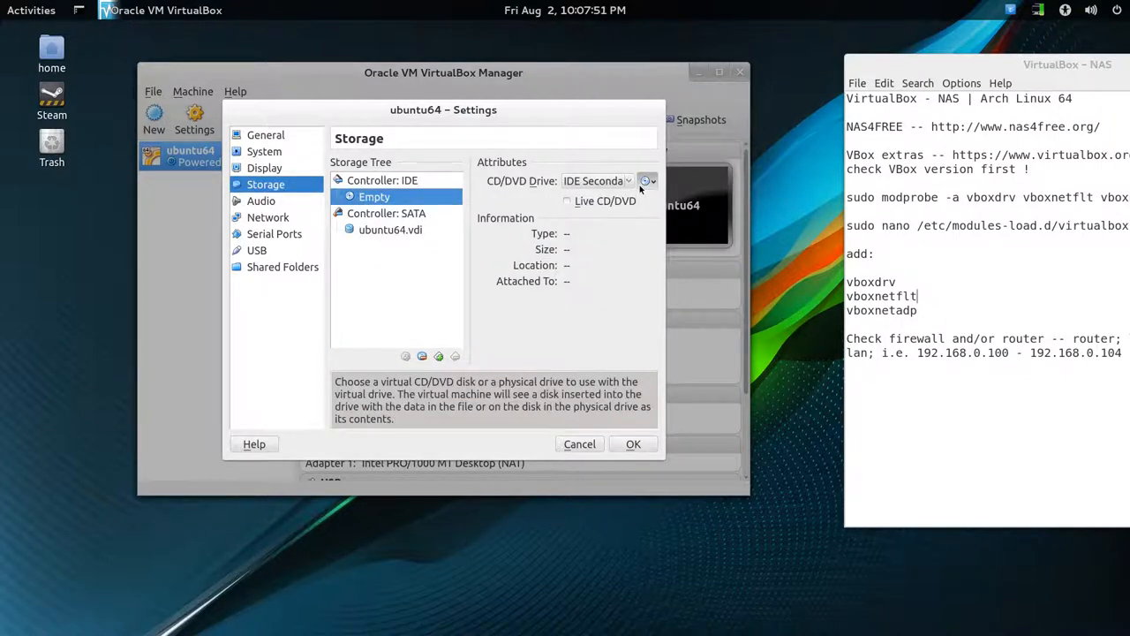
pyautogui.click(647, 180)
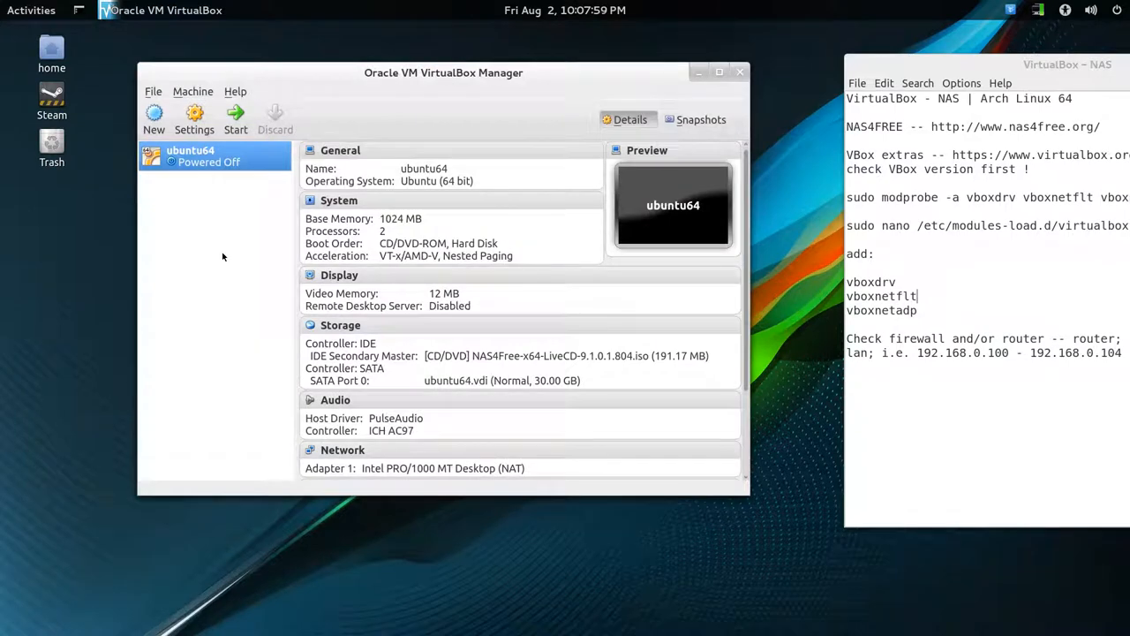
# Step: Launch the ubuntu64 machine from the VirtualBox Manager toolbar
pyautogui.click(235, 115)
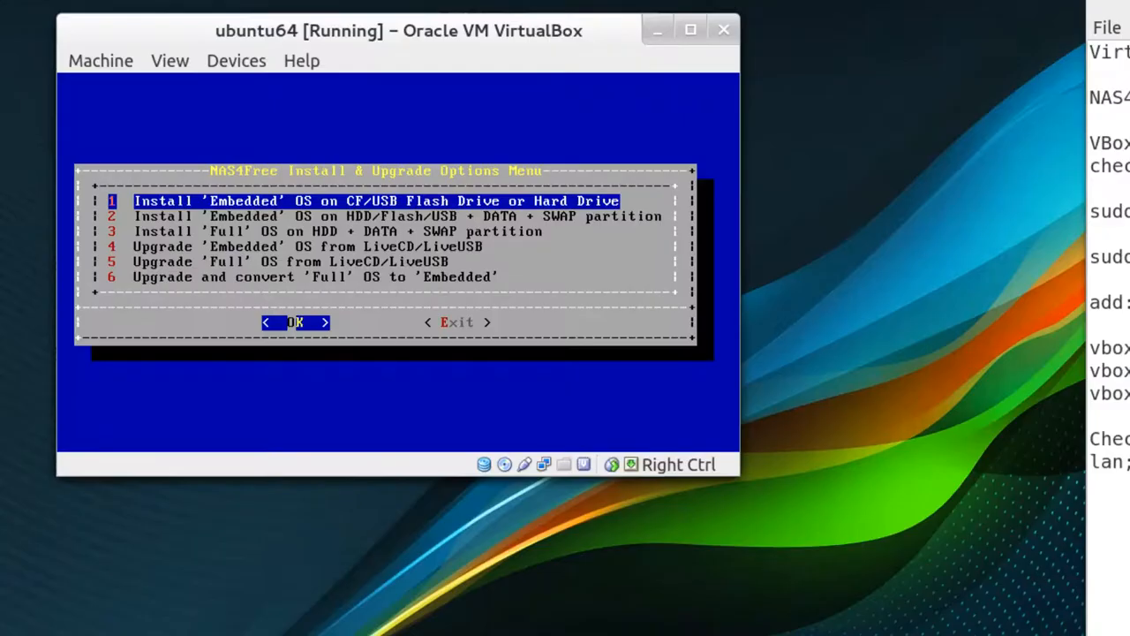
# Step: Choose the embedded DATA+SWAP install from cd0 onto the 30720MB ada0 disk
pyautogui.press('Down')
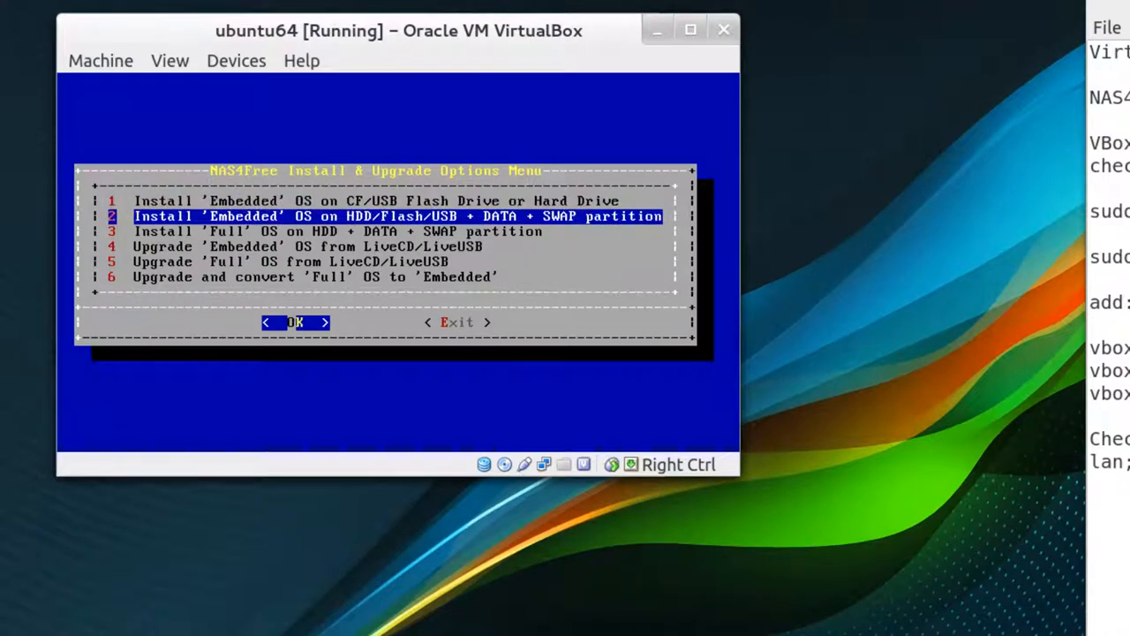
pyautogui.click(296, 321)
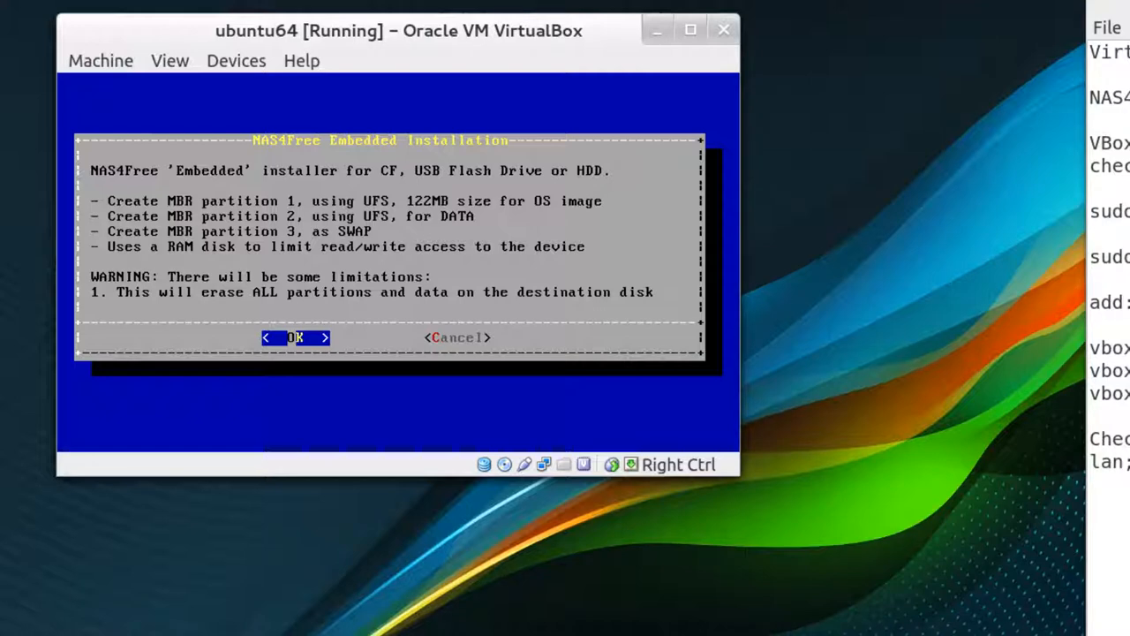
pyautogui.click(296, 337)
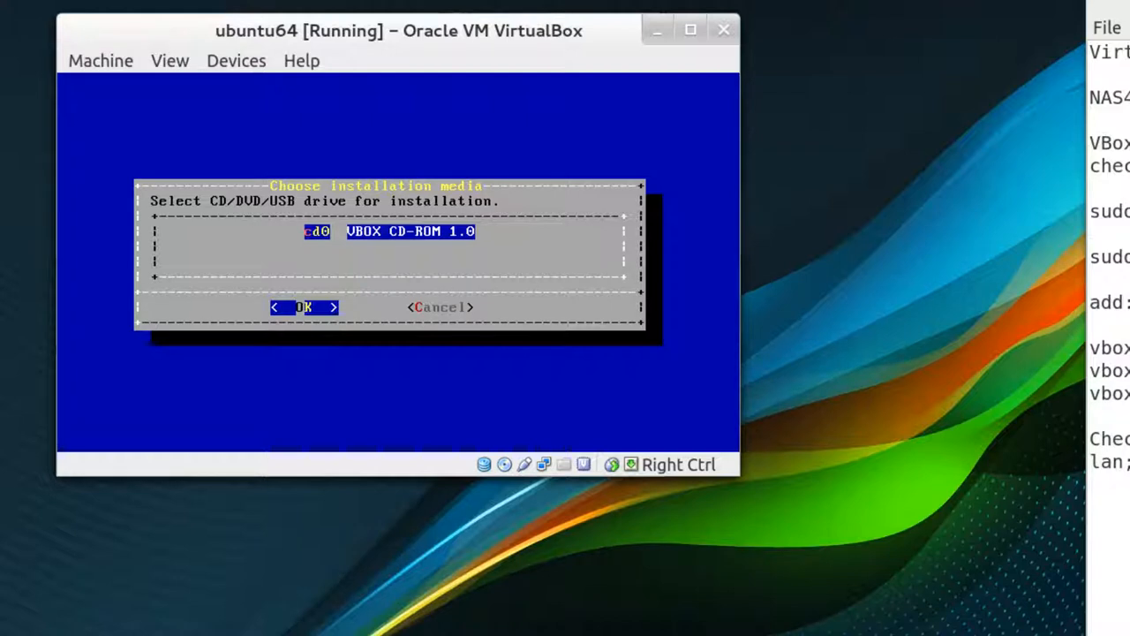
pyautogui.click(305, 306)
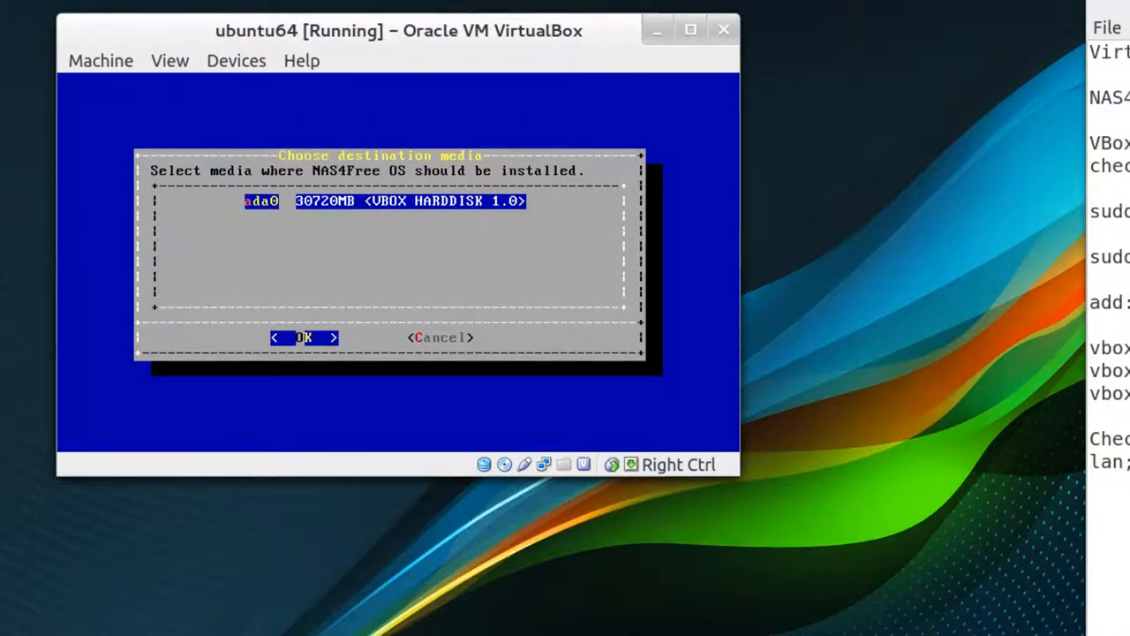
pyautogui.click(304, 338)
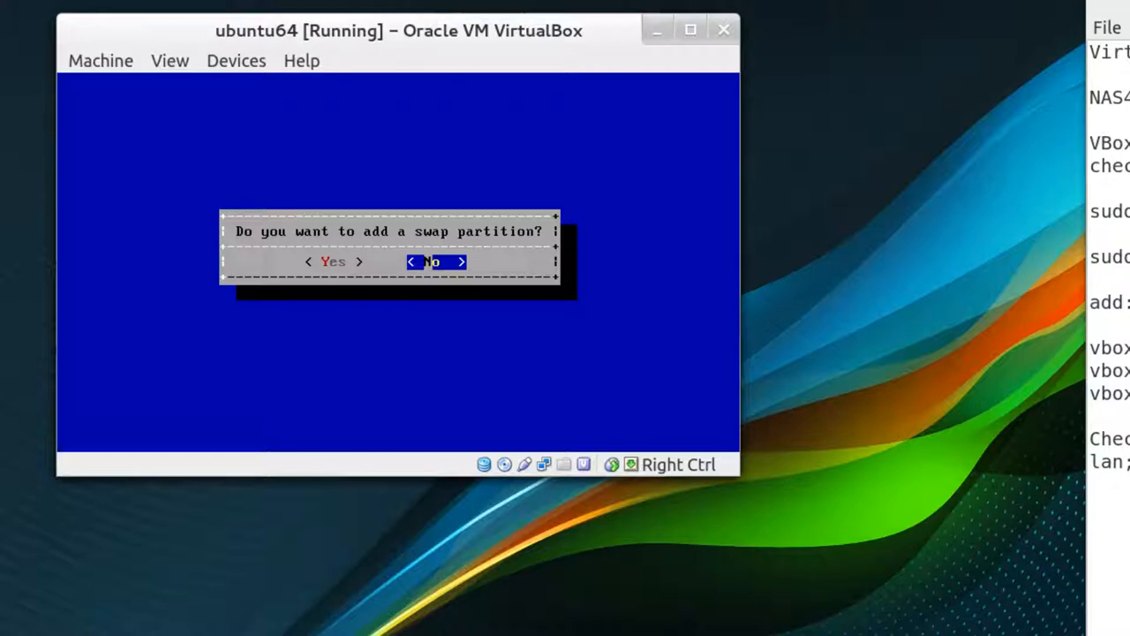
# Step: Add a swap partition sized 204 MB
pyautogui.press('Left')
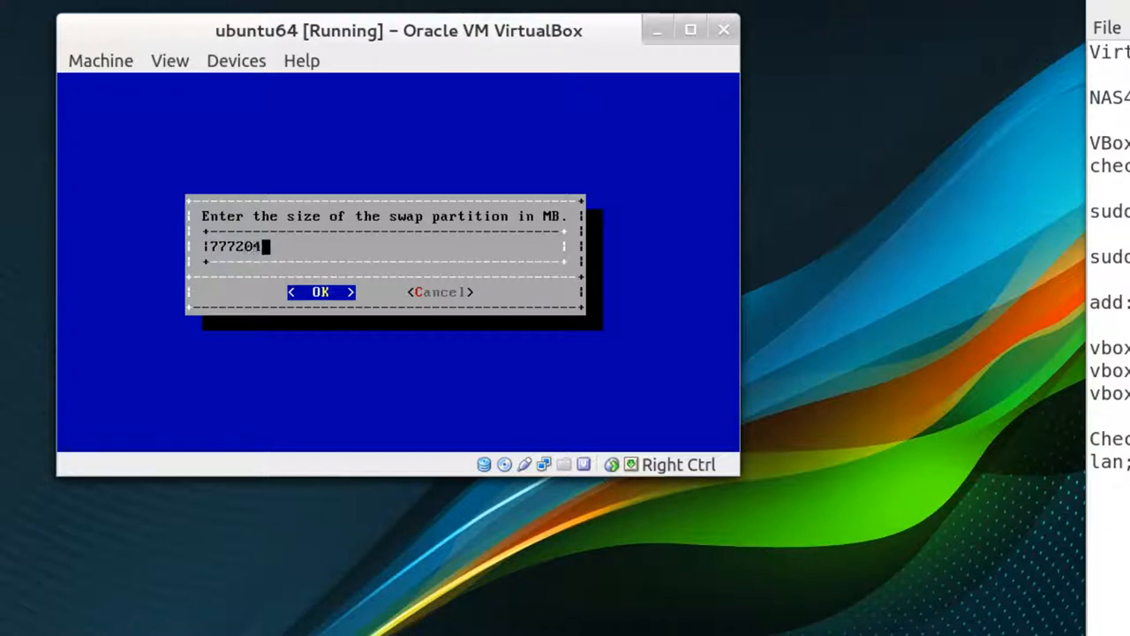
pyautogui.press('BackSpace')
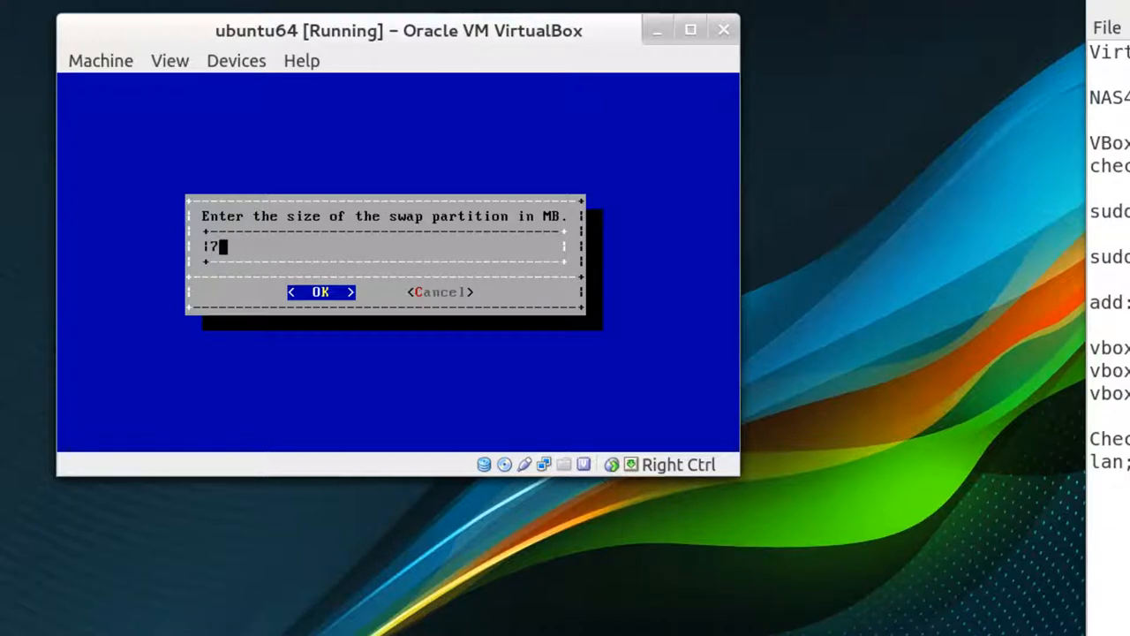
pyautogui.write('204')
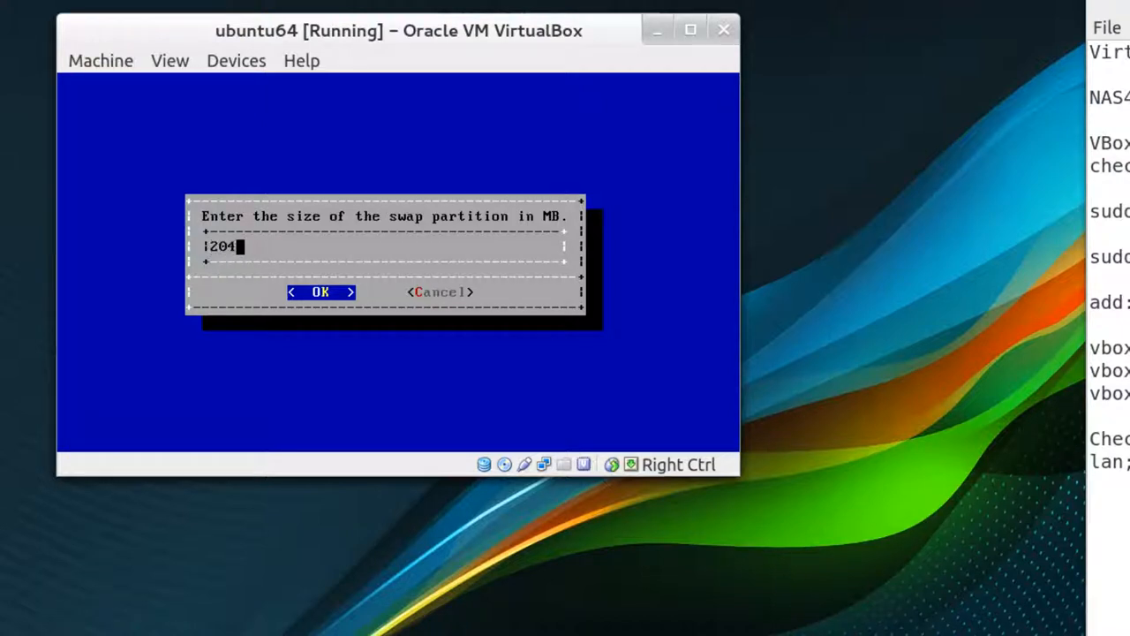
pyautogui.click(321, 291)
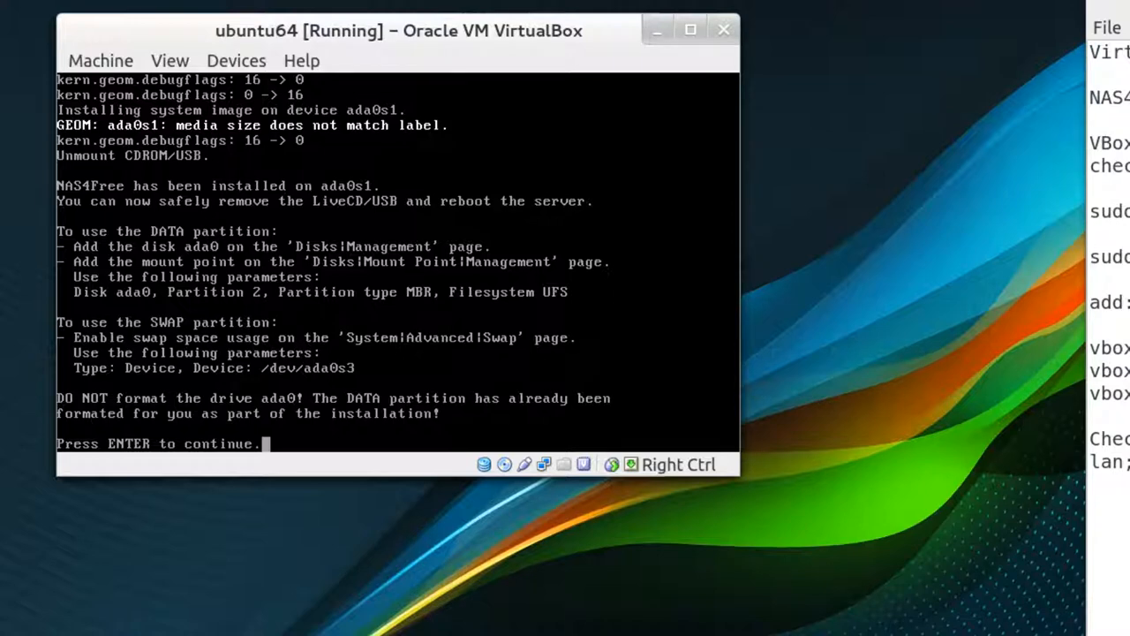
# Step: Dismiss the installation summary and reboot NAS4Free via console option 7
pyautogui.press('enter')
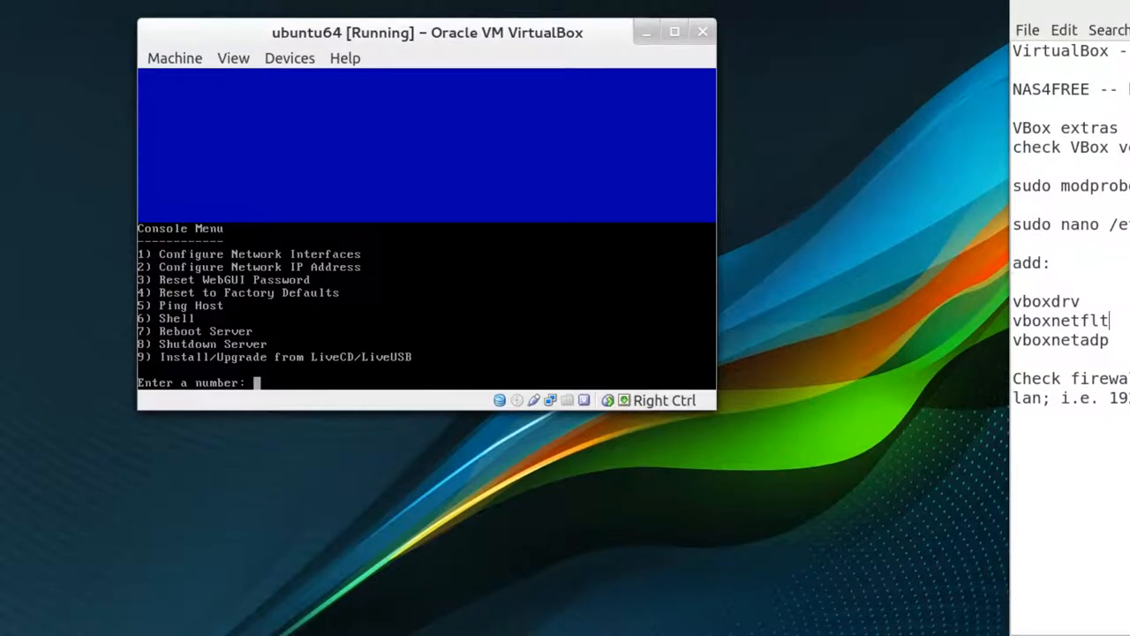
pyautogui.write('7')
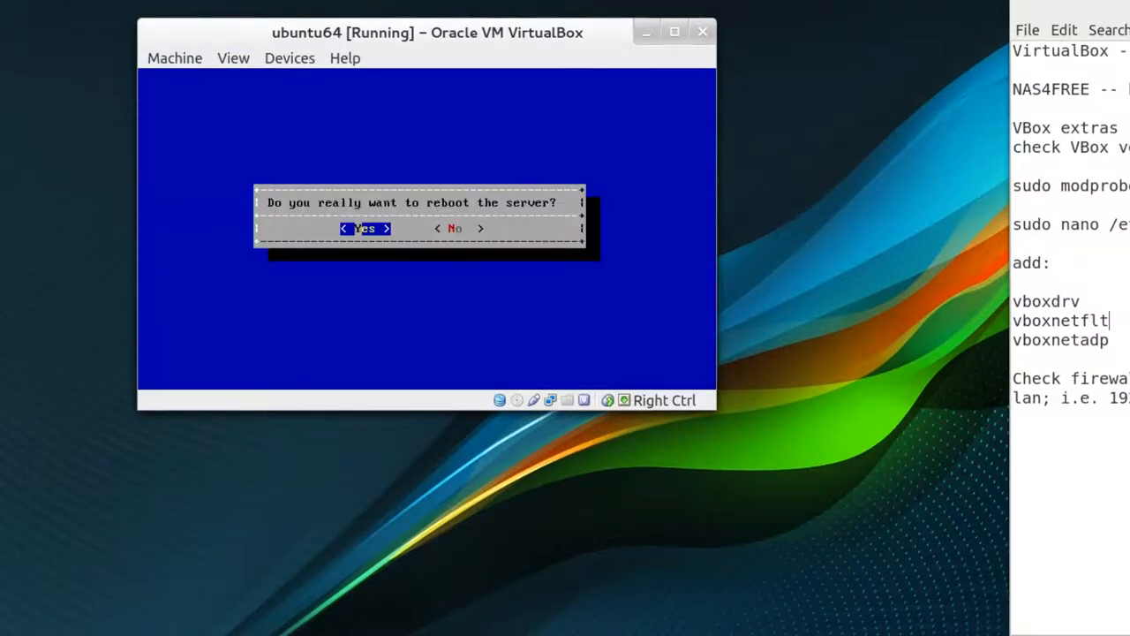
pyautogui.click(363, 228)
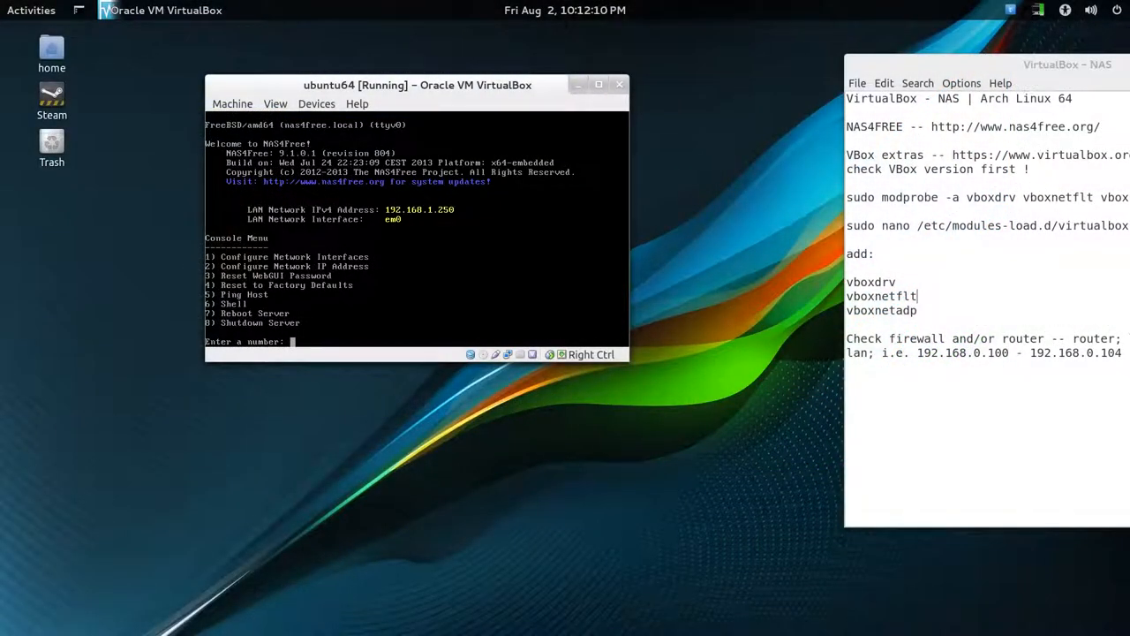
pyautogui.moveTo(236, 431)
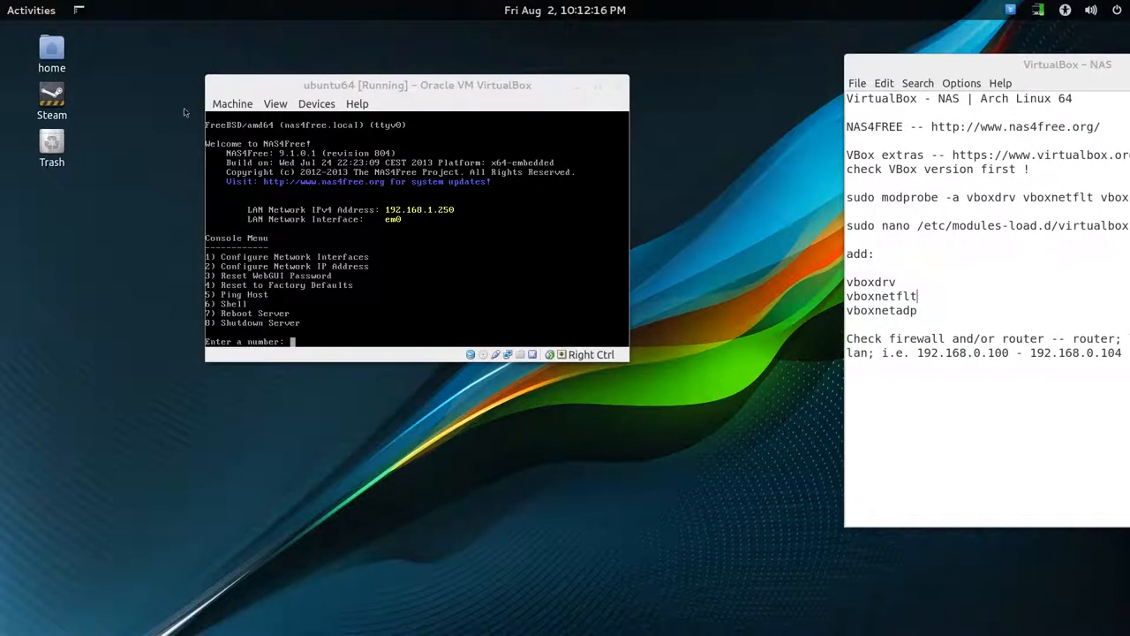
# Step: Attach the ubuntu64 network adapter as Bridged Adapter (wlp8s0) and confirm
pyautogui.click(417, 85)
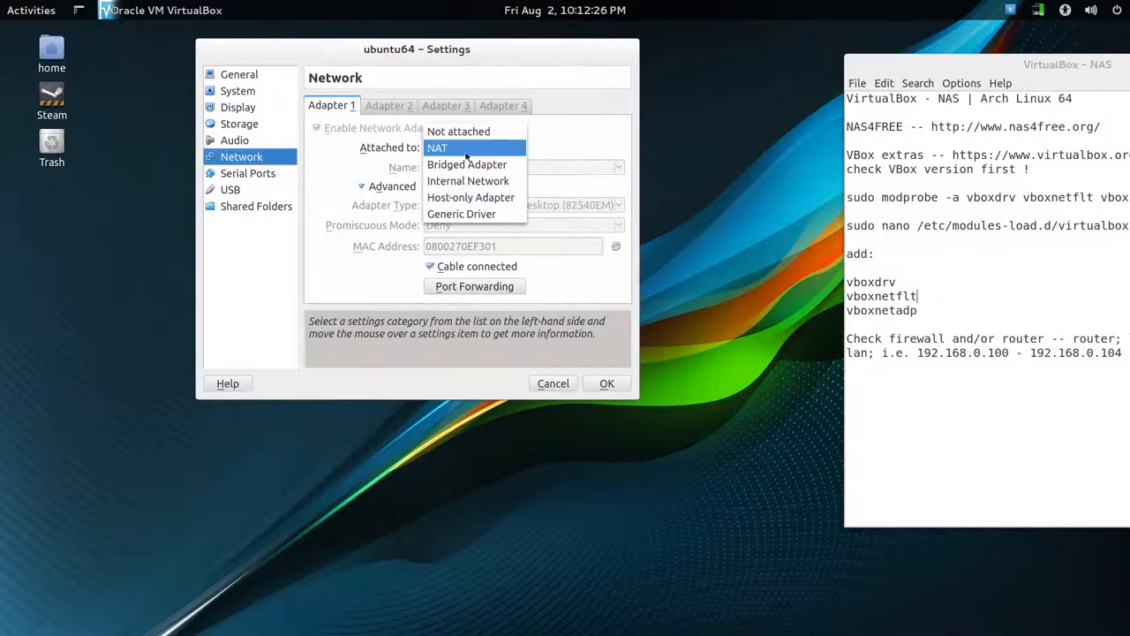
pyautogui.click(466, 165)
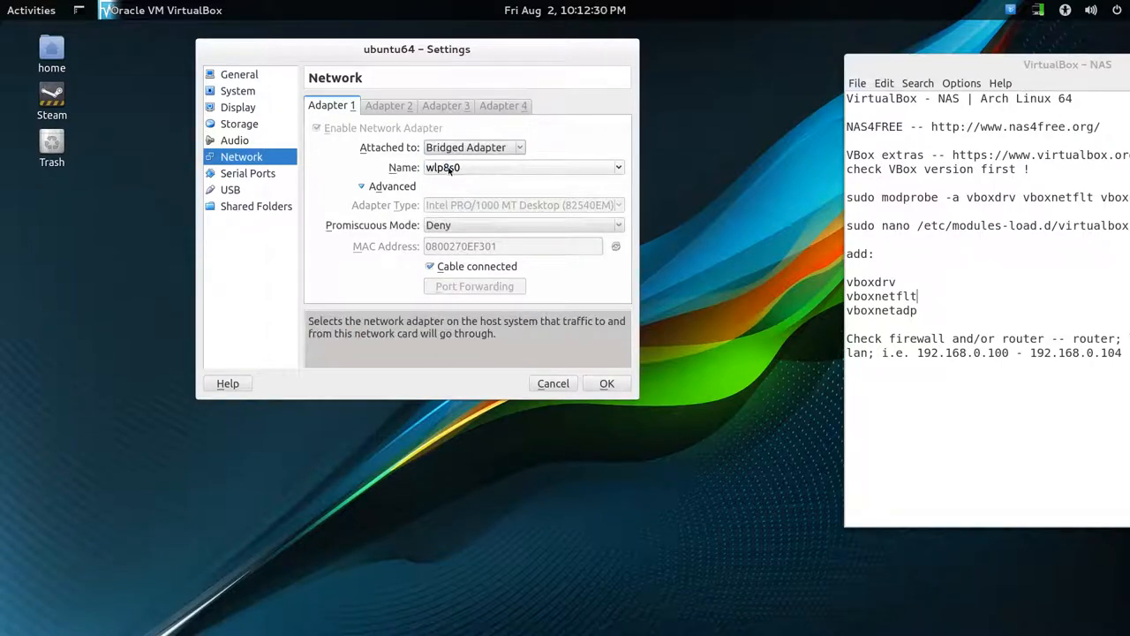
pyautogui.click(607, 382)
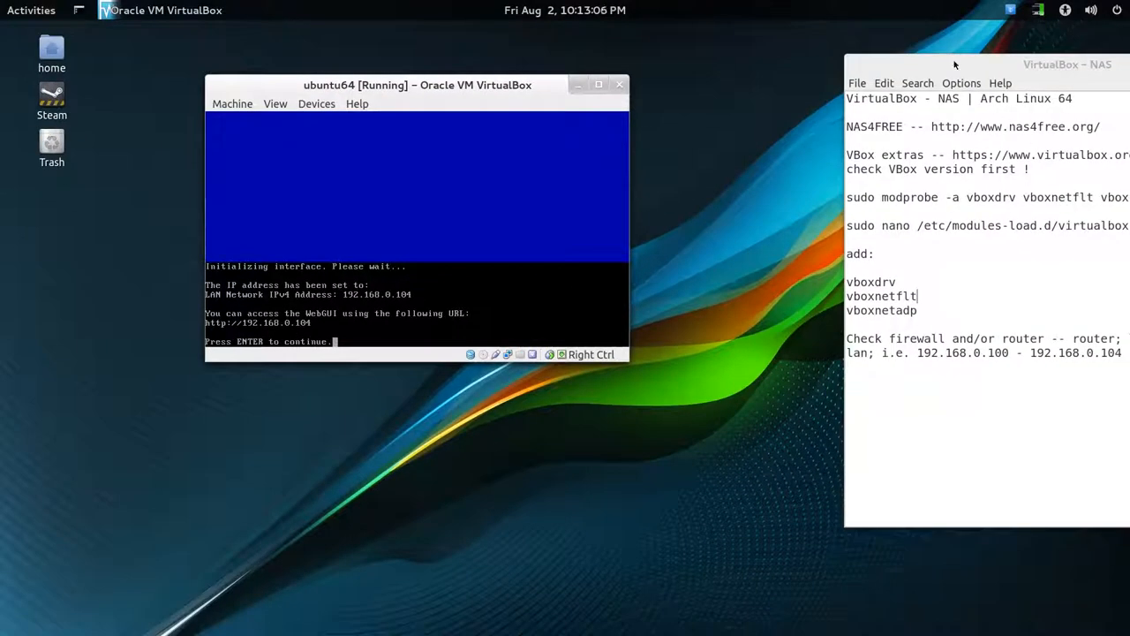
# Step: Centre the Leafpad notes, highlight 104 in the 192.168.0.104 address, then launch Firefox
pyautogui.moveTo(954, 63); pyautogui.dragTo(771, 61)
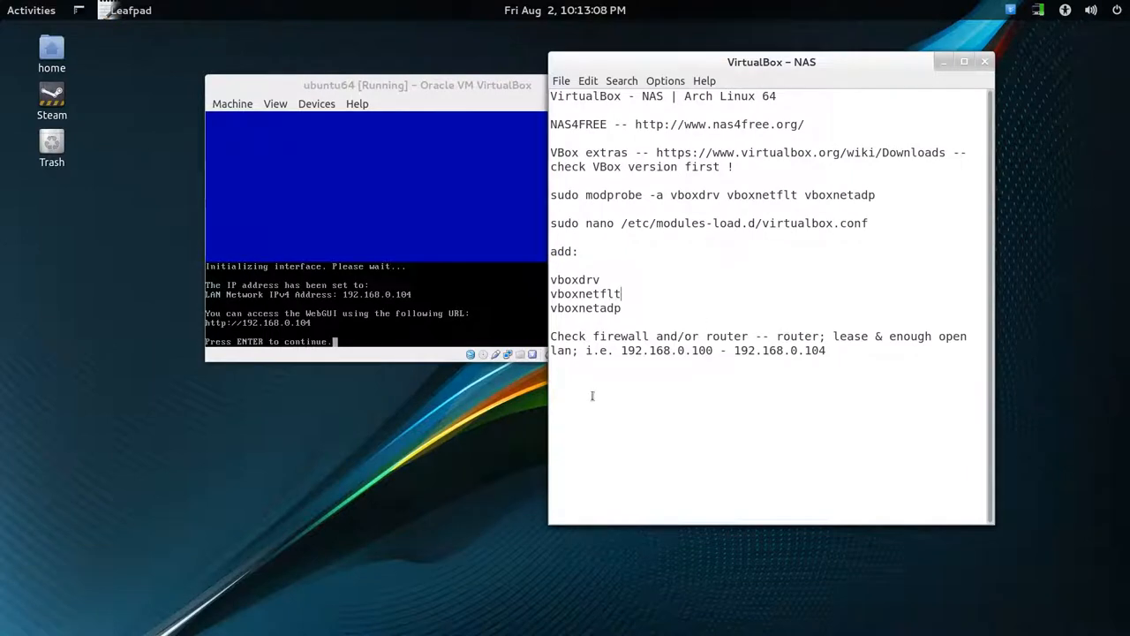
pyautogui.moveTo(667, 336)
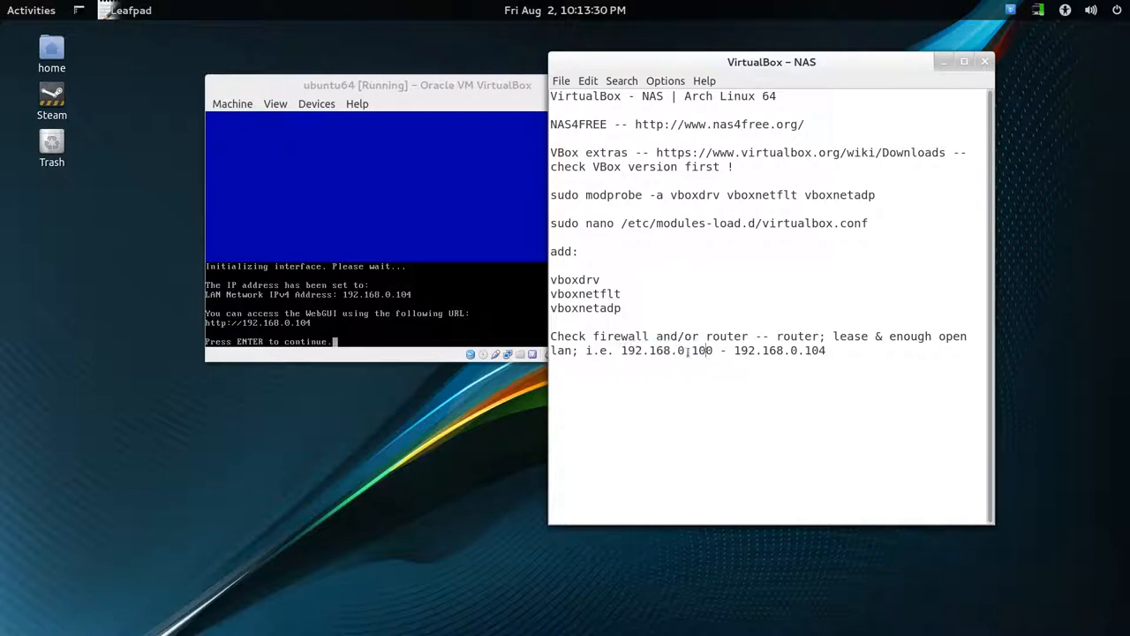
pyautogui.doubleClick(815, 350)
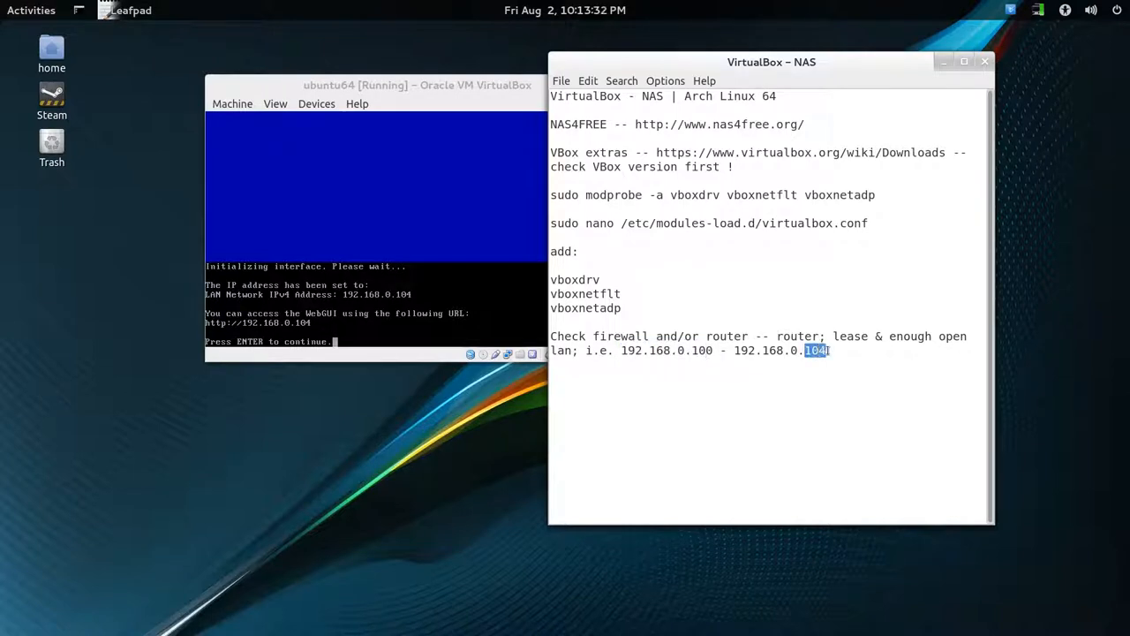
pyautogui.click(31, 10)
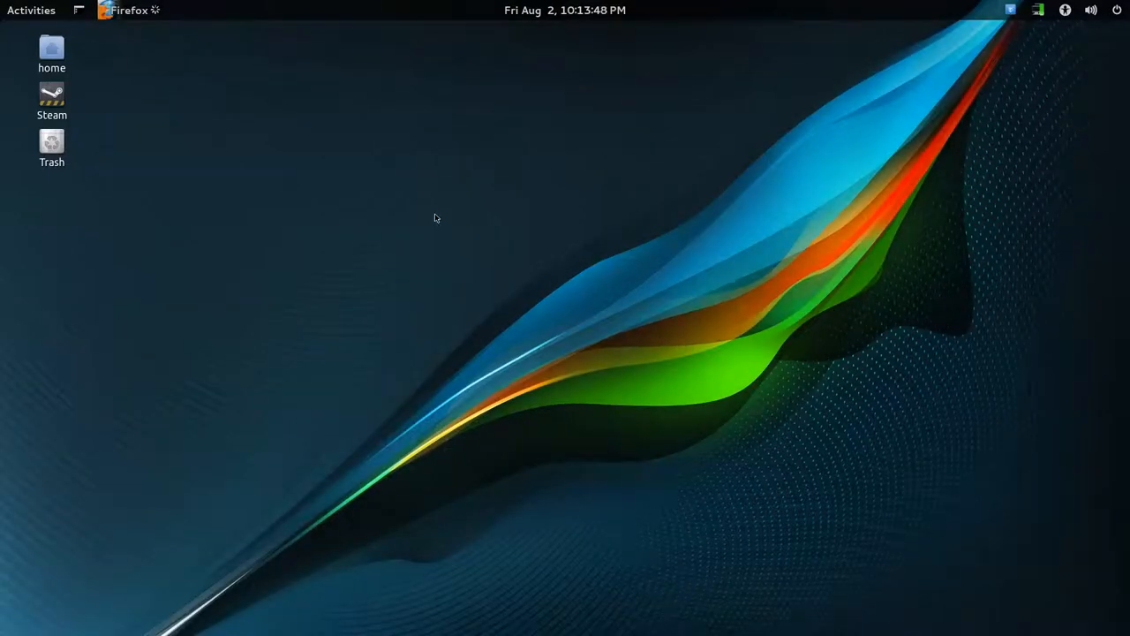
# Step: Open 192.168.0.104/login.php and log in to the NAS4Free WebGUI as admin
pyautogui.click(123, 10)
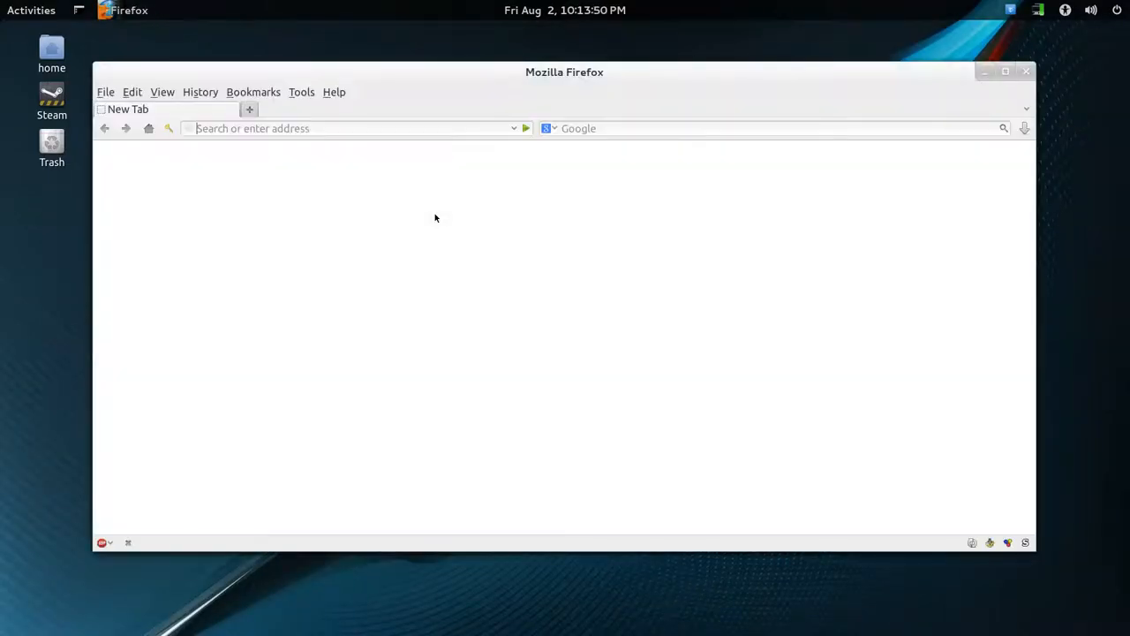
pyautogui.write('192.168.0.104/login.php')
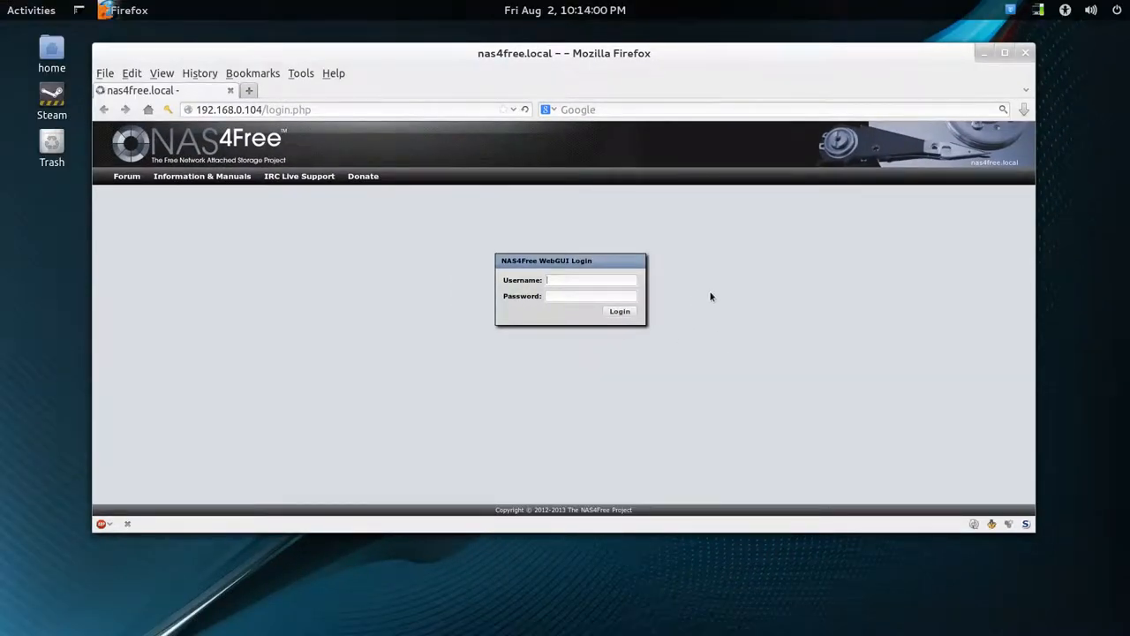
pyautogui.write('admin')
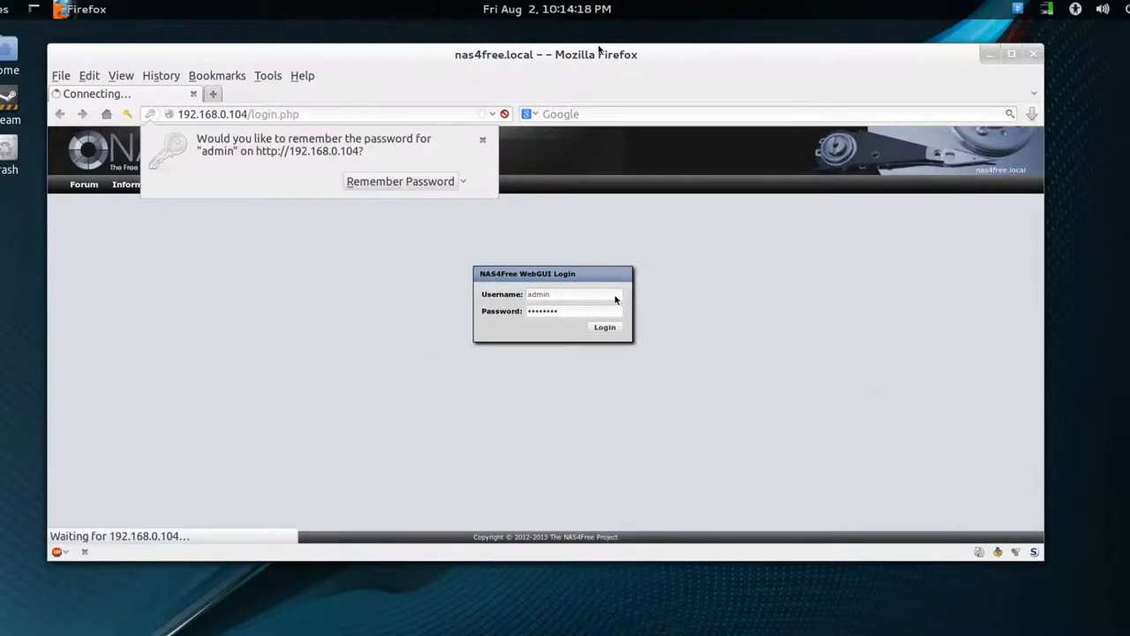
pyautogui.click(605, 326)
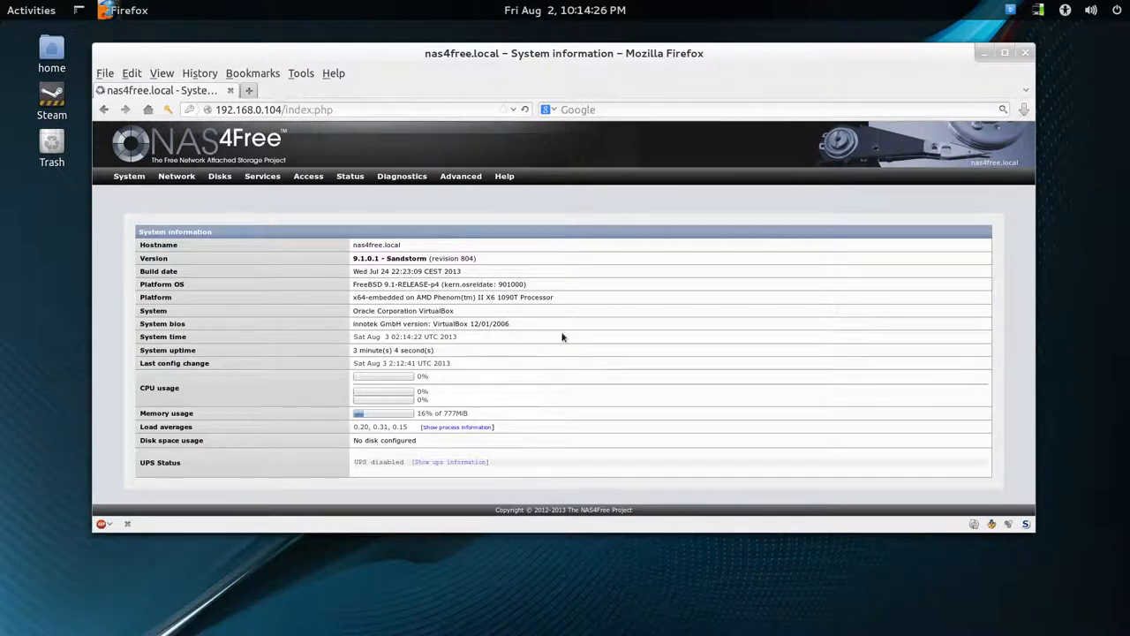
pyautogui.moveTo(552, 380)
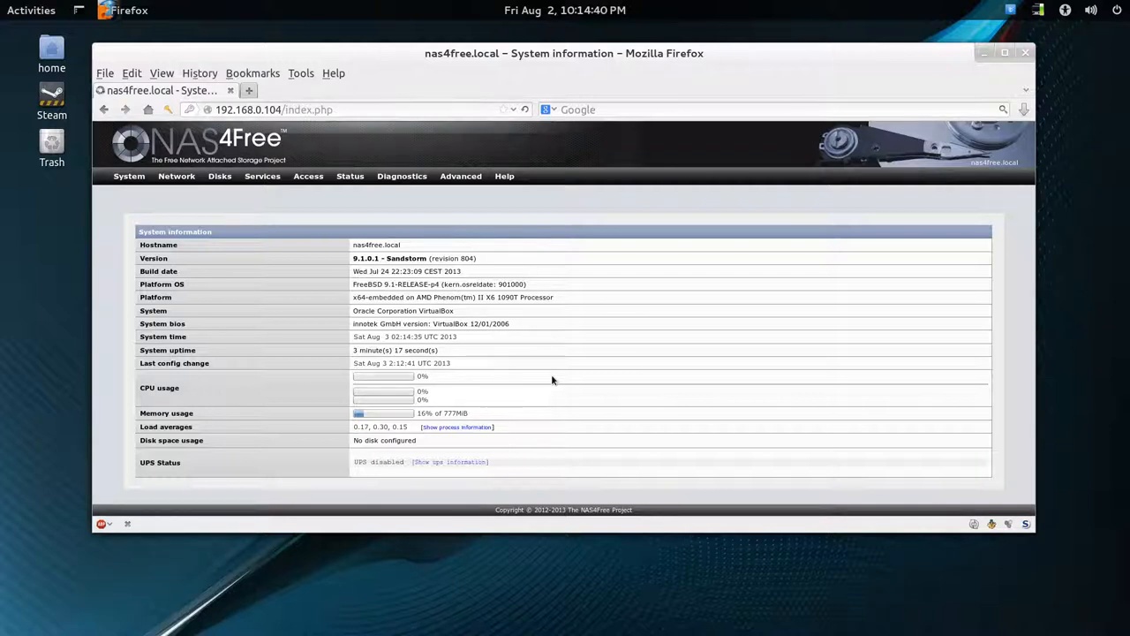
pyautogui.moveTo(284, 264)
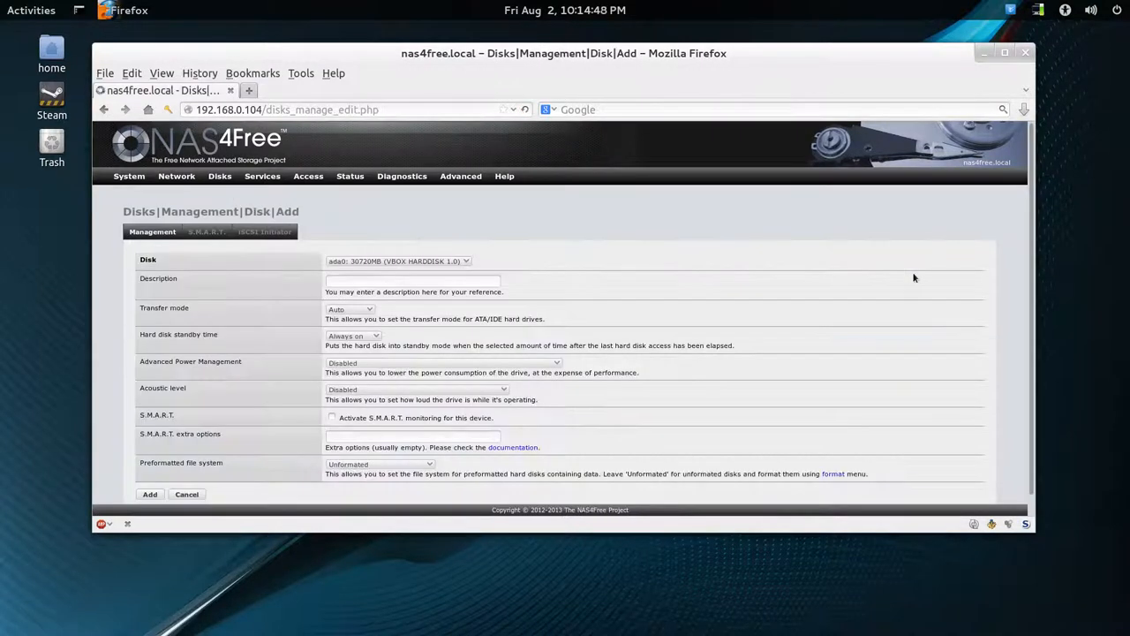
# Step: Add the 30720MB VirtualBox disk ada0 in Disks Management and apply the change
pyautogui.click(396, 260)
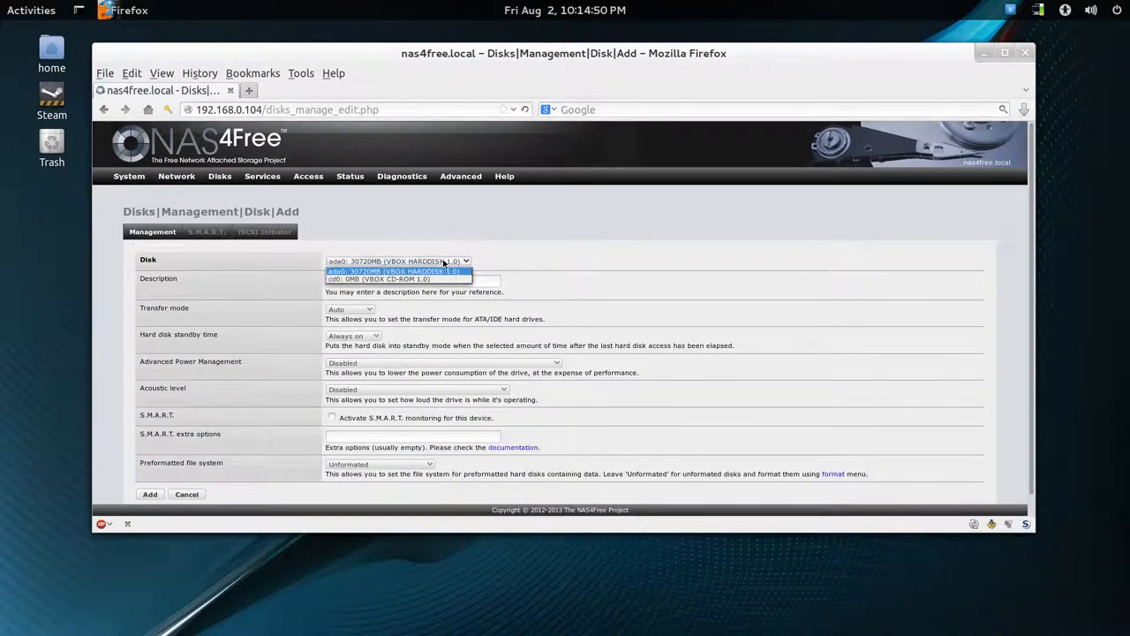
pyautogui.click(396, 271)
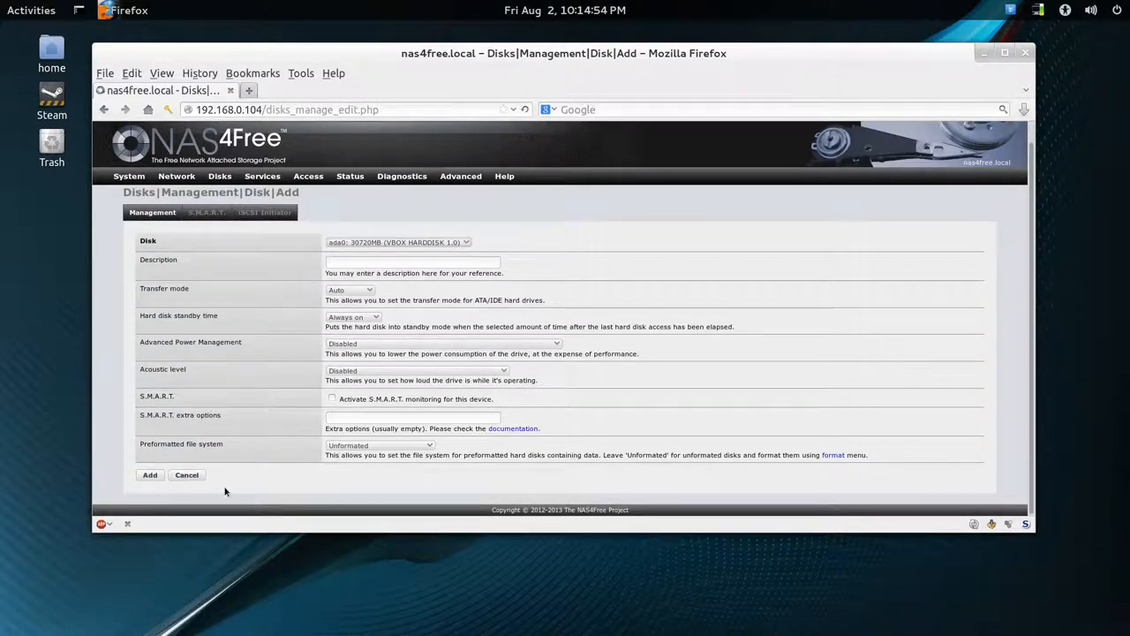
pyautogui.click(150, 475)
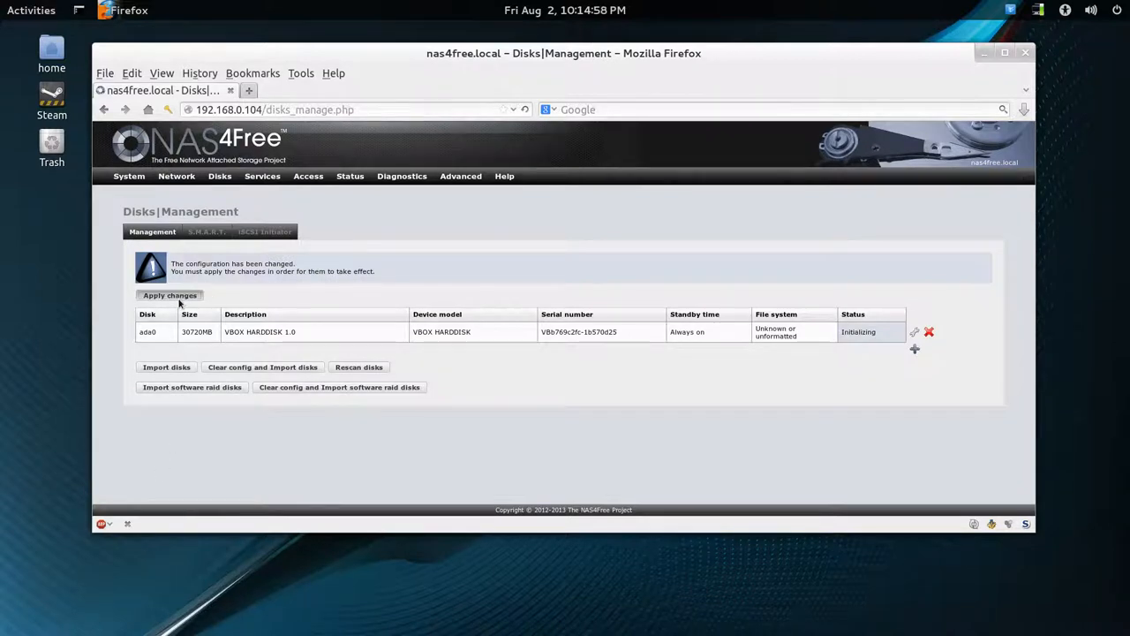
pyautogui.click(170, 295)
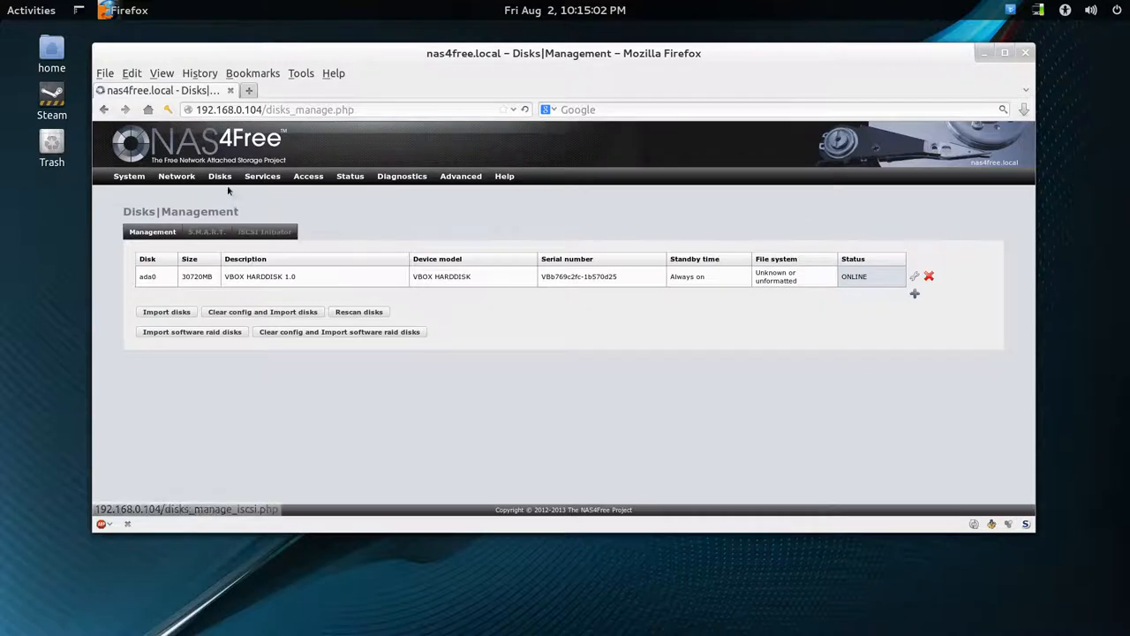
# Step: Add a UFS mount point named Data on ada0, MBR partition 2, and apply it
pyautogui.click(220, 175)
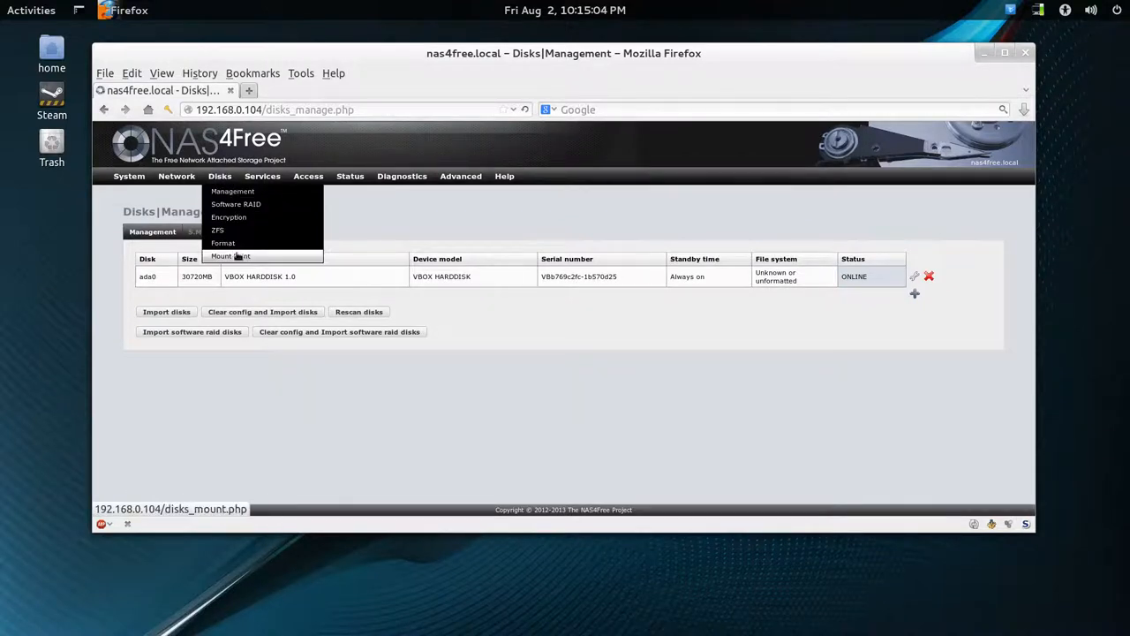
pyautogui.click(231, 256)
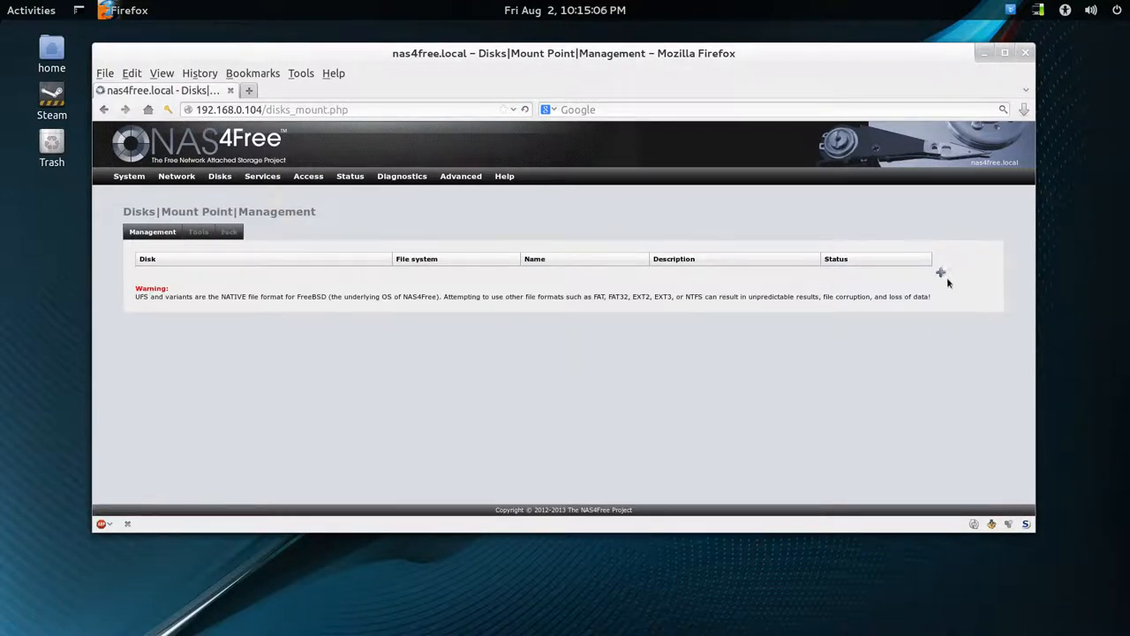
pyautogui.click(941, 272)
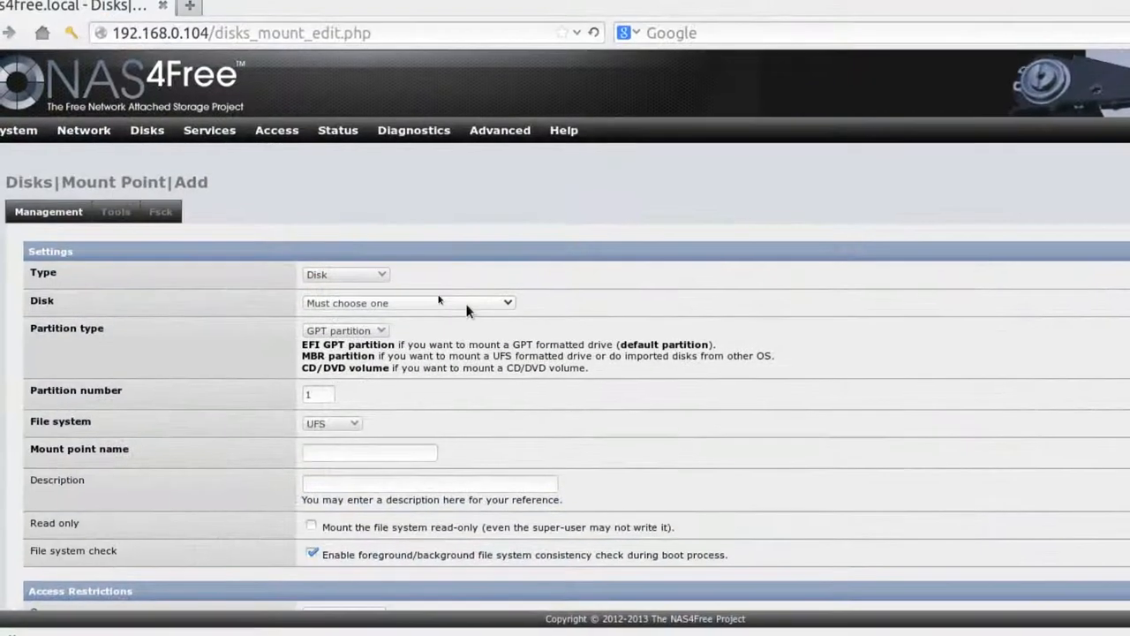
pyautogui.click(408, 302)
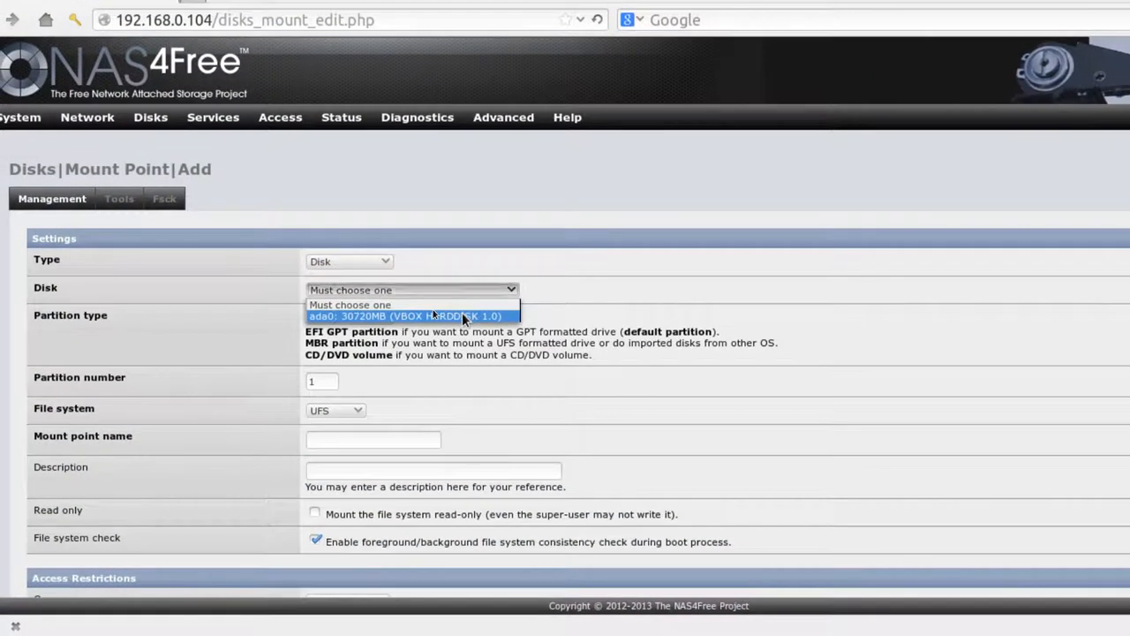
pyautogui.click(411, 316)
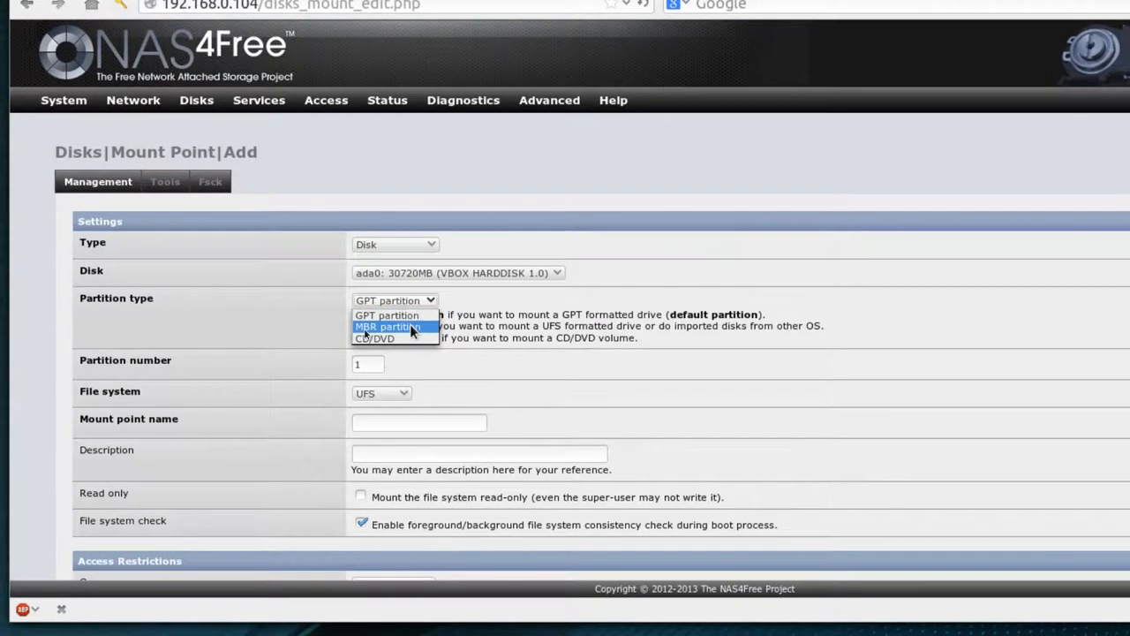
pyautogui.click(387, 326)
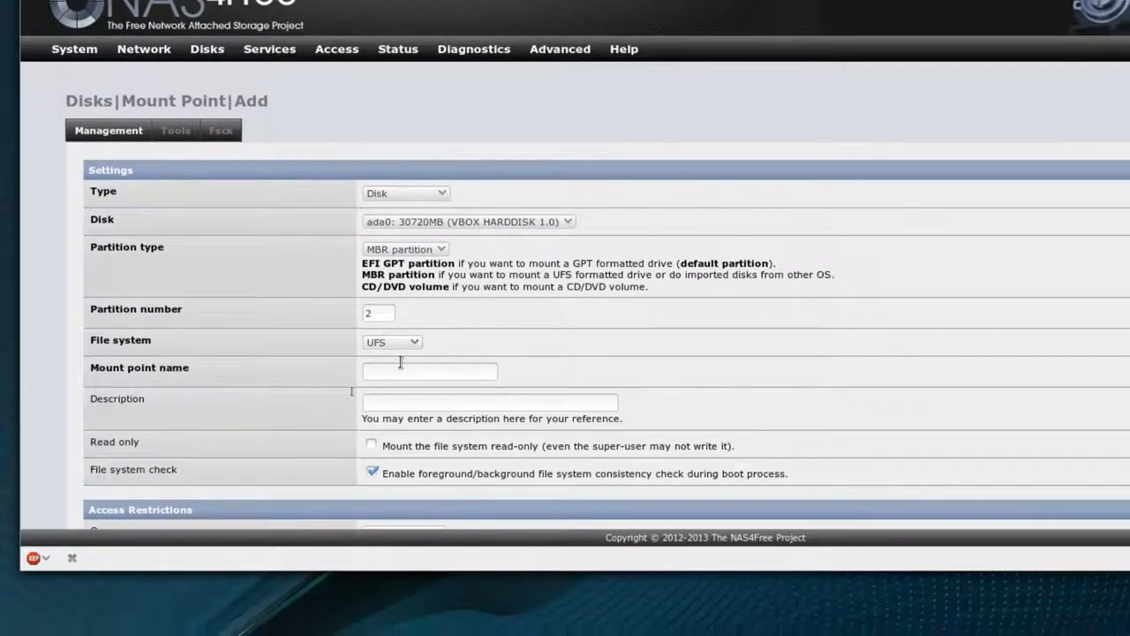
pyautogui.write('Data')
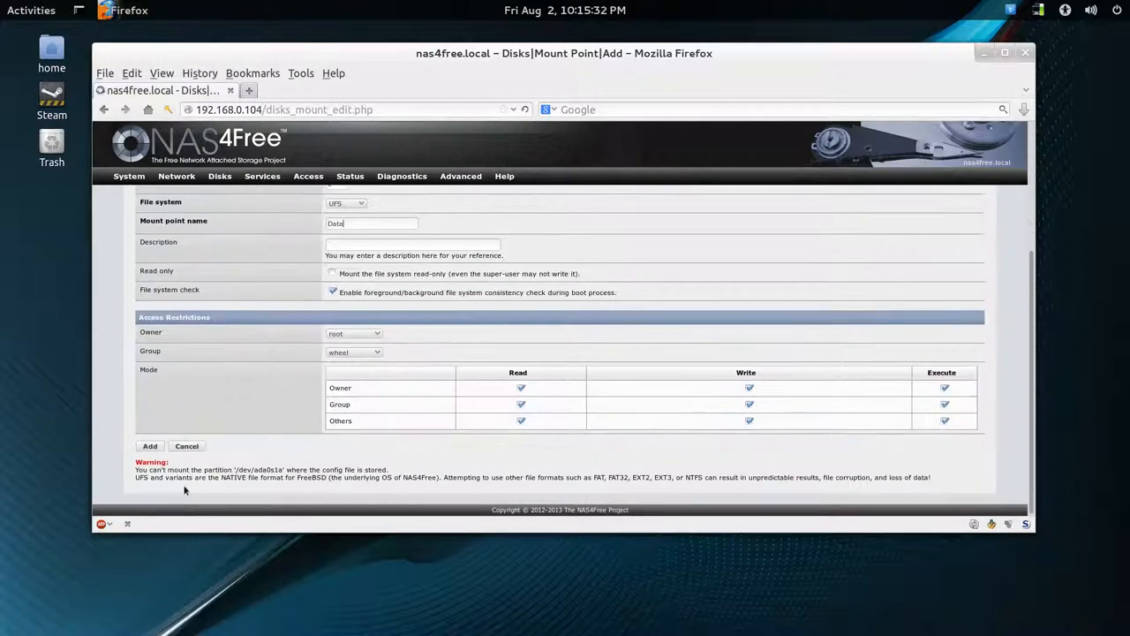
pyautogui.click(150, 446)
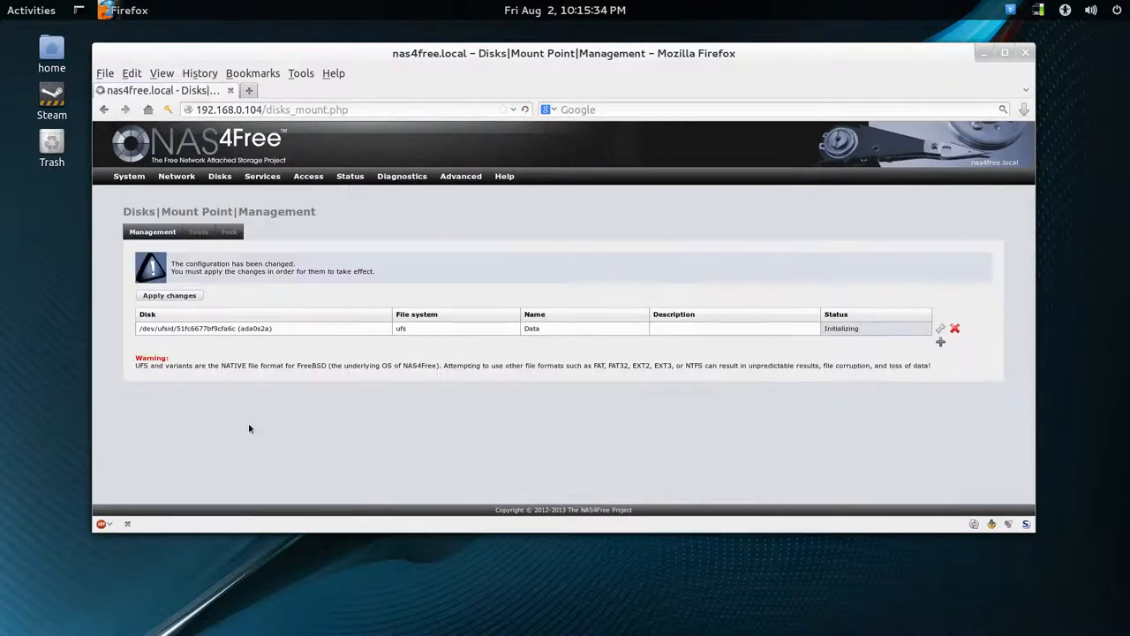
pyautogui.click(169, 295)
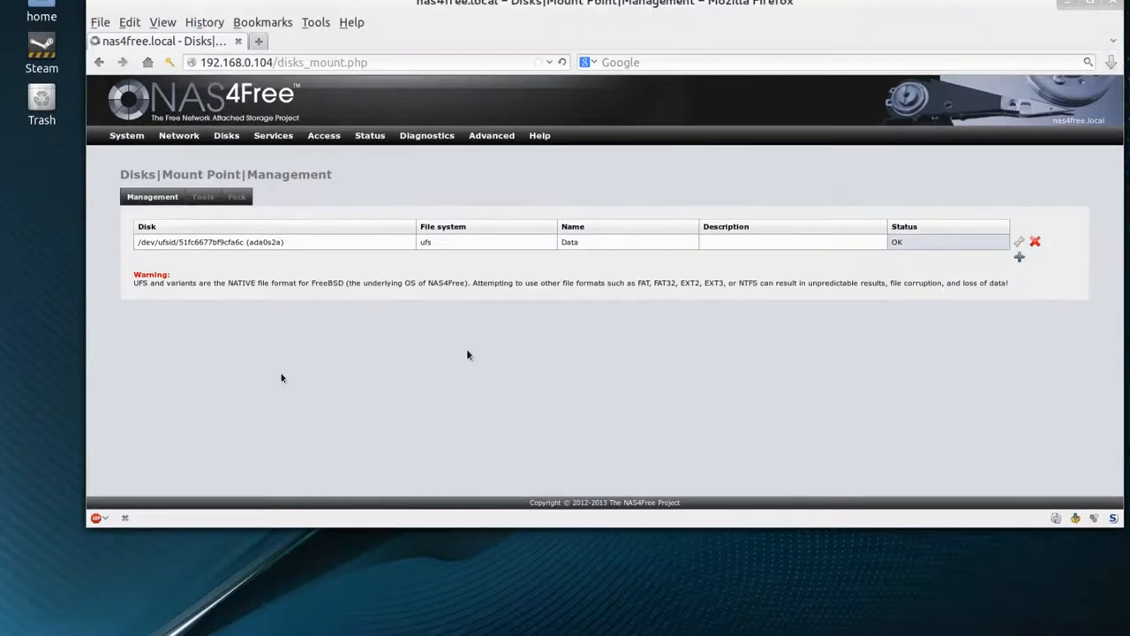
# Step: Save and restart the CIFS/SMB service from its settings page
pyautogui.click(330, 229)
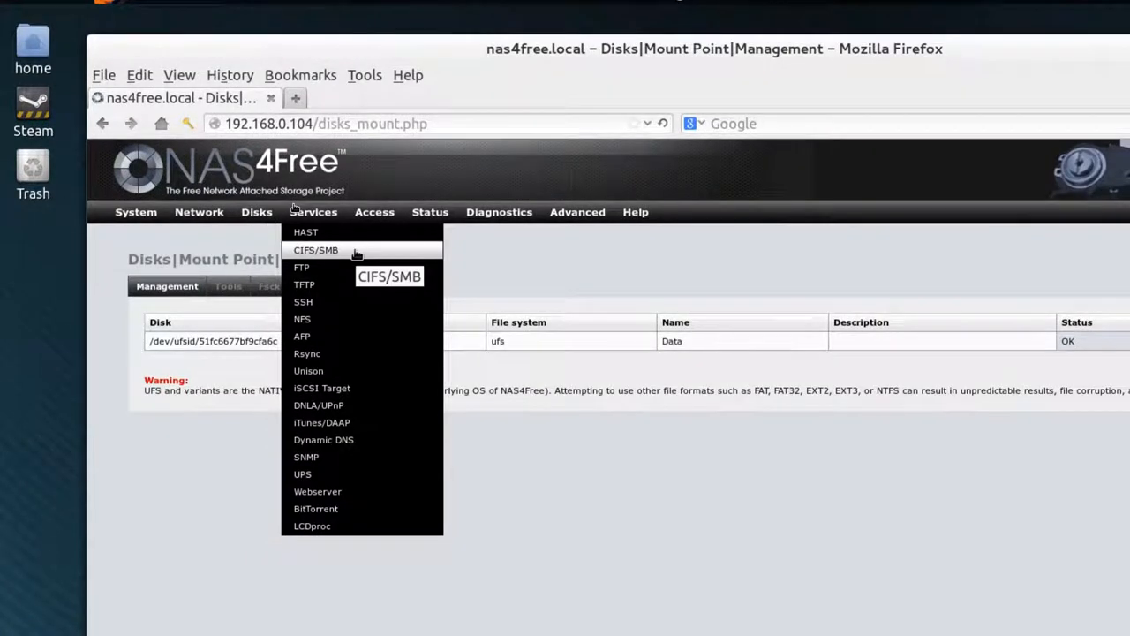
pyautogui.click(315, 250)
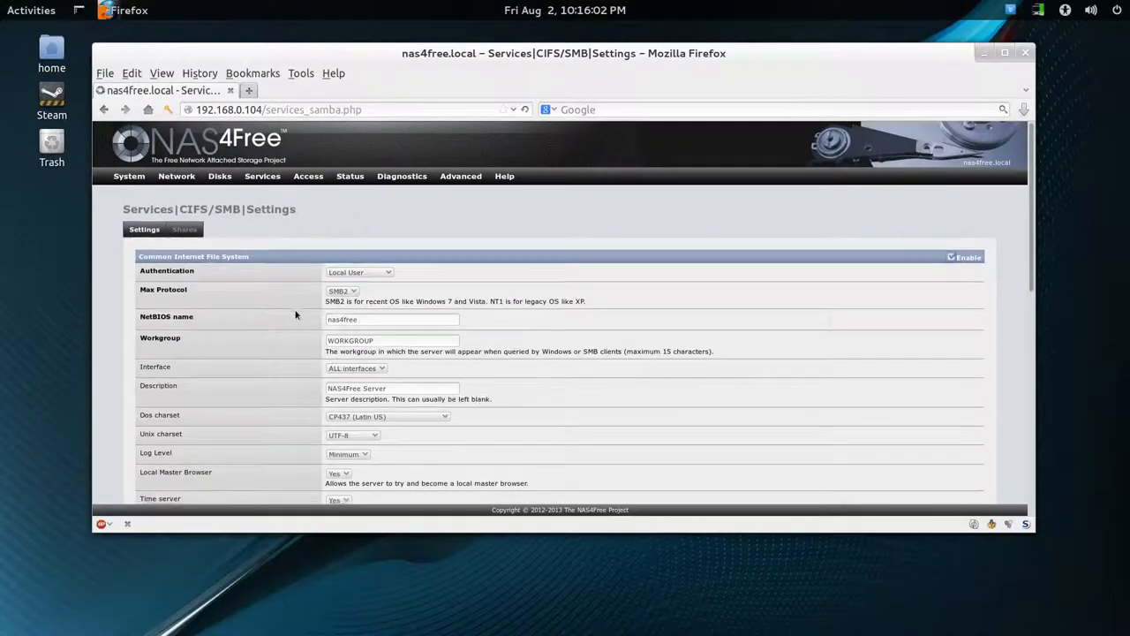
pyautogui.scroll(-3)
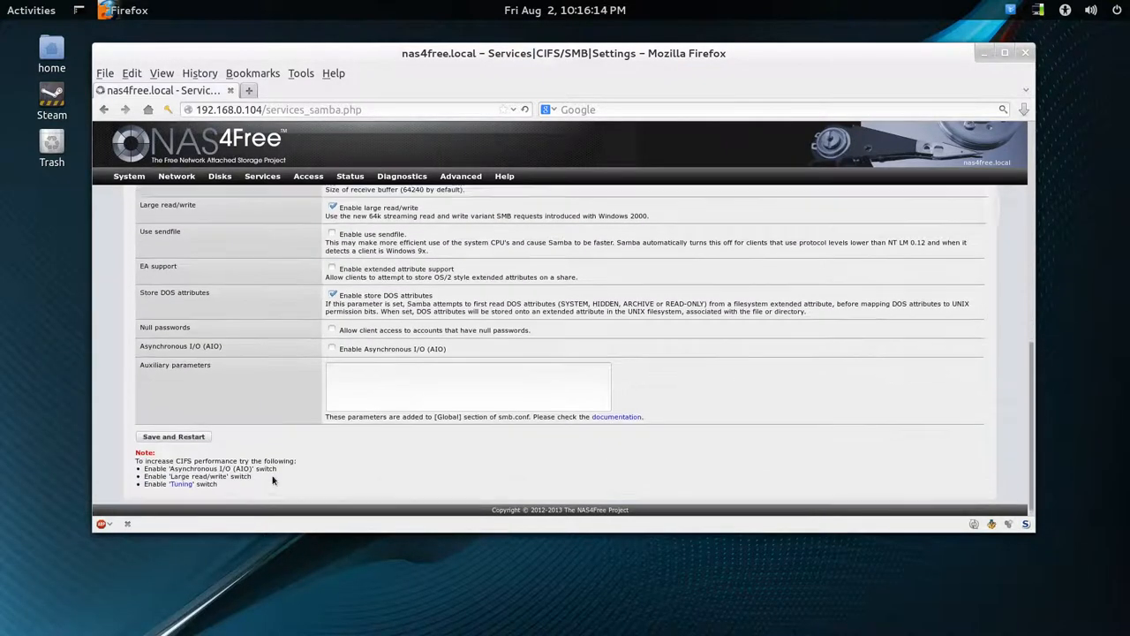
pyautogui.click(173, 437)
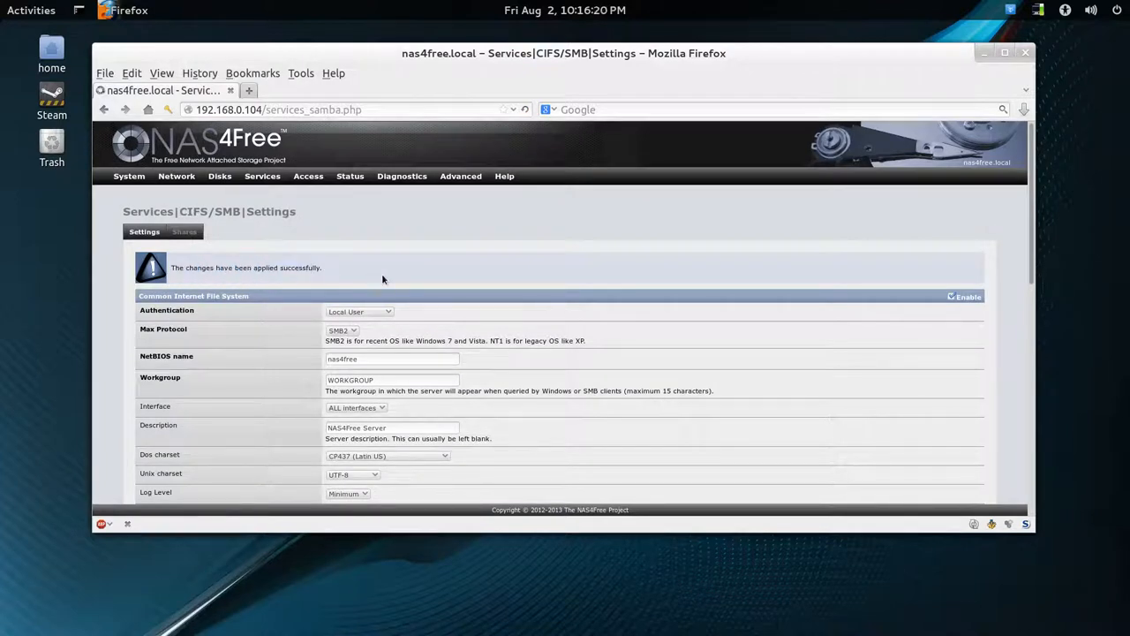
pyautogui.moveTo(415, 265)
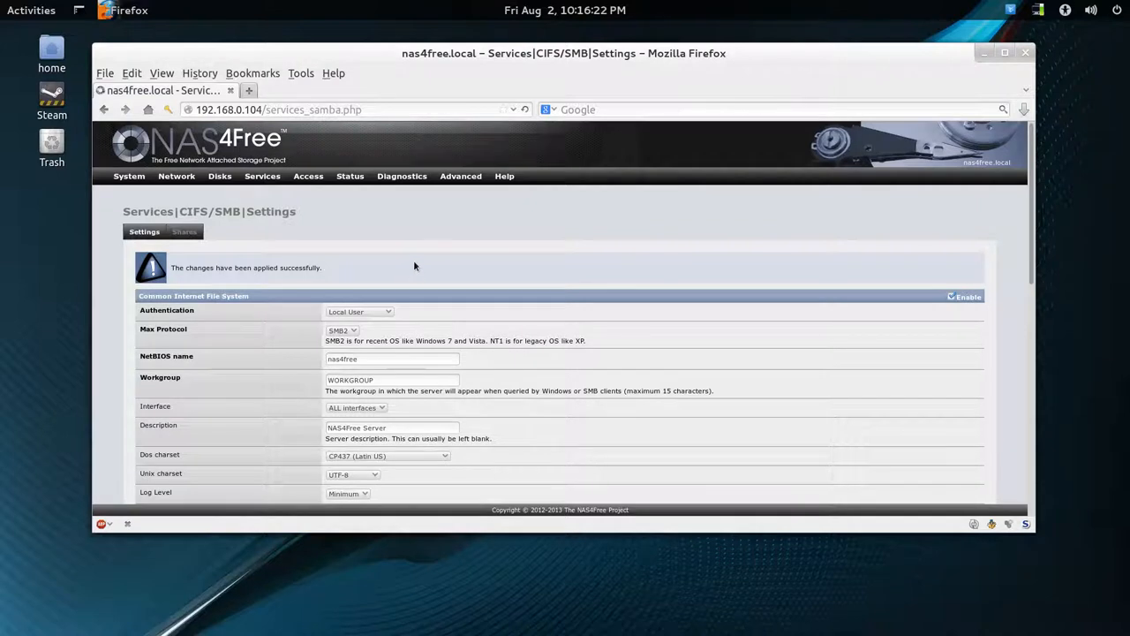
pyautogui.moveTo(356, 248)
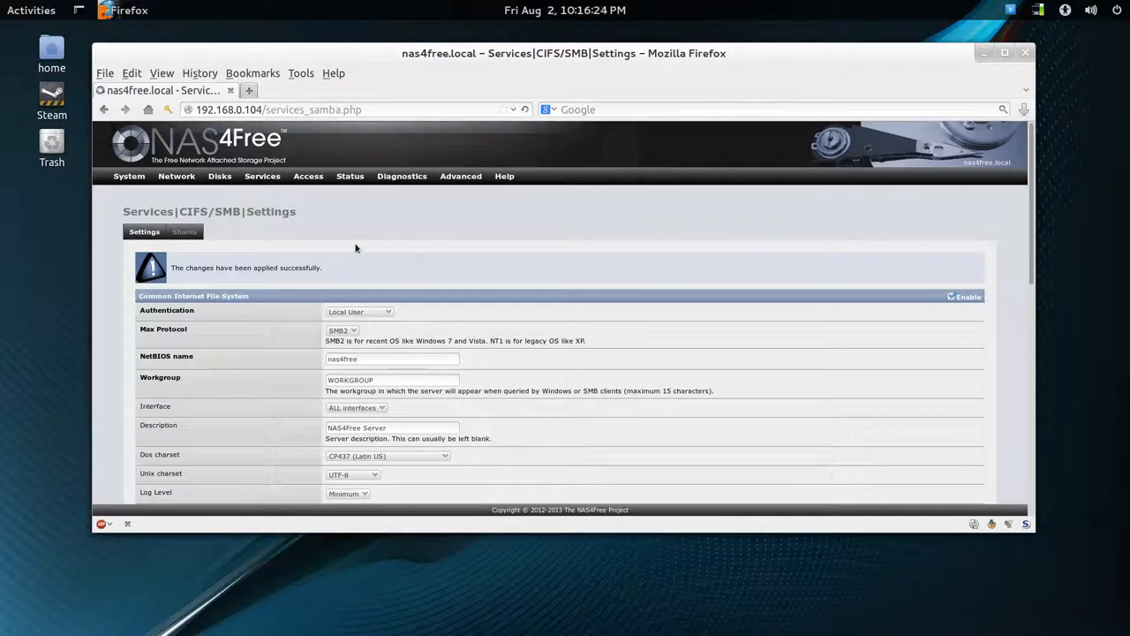
pyautogui.moveTo(393, 220)
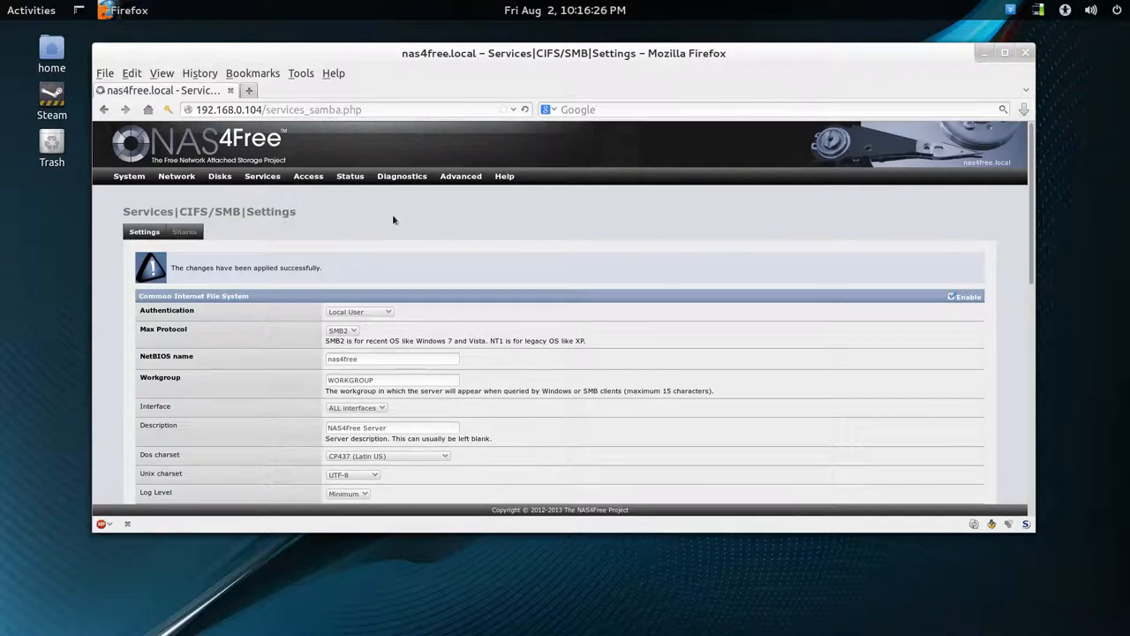
# Step: Start a new user with login dan, full name Dan, and a confirmed password
pyautogui.click(308, 175)
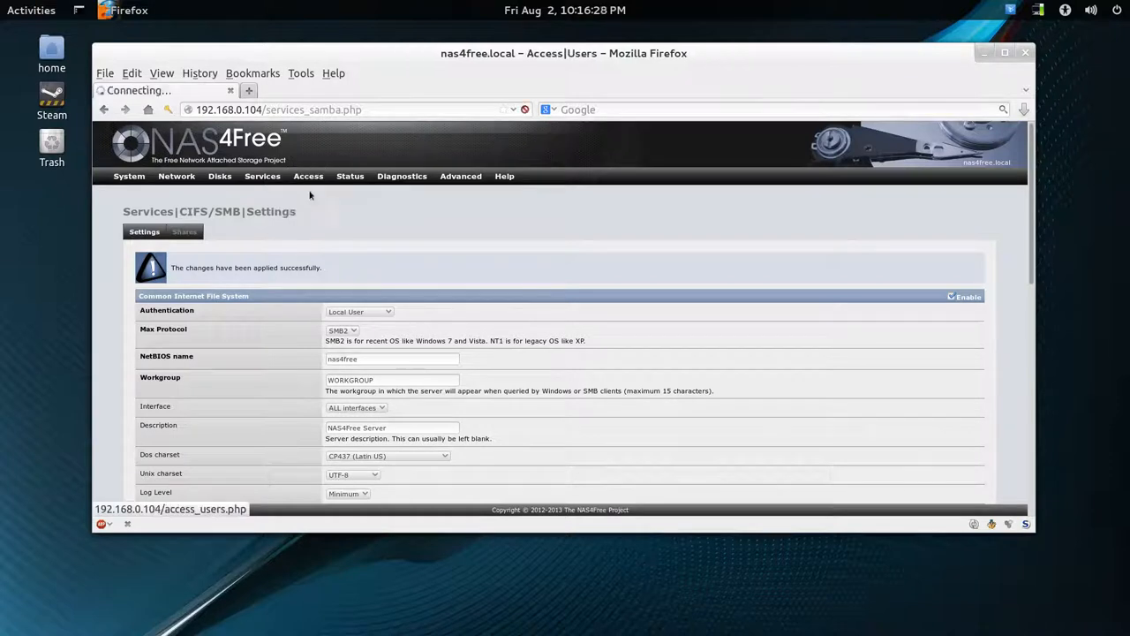
pyautogui.click(308, 176)
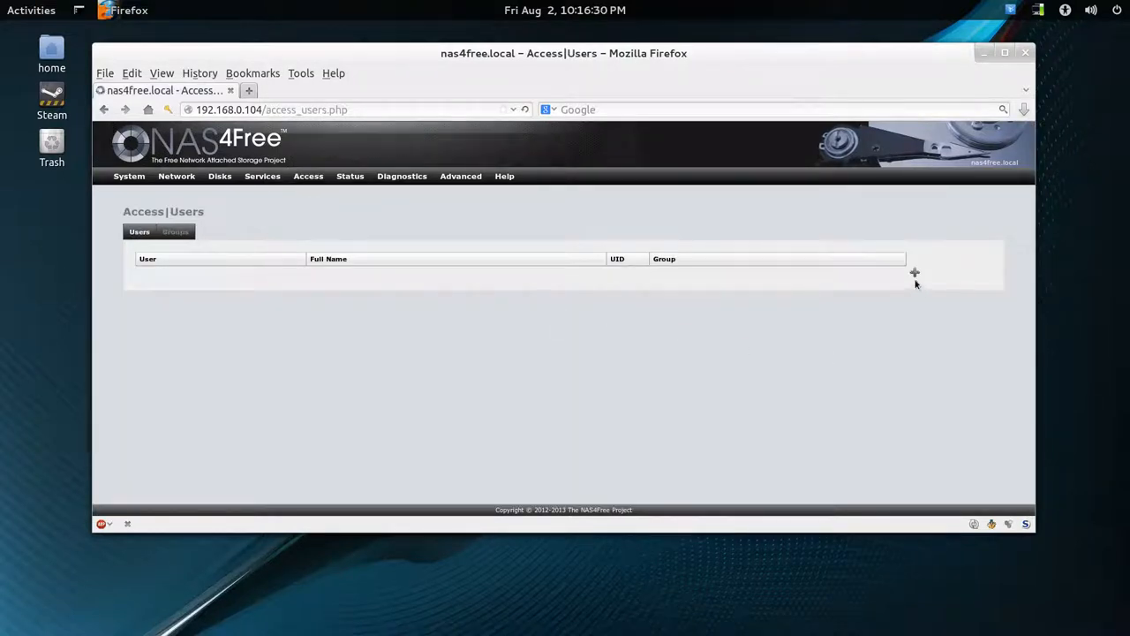
pyautogui.click(914, 273)
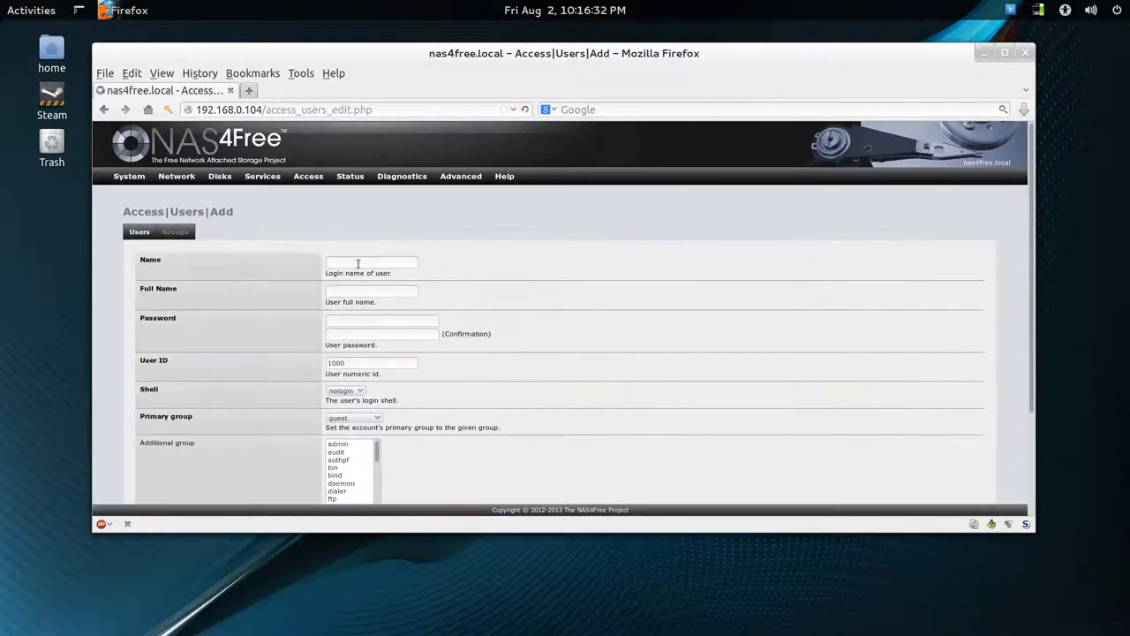
pyautogui.write('dan')
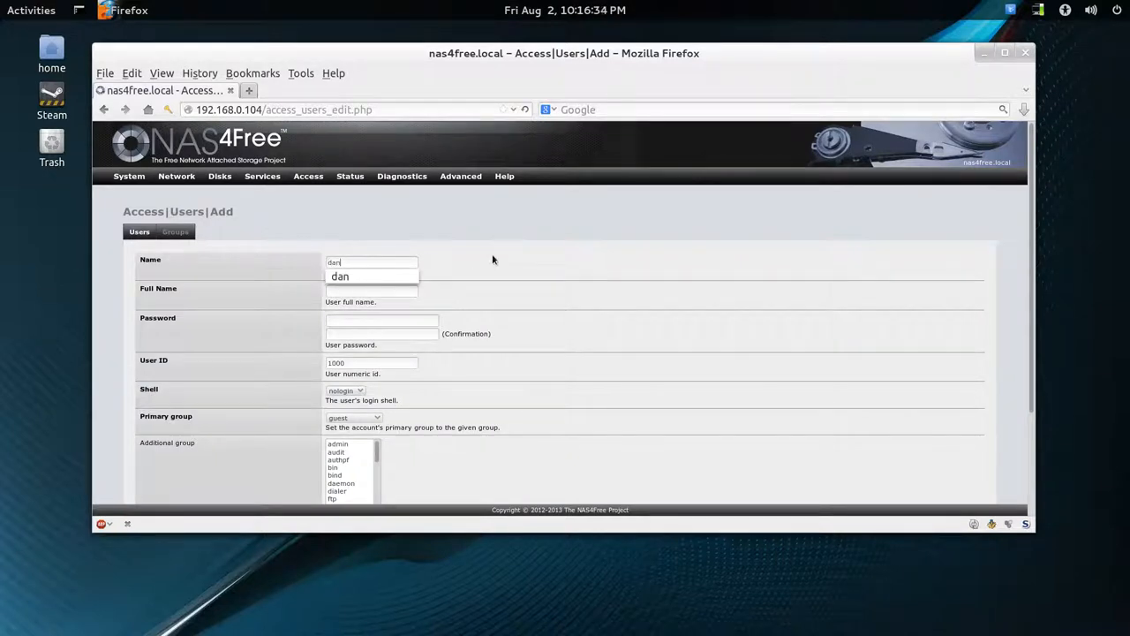
pyautogui.click(371, 291)
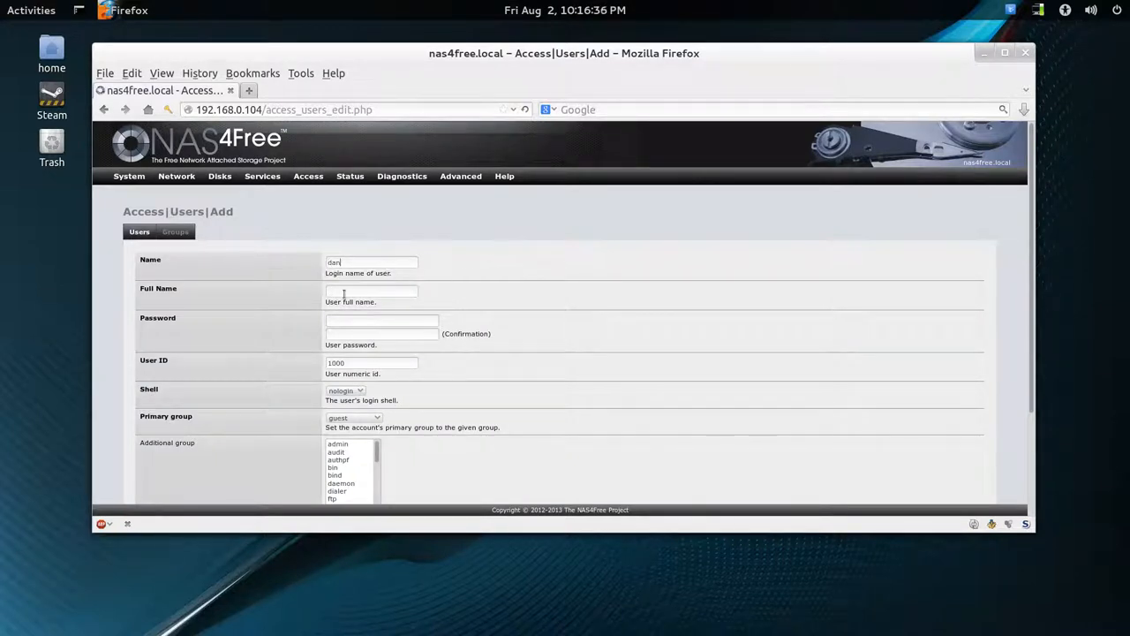
pyautogui.write('Dan')
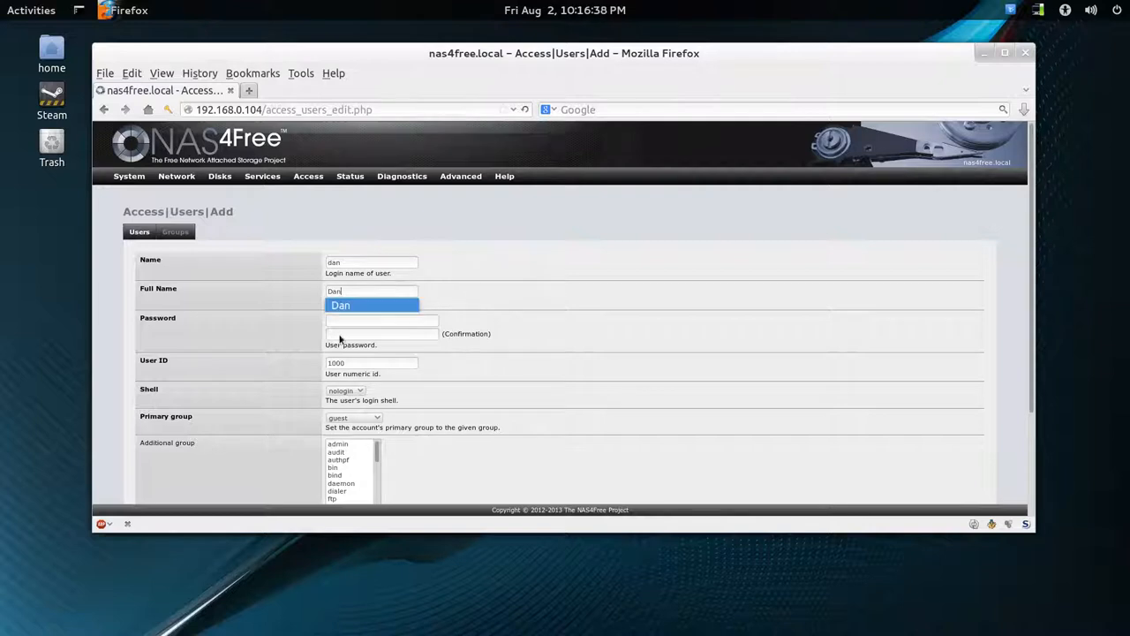
pyautogui.click(382, 320)
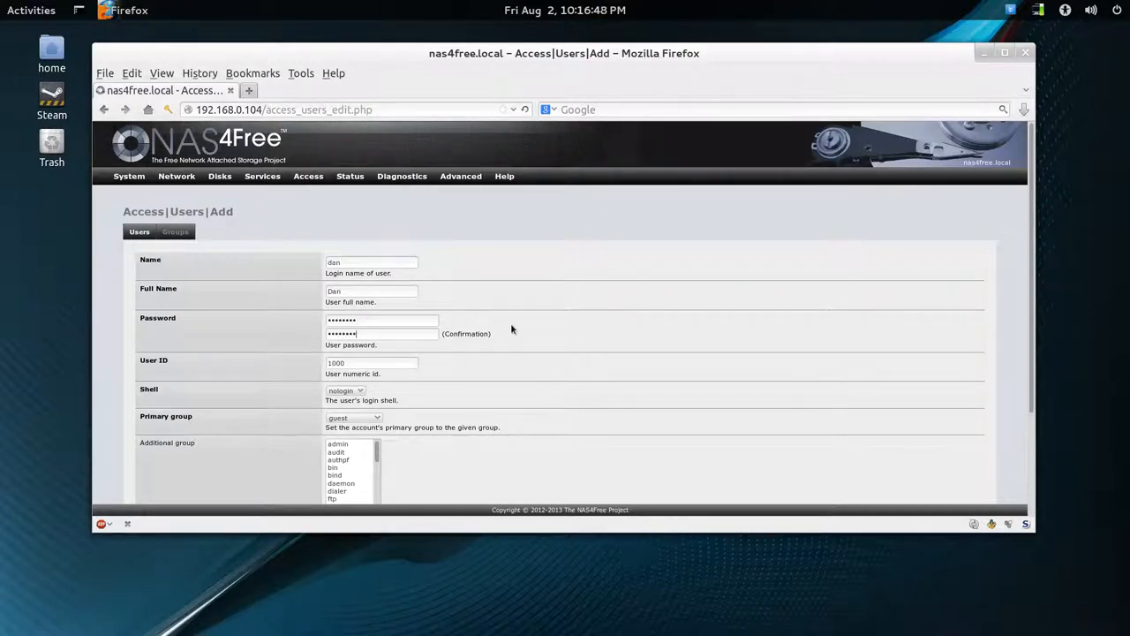
pyautogui.scroll(-3)
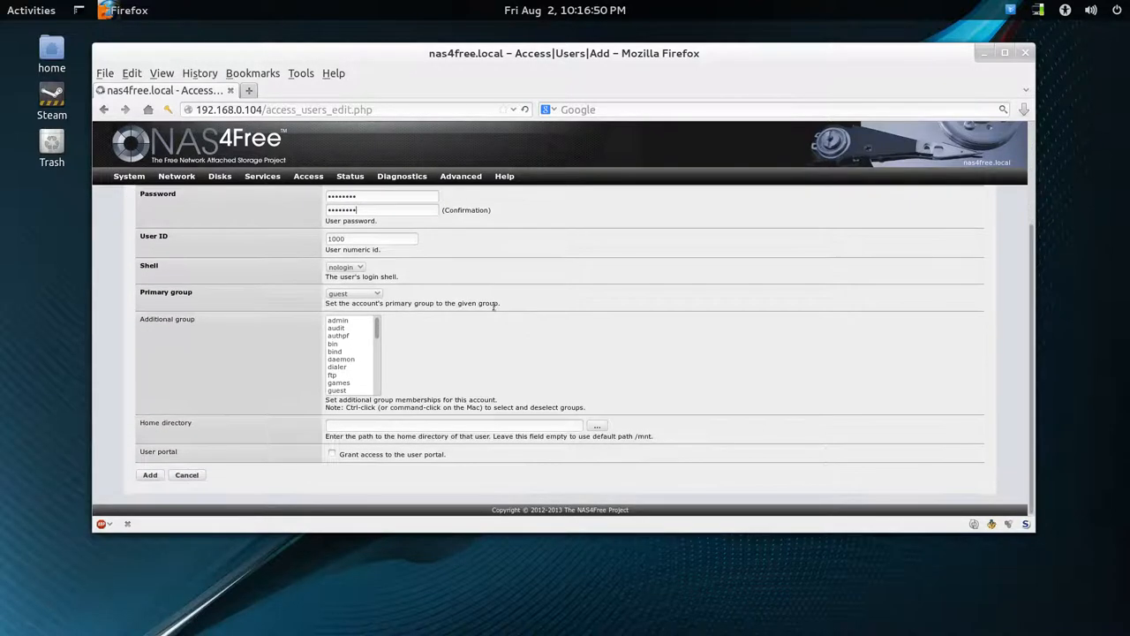
pyautogui.moveTo(358, 400)
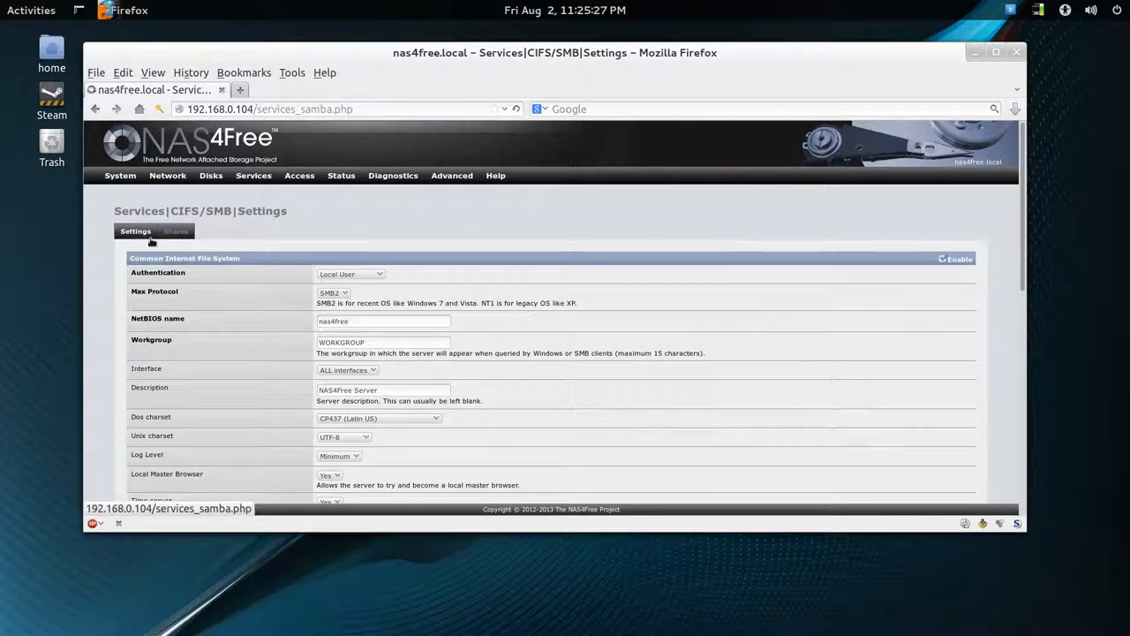
# Step: Add CIFS/SMB share Data with comment 'data disk' at /mnt/Data/ and apply
pyautogui.click(175, 230)
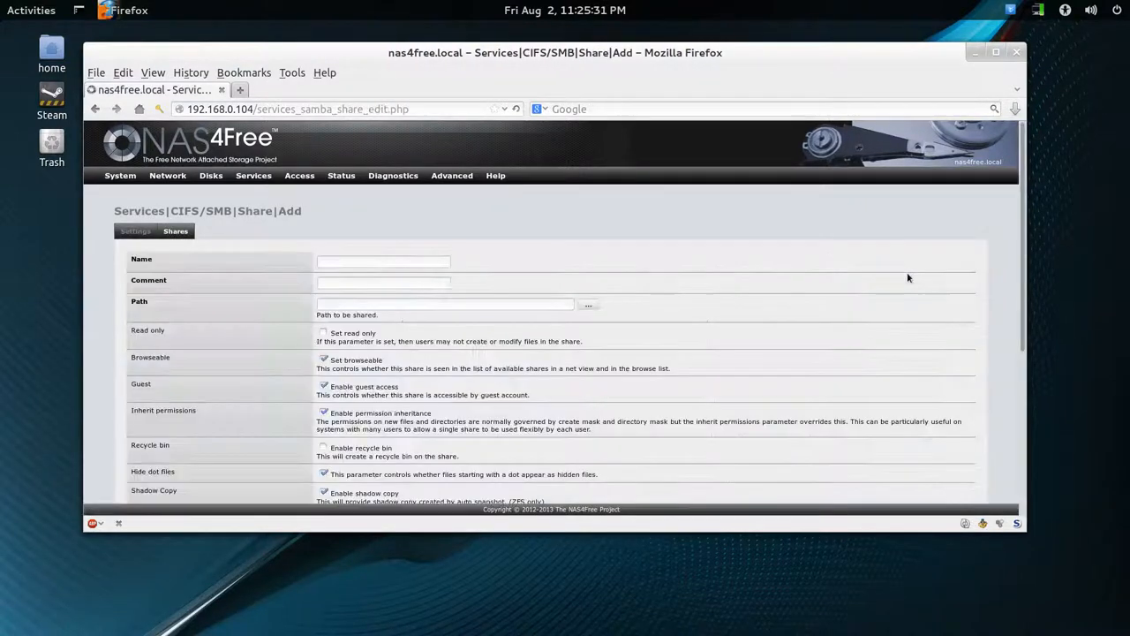
pyautogui.click(383, 260)
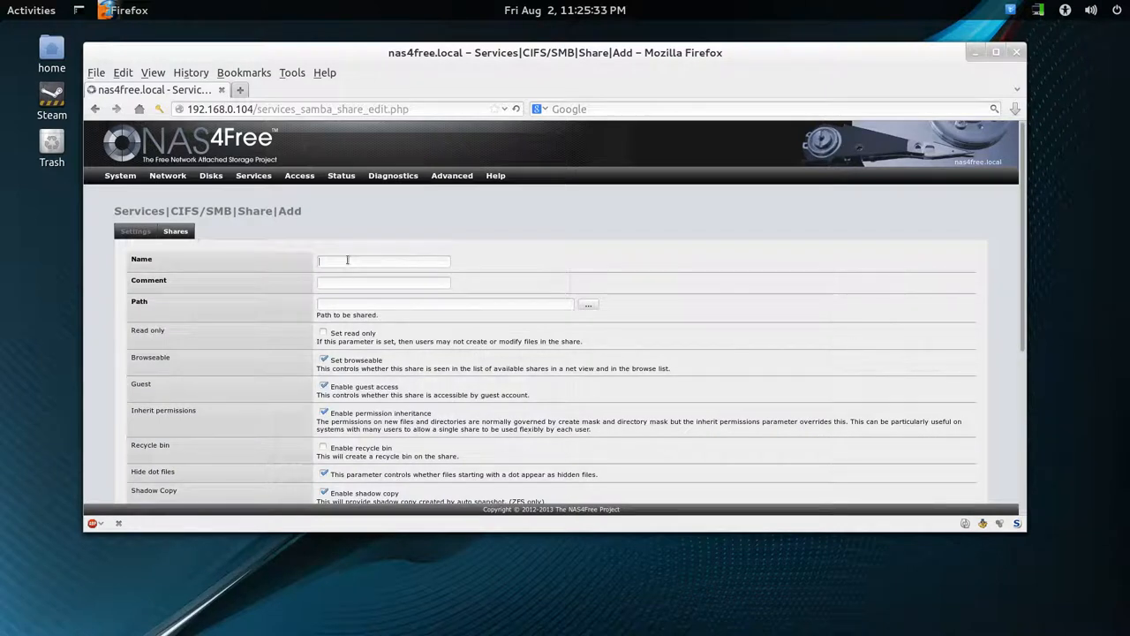
pyautogui.write('Data')
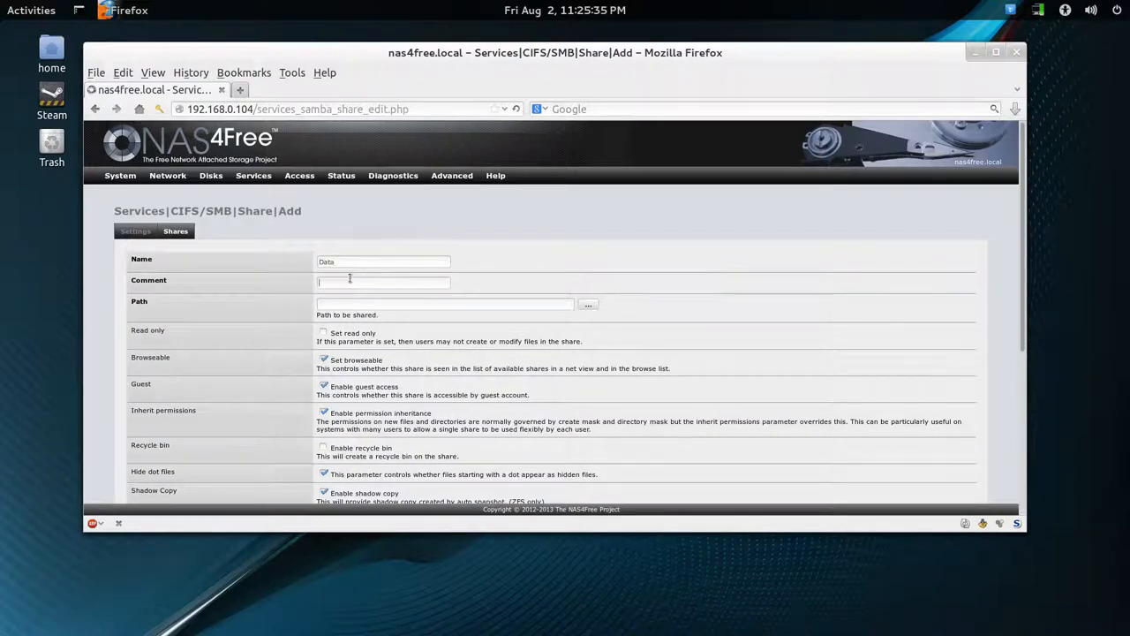
pyautogui.write('data disk')
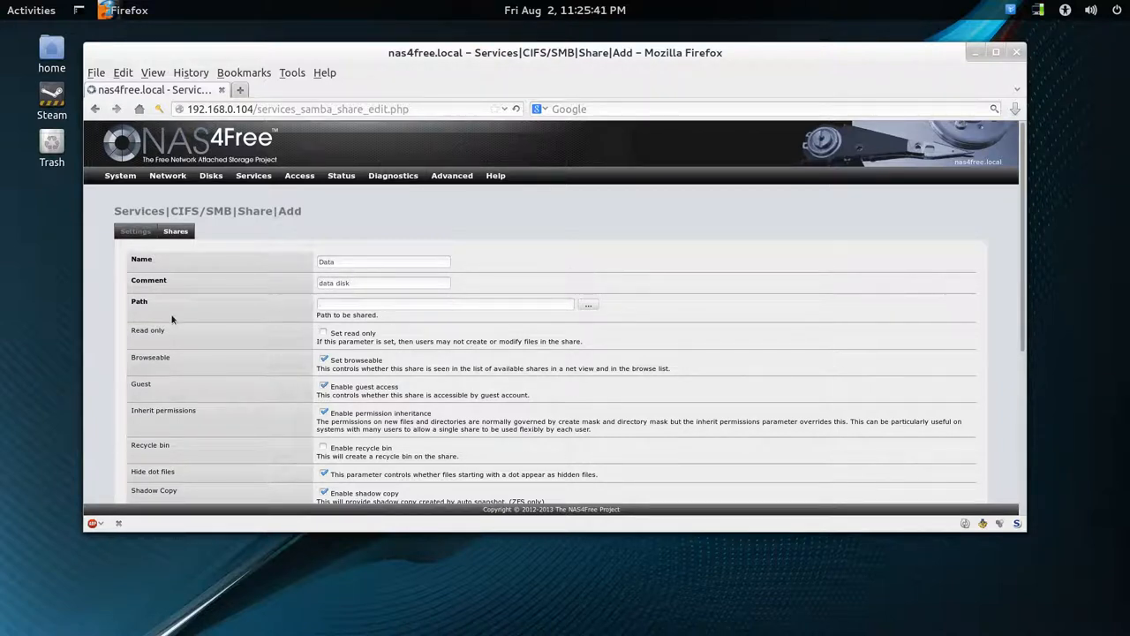
pyautogui.moveTo(601, 329)
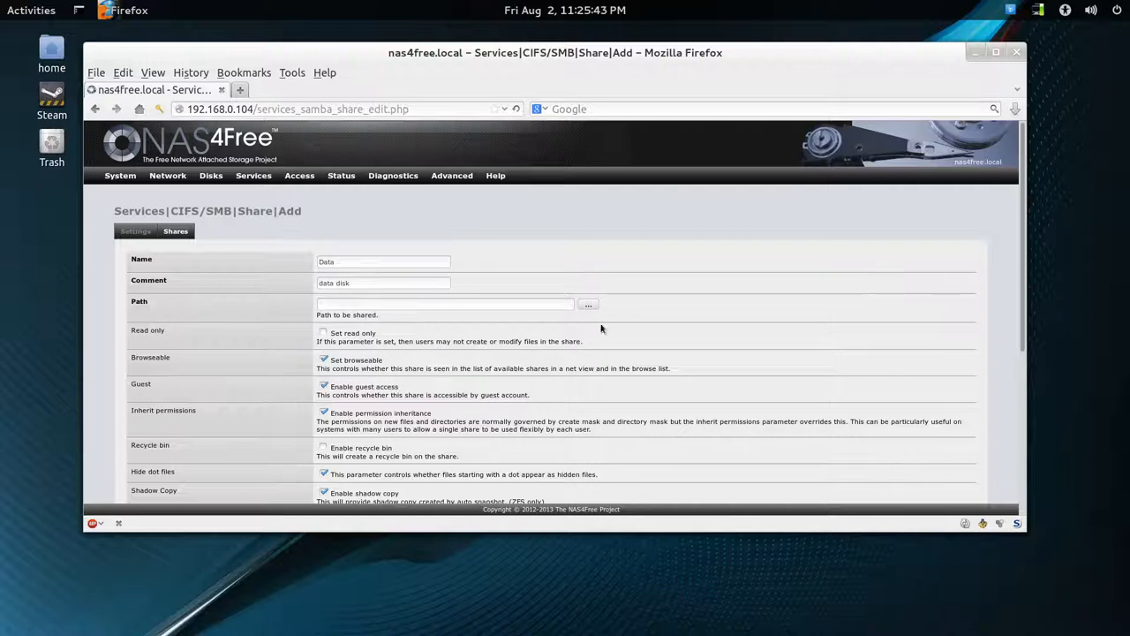
pyautogui.click(588, 304)
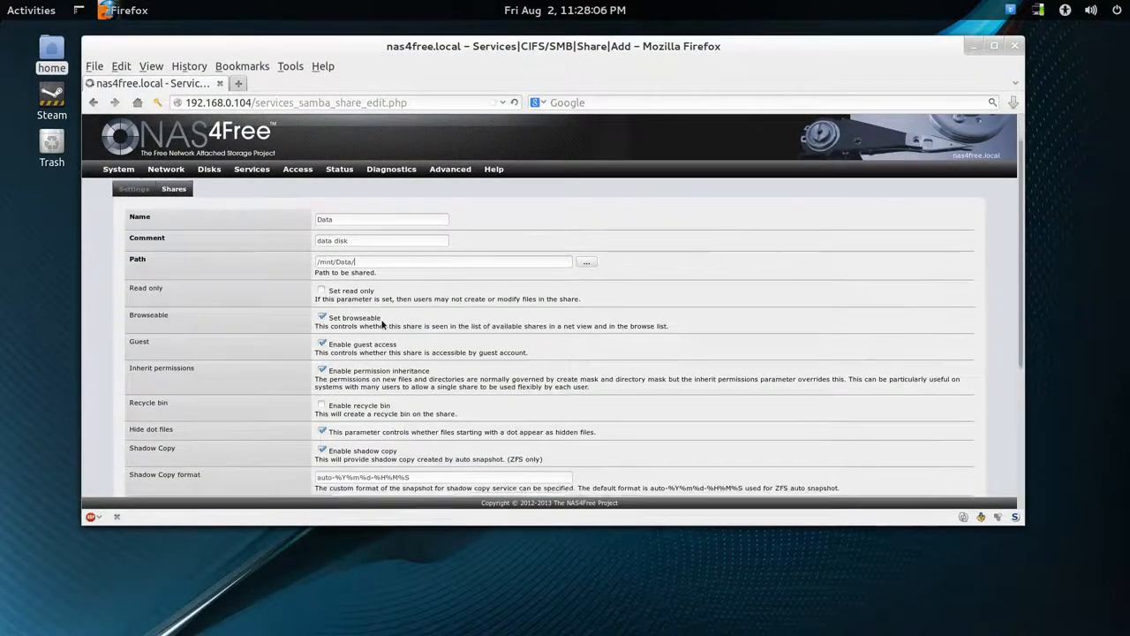
pyautogui.scroll(-3)
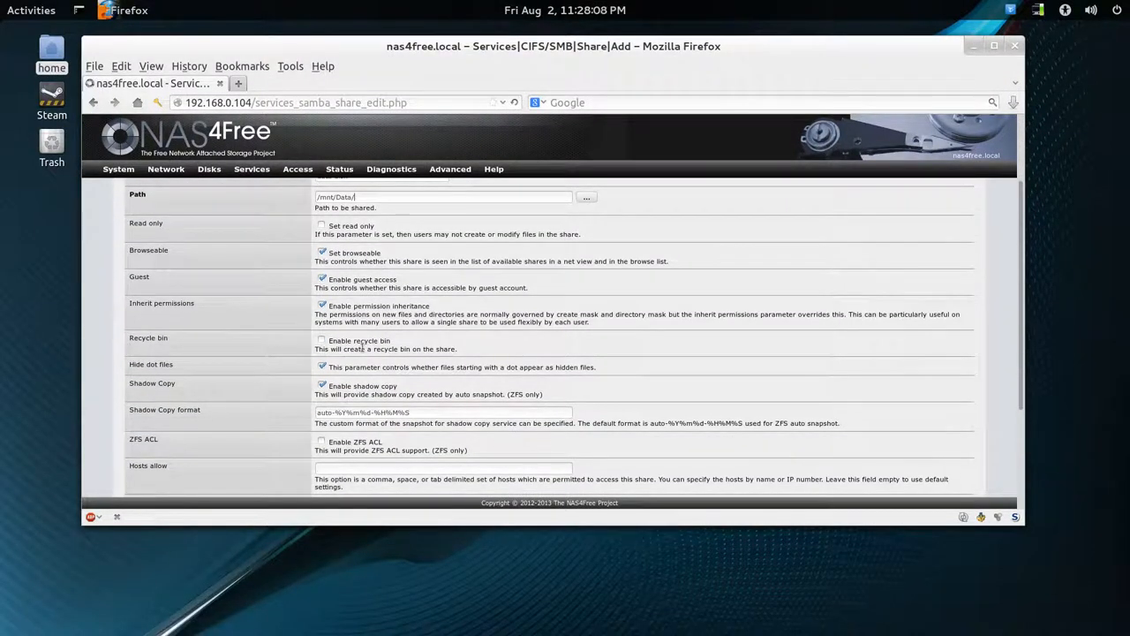
pyautogui.scroll(-3)
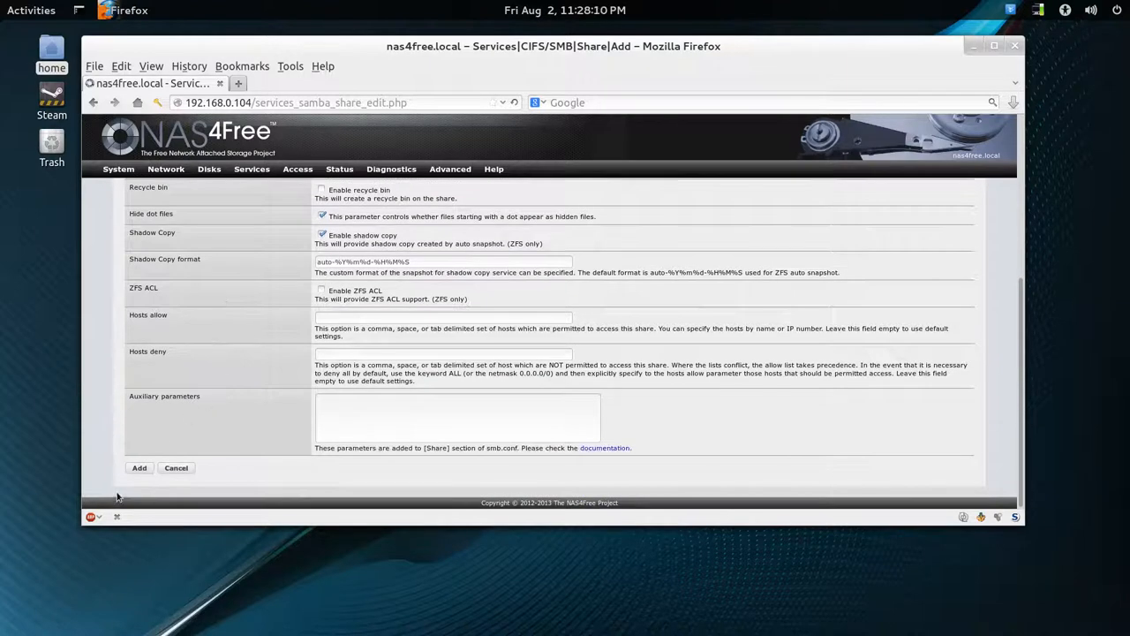
pyautogui.click(138, 467)
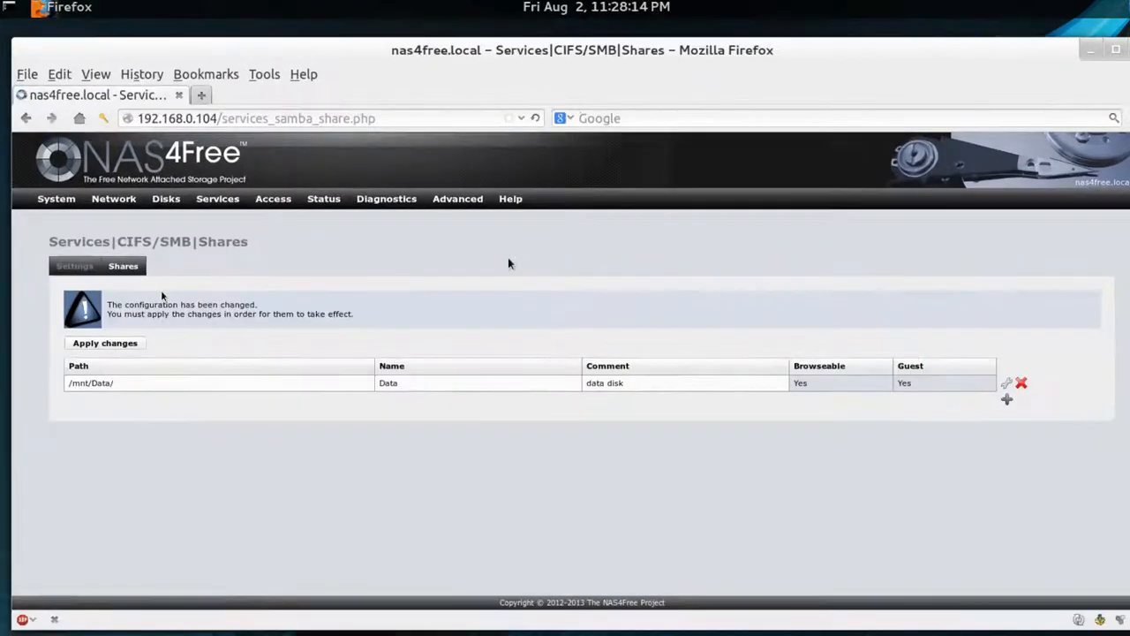
pyautogui.click(105, 343)
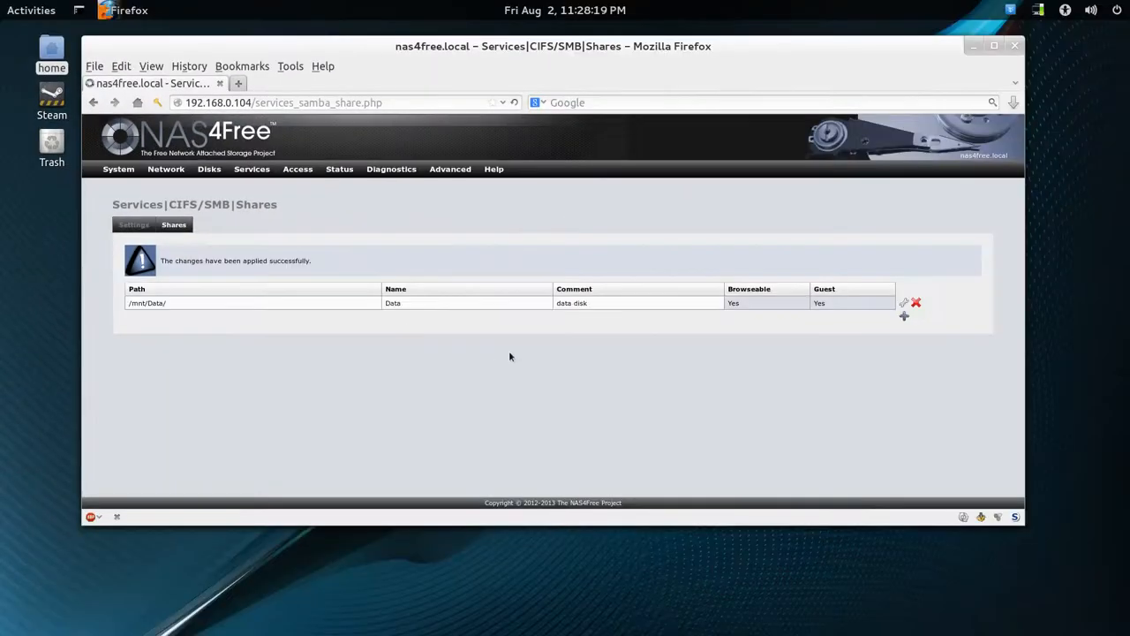
pyautogui.moveTo(344, 246)
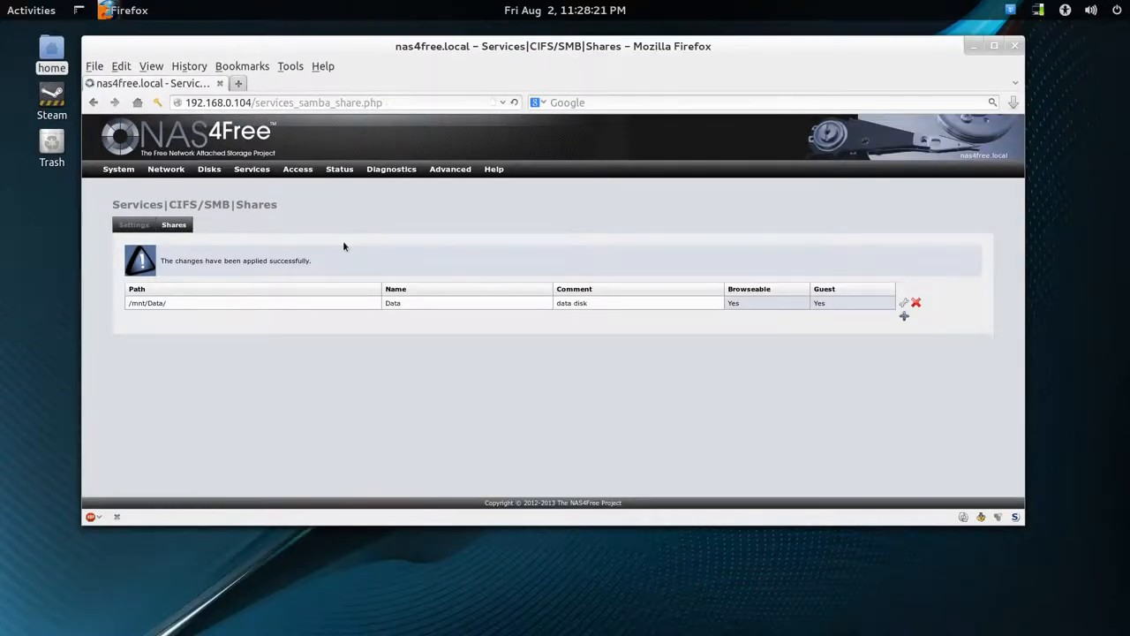
# Step: In System > Advanced > Swap, set type Device with /dev/ada0s3 and enable swap
pyautogui.click(118, 169)
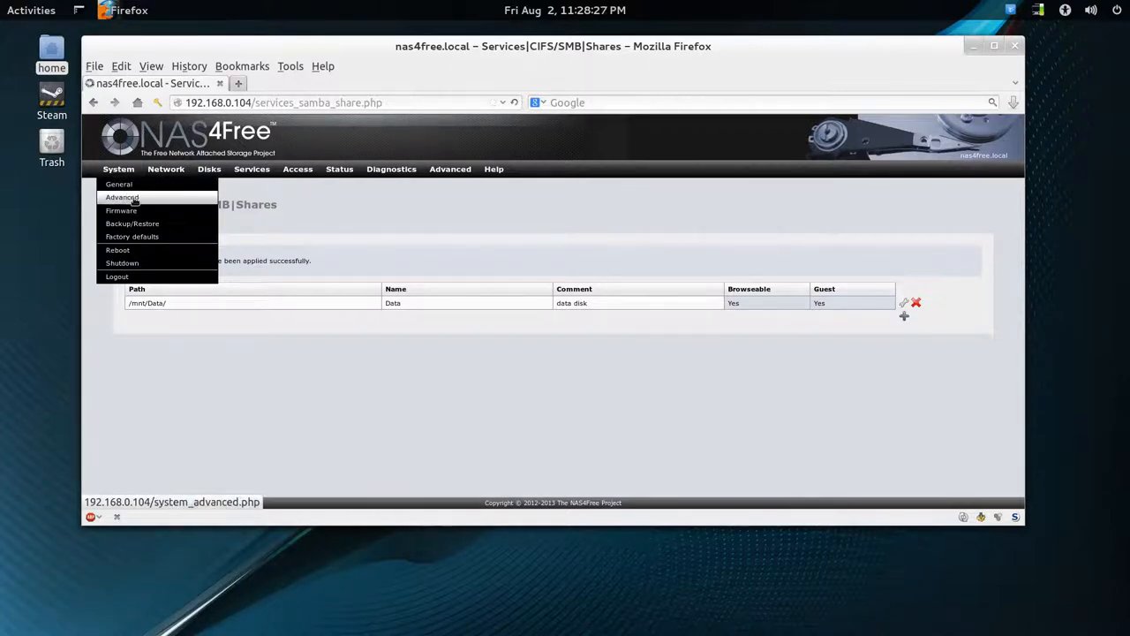
pyautogui.moveTo(128, 190)
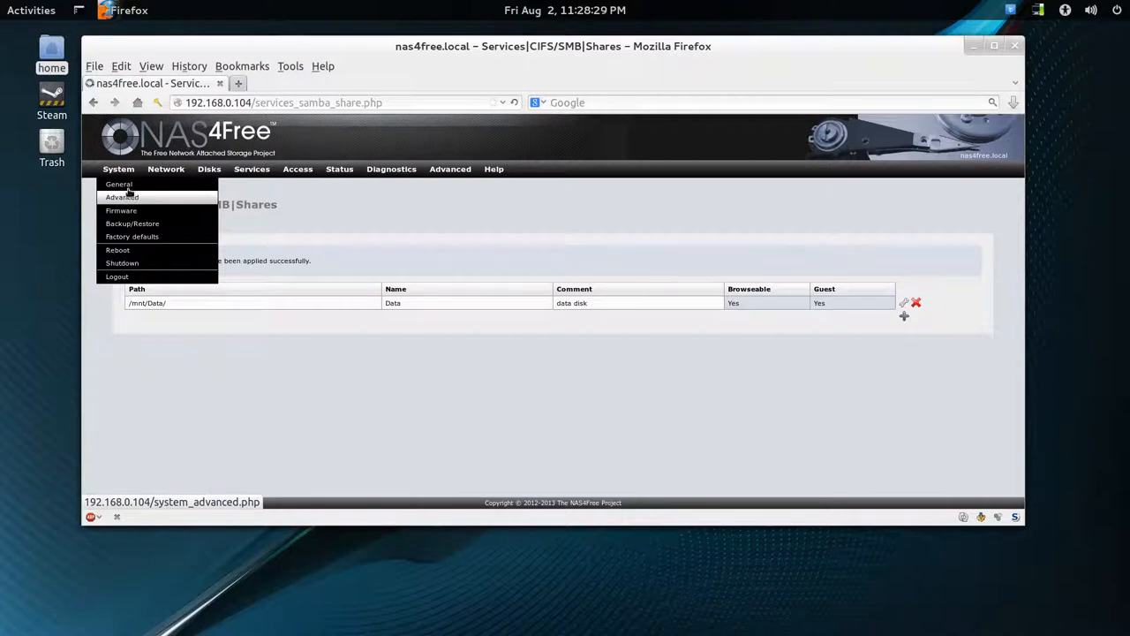
pyautogui.click(121, 196)
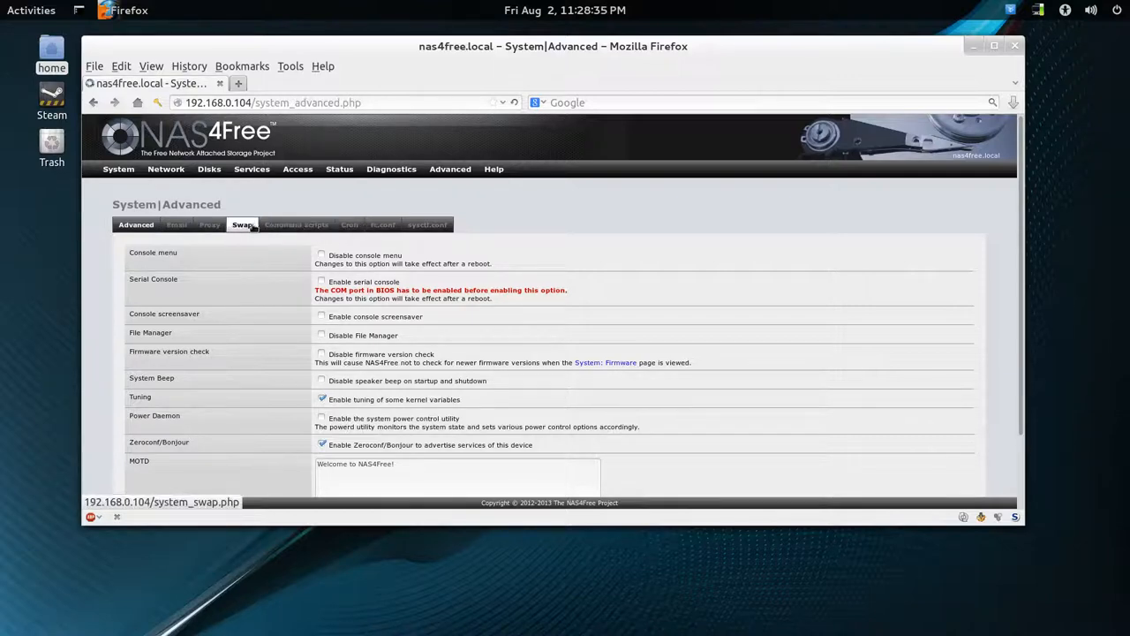
pyautogui.click(242, 224)
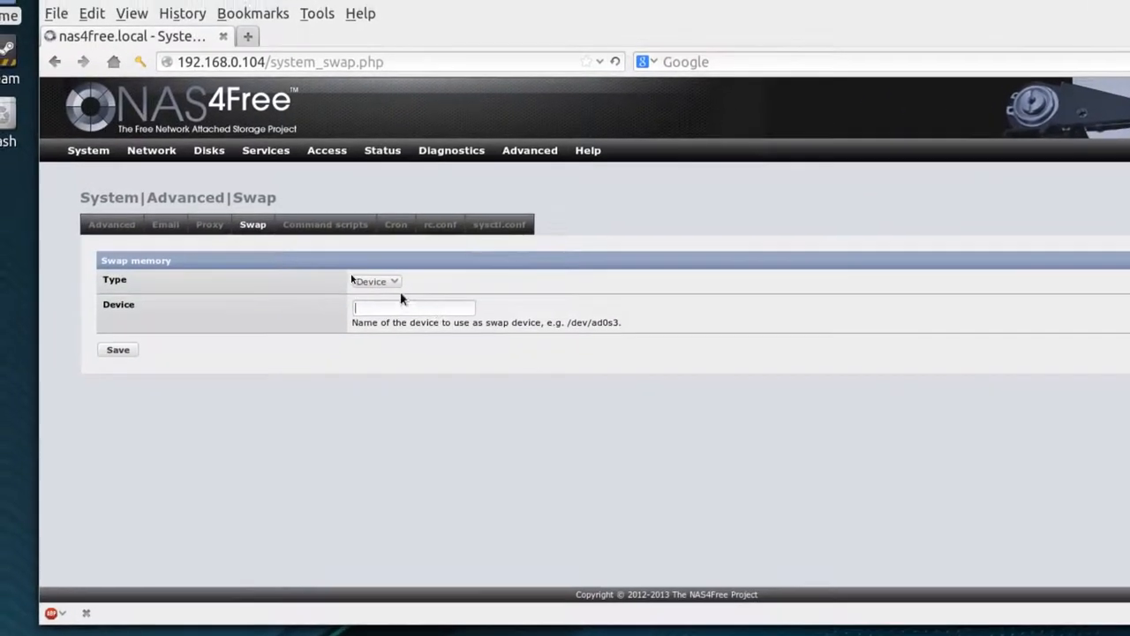
pyautogui.click(374, 281)
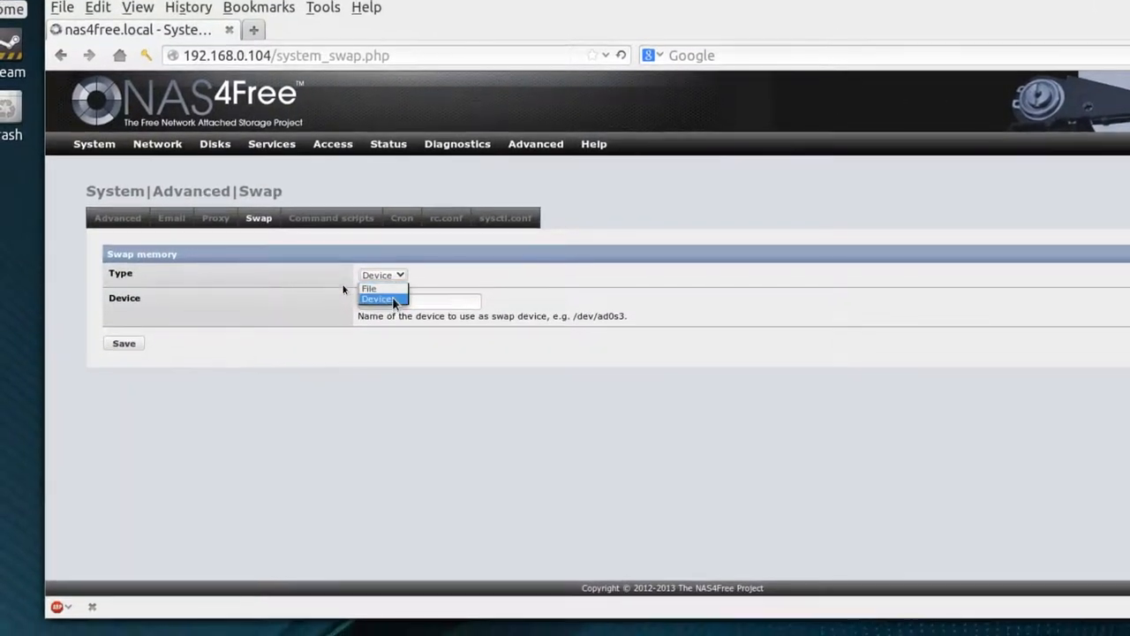
pyautogui.click(378, 299)
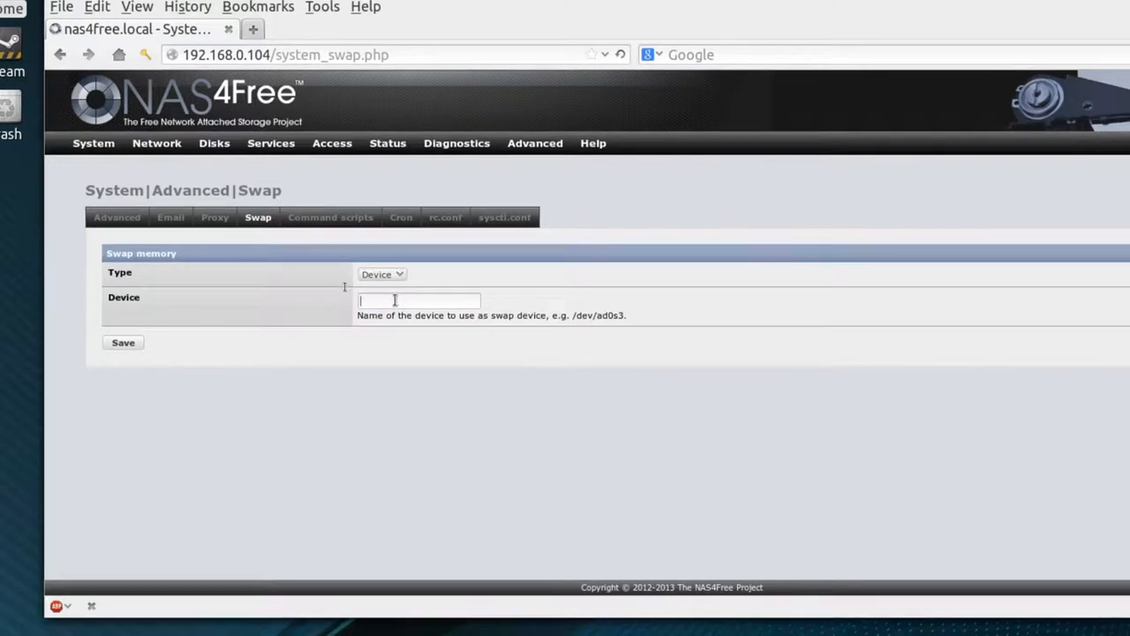
pyautogui.write('/dev/ada')
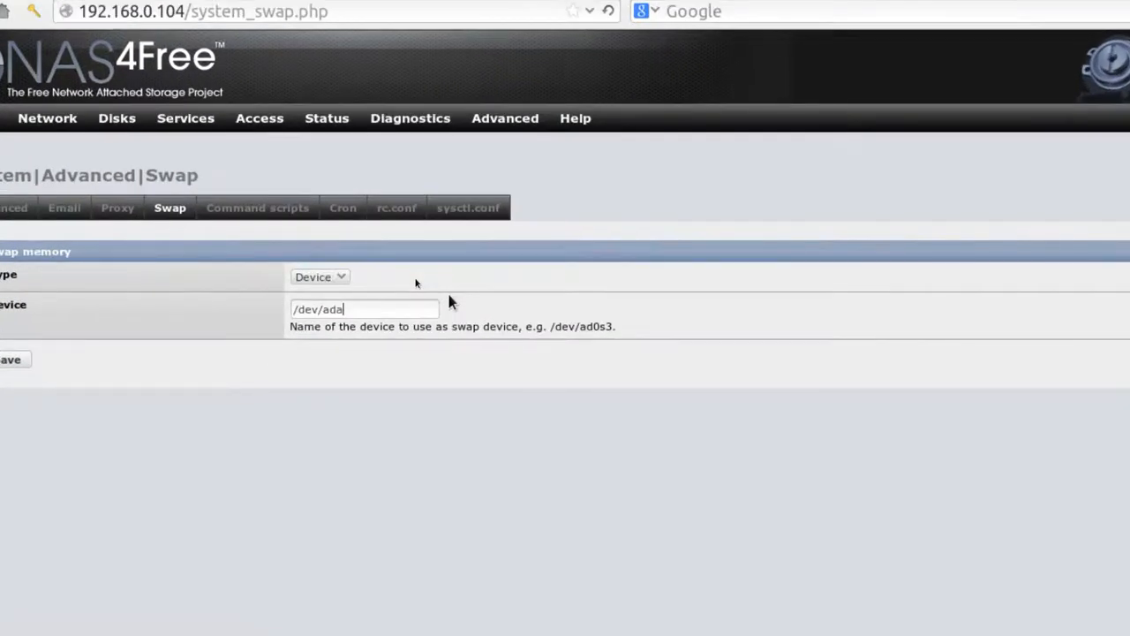
pyautogui.write('0')
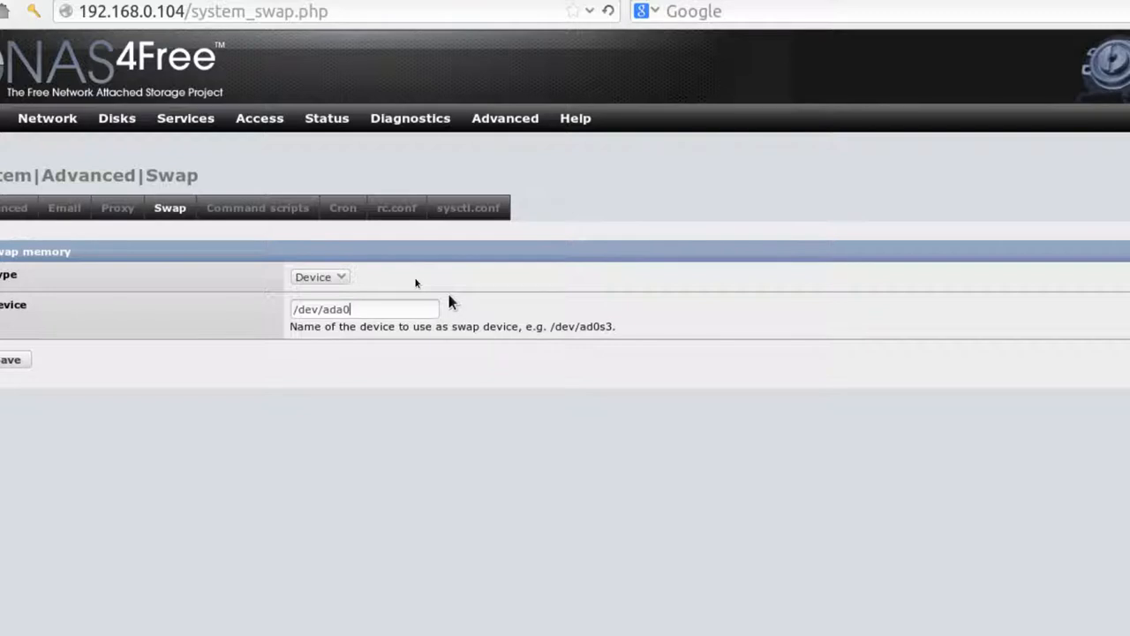
pyautogui.write('s3')
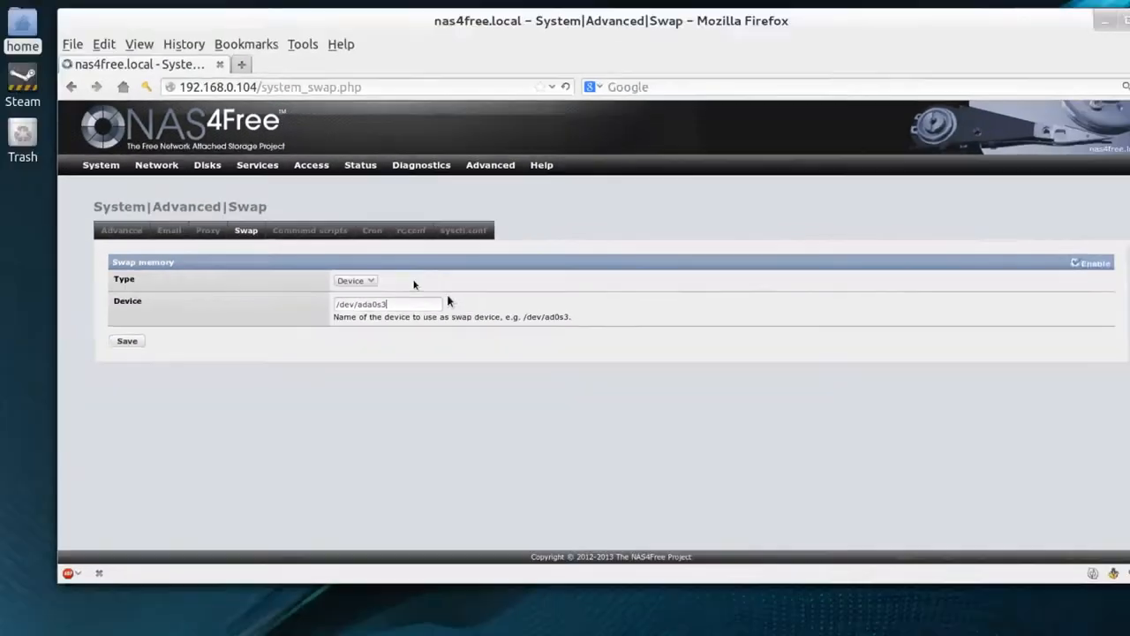
pyautogui.click(127, 341)
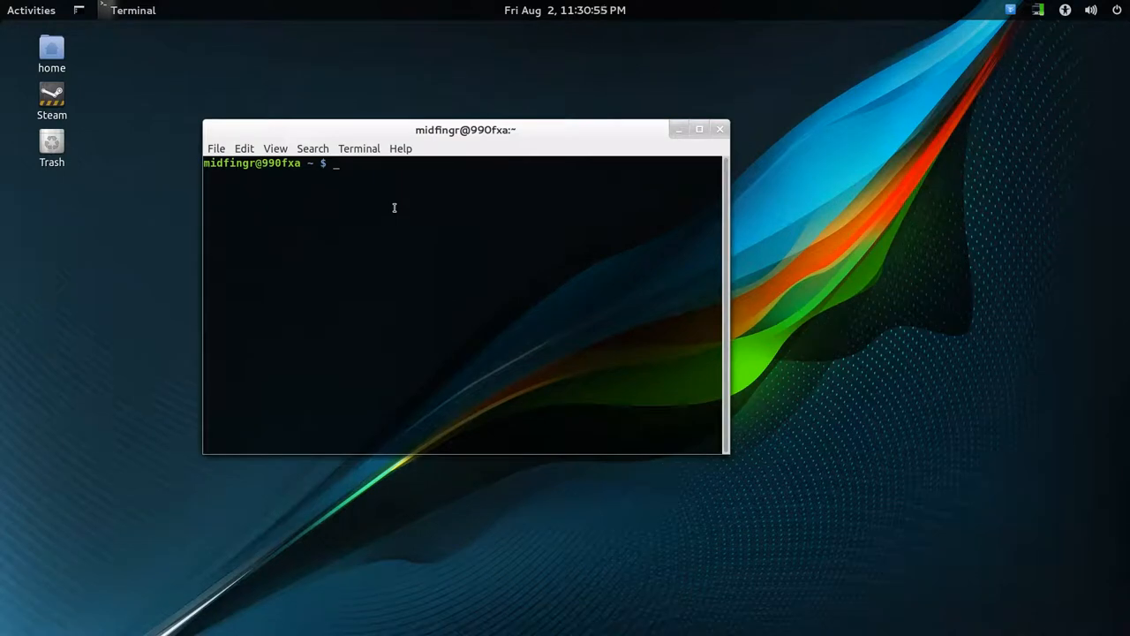
# Step: Run sudo mkdir to create the /mnt/NAS mount directory
pyautogui.write('sudo mkdir')
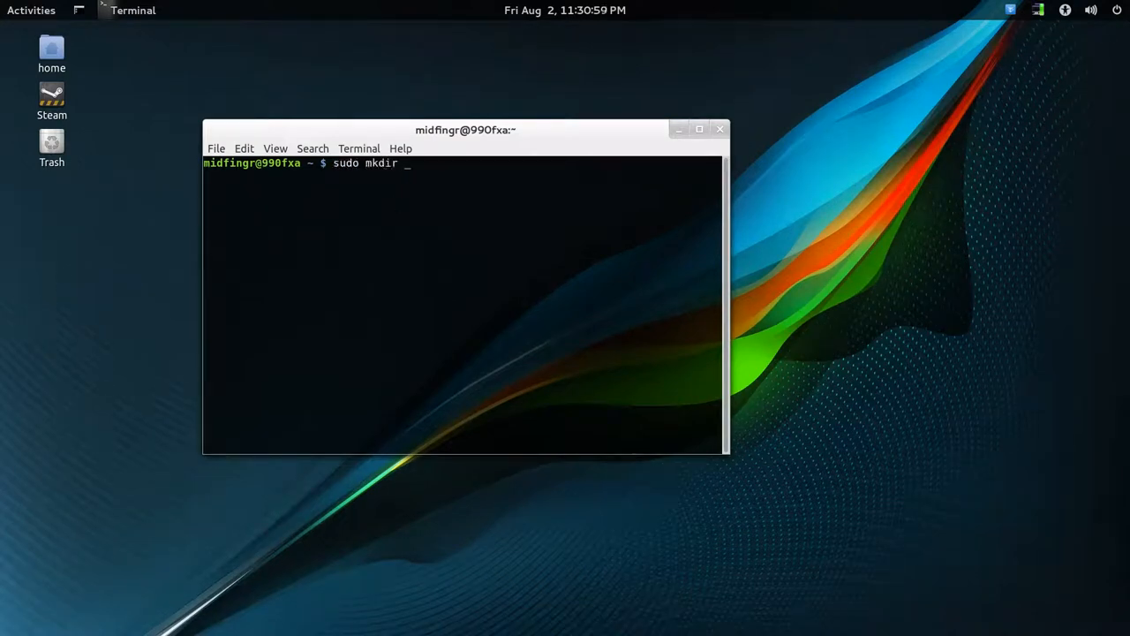
pyautogui.write('/mnt')
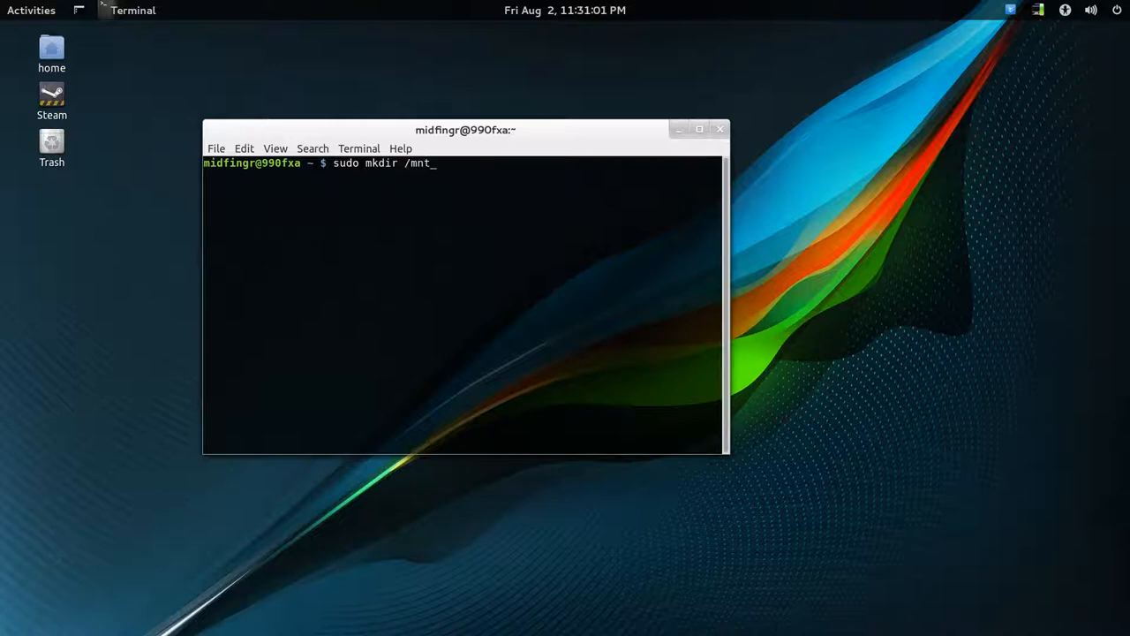
pyautogui.write('/N')
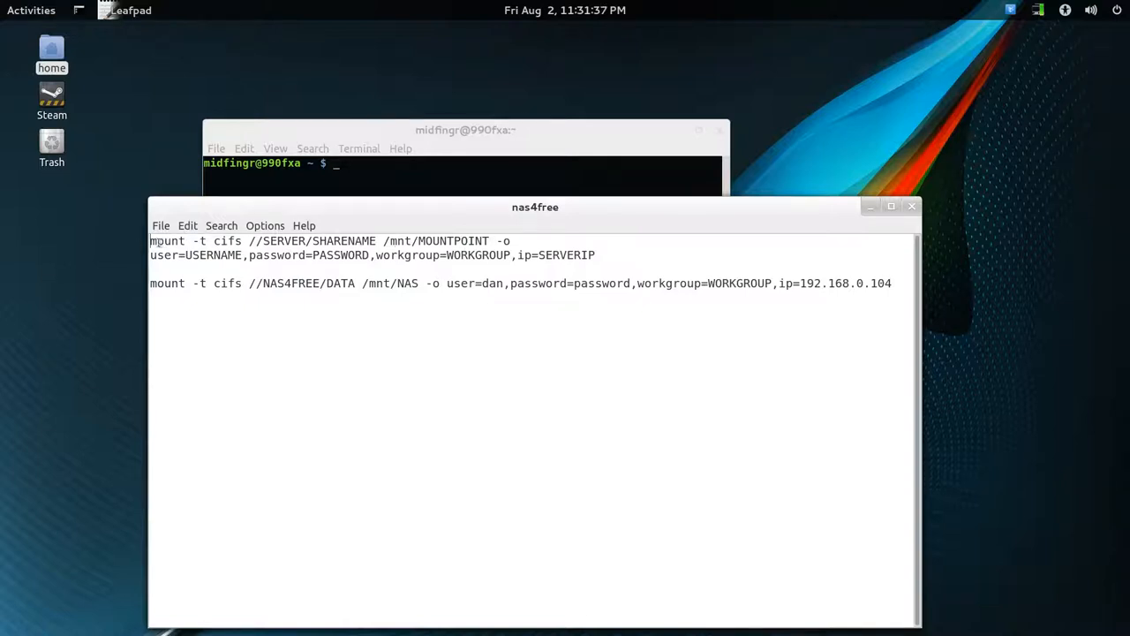
# Step: Select the full 'mount -t cifs //NAS4FREE/DATA' /mnt/NAS command line in Leafpad
pyautogui.moveTo(150, 240); pyautogui.dragTo(597, 255)
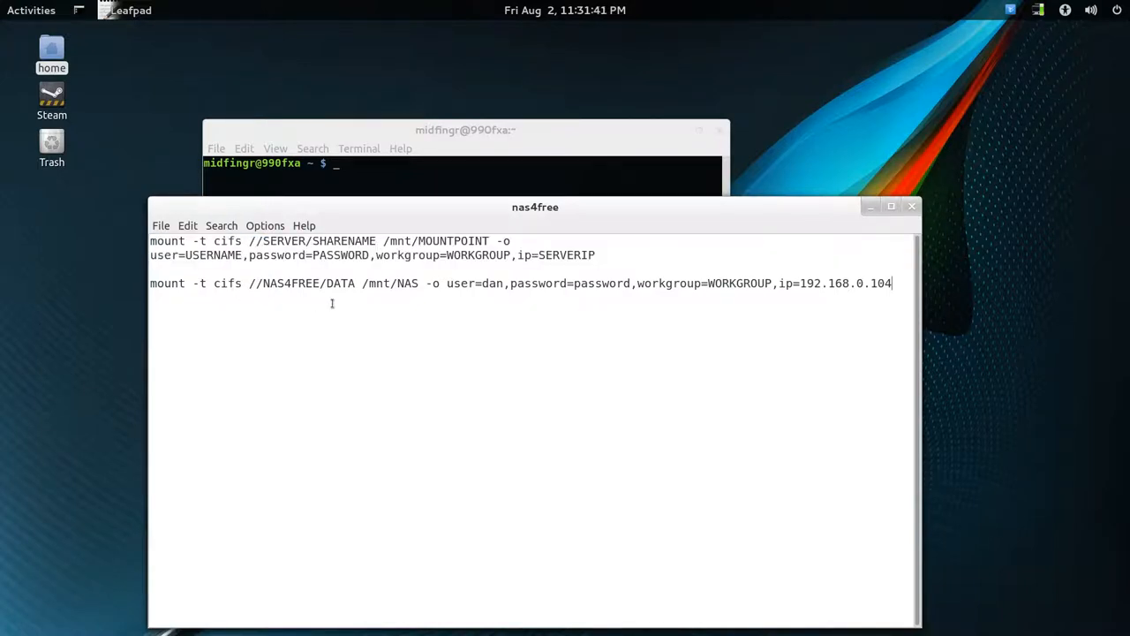
pyautogui.moveTo(250, 282); pyautogui.dragTo(358, 283)
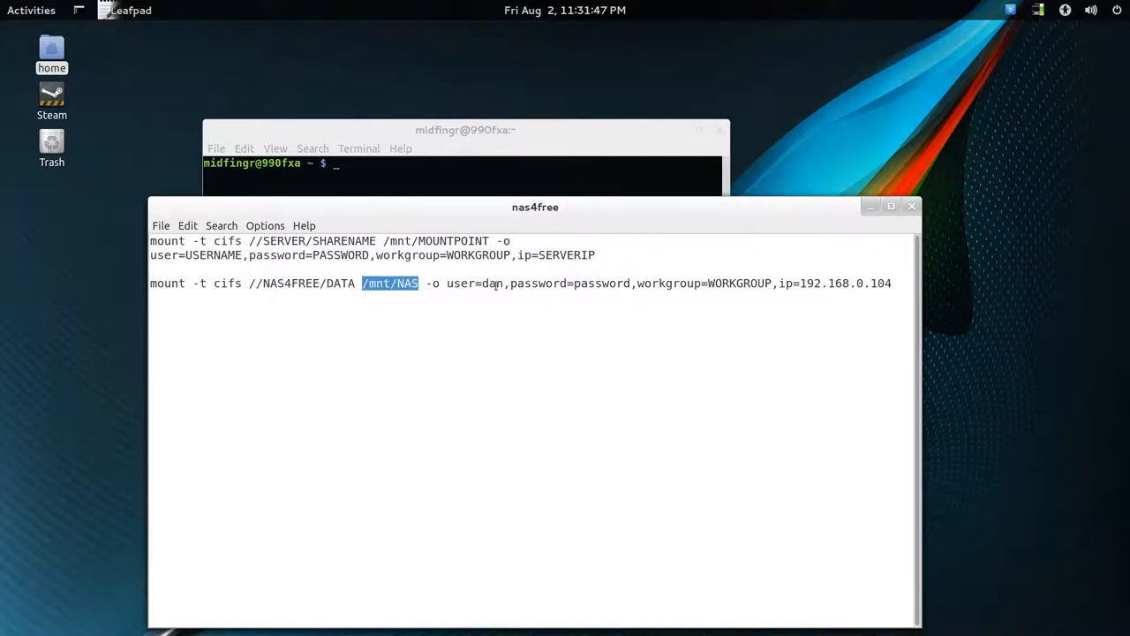
pyautogui.doubleClick(601, 284)
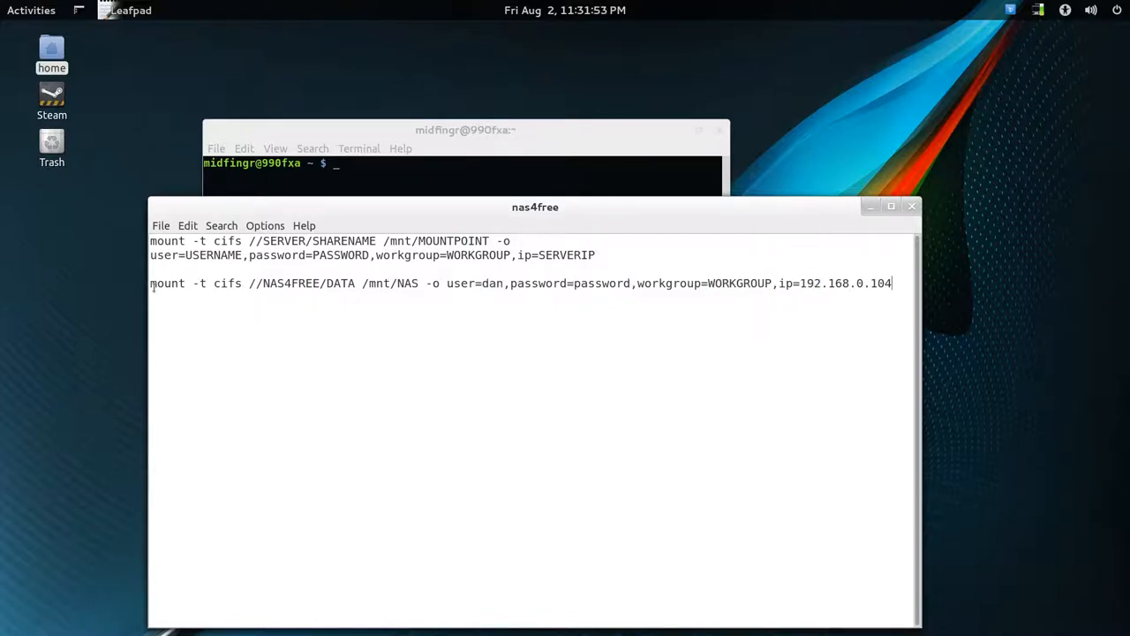
pyautogui.tripleClick(521, 283)
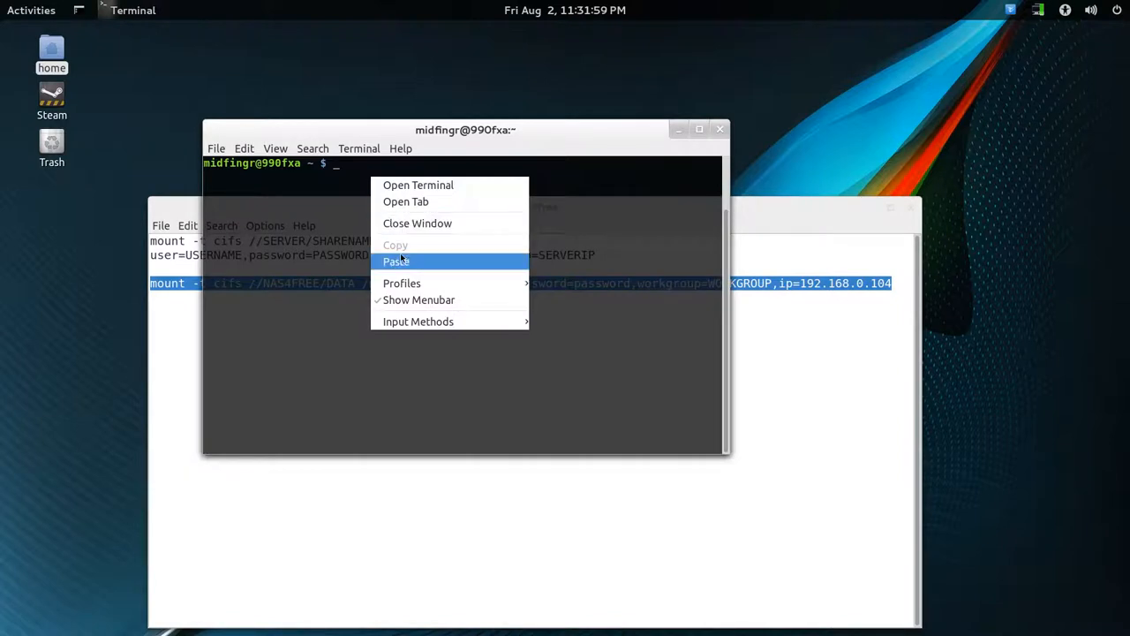
# Step: Run the pasted CIFS mount command with sudo to mount the Data share at /mnt/NAS
pyautogui.click(395, 261)
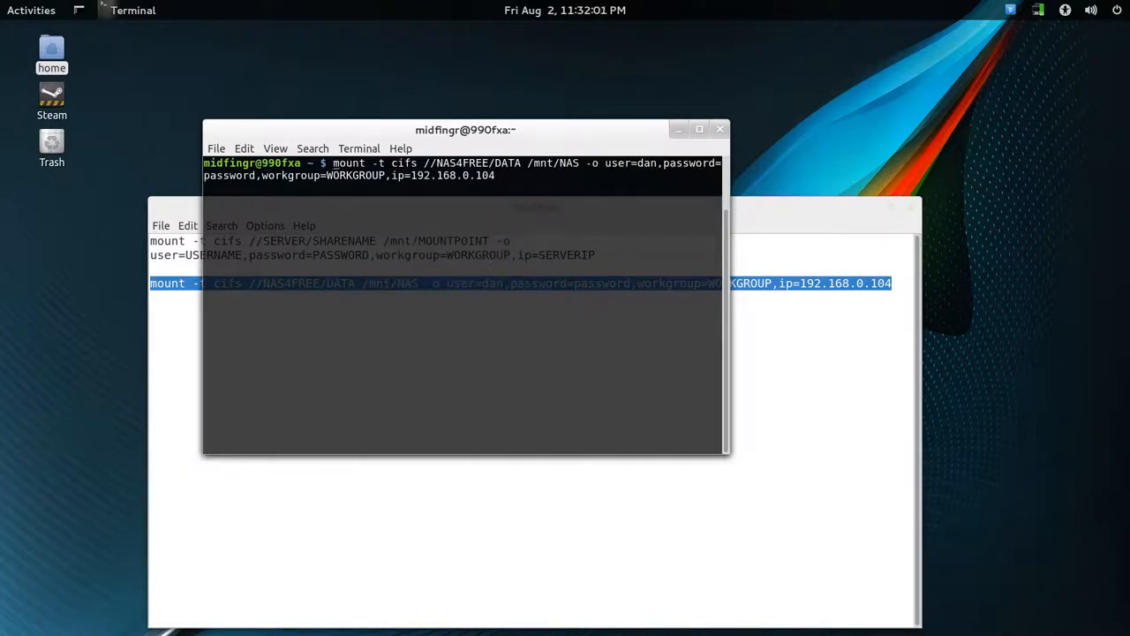
pyautogui.write('sudo')
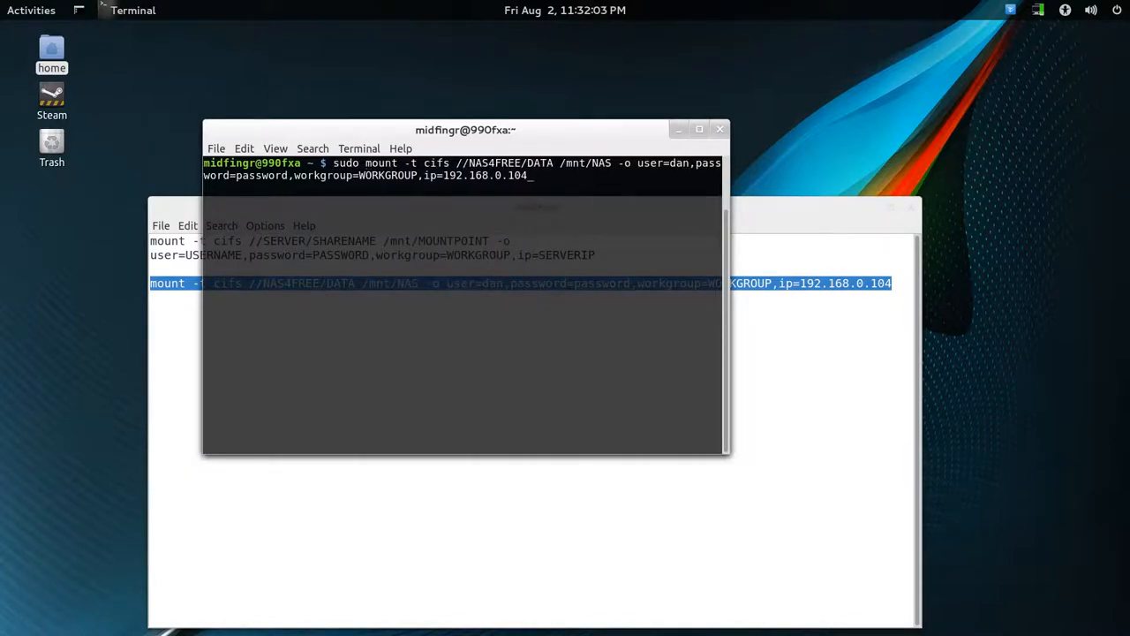
pyautogui.press('Return')
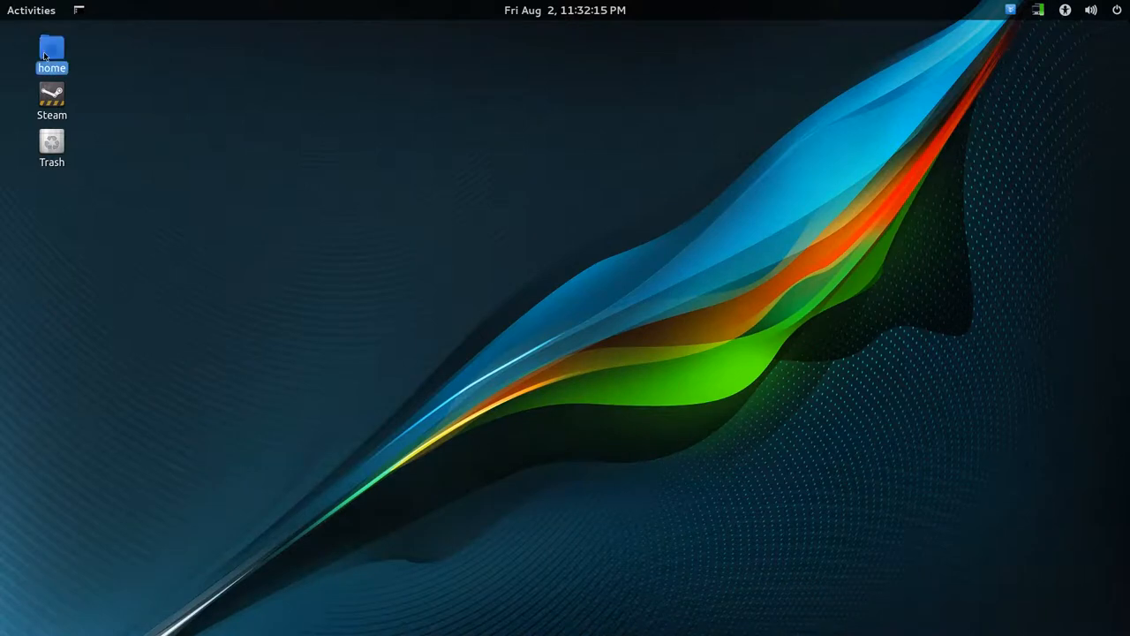
# Step: Browse to /mnt in Files, confirm the NAS folder is empty, and return Home
pyautogui.doubleClick(51, 51)
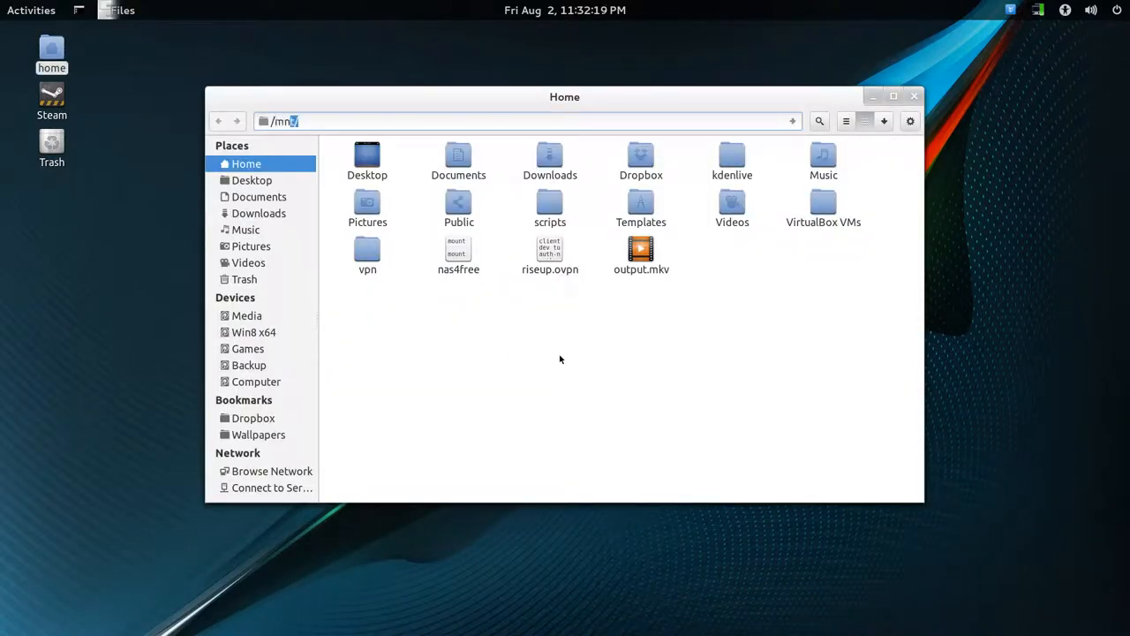
pyautogui.press('Return')
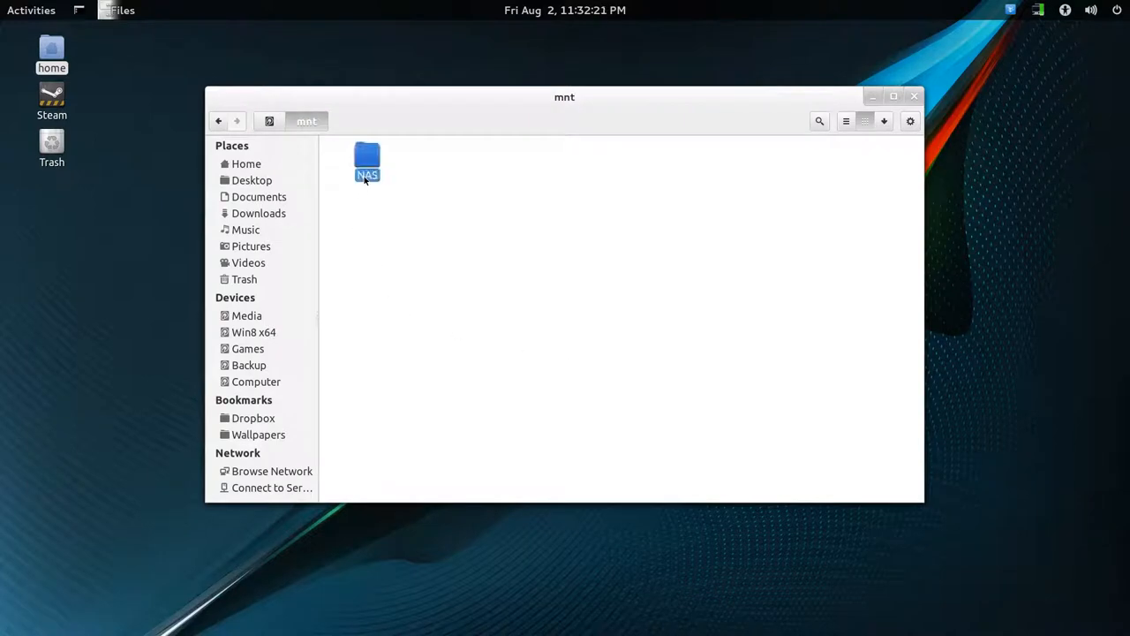
pyautogui.doubleClick(367, 159)
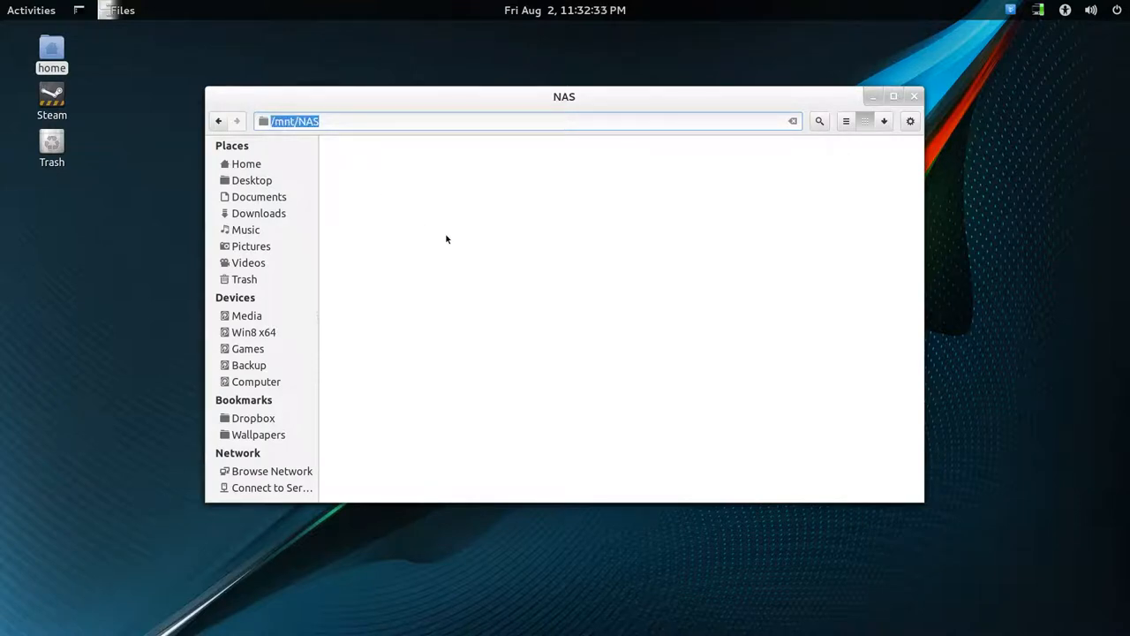
pyautogui.click(246, 164)
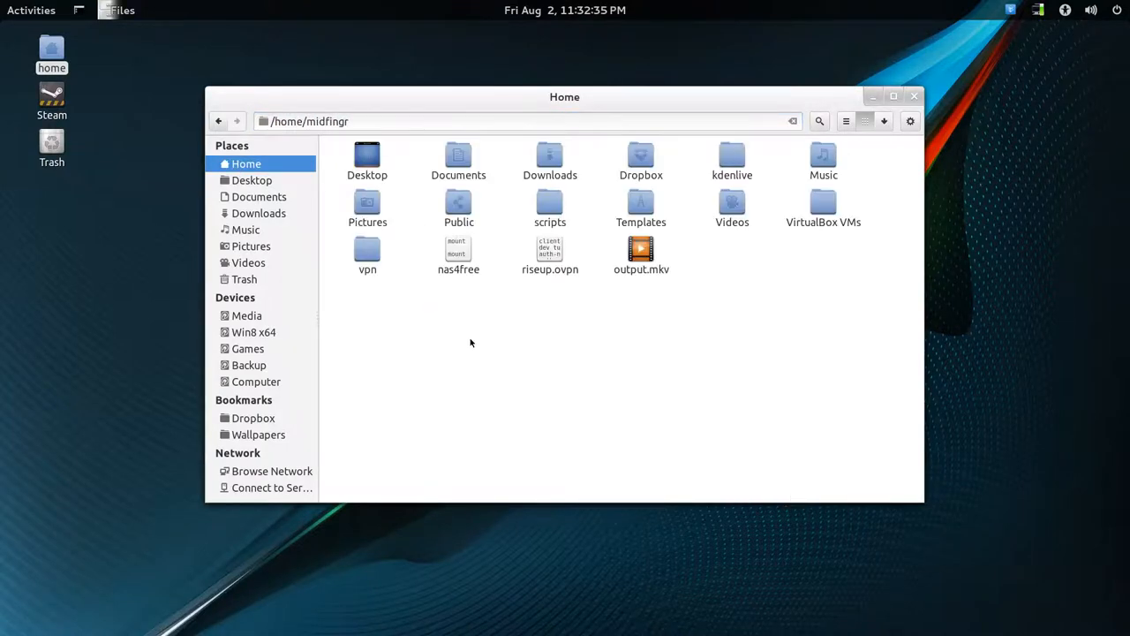
pyautogui.rightClick(471, 343)
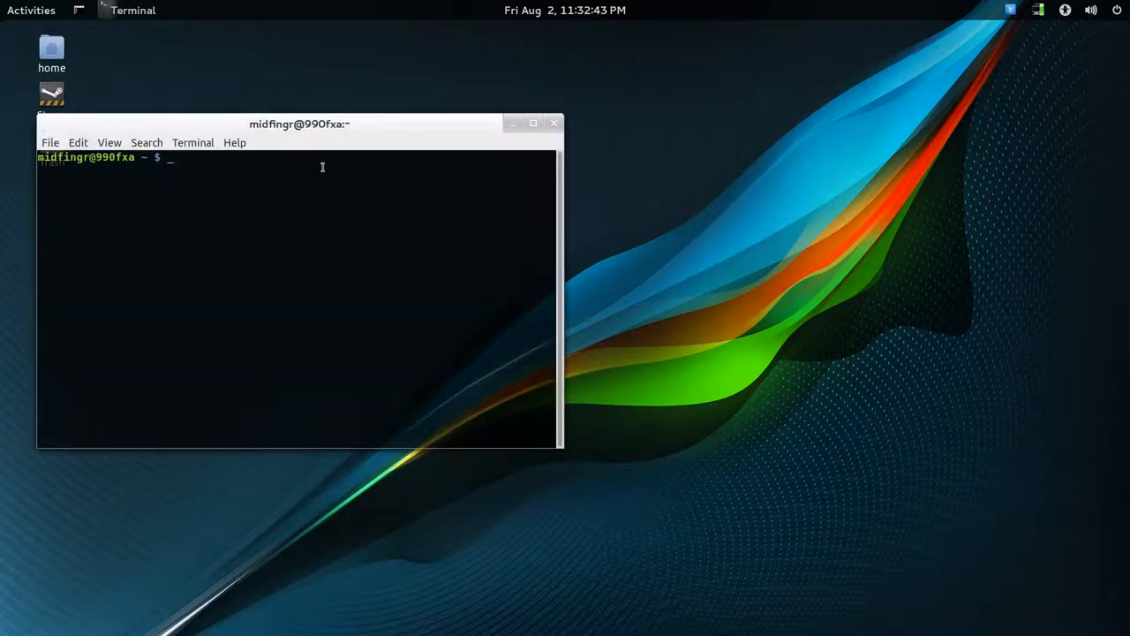
# Step: Create the home-folder symlink 'nas' to /mnt/NAS with ln -s, then close the terminal
pyautogui.moveTo(299, 124); pyautogui.dragTo(507, 175)
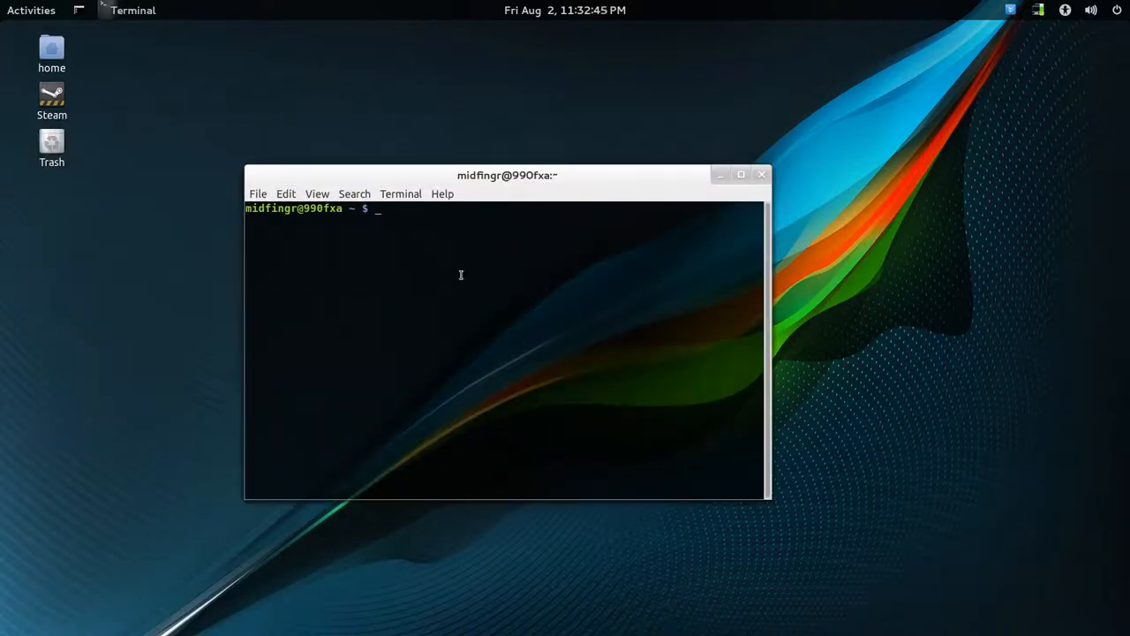
pyautogui.write('ln -s')
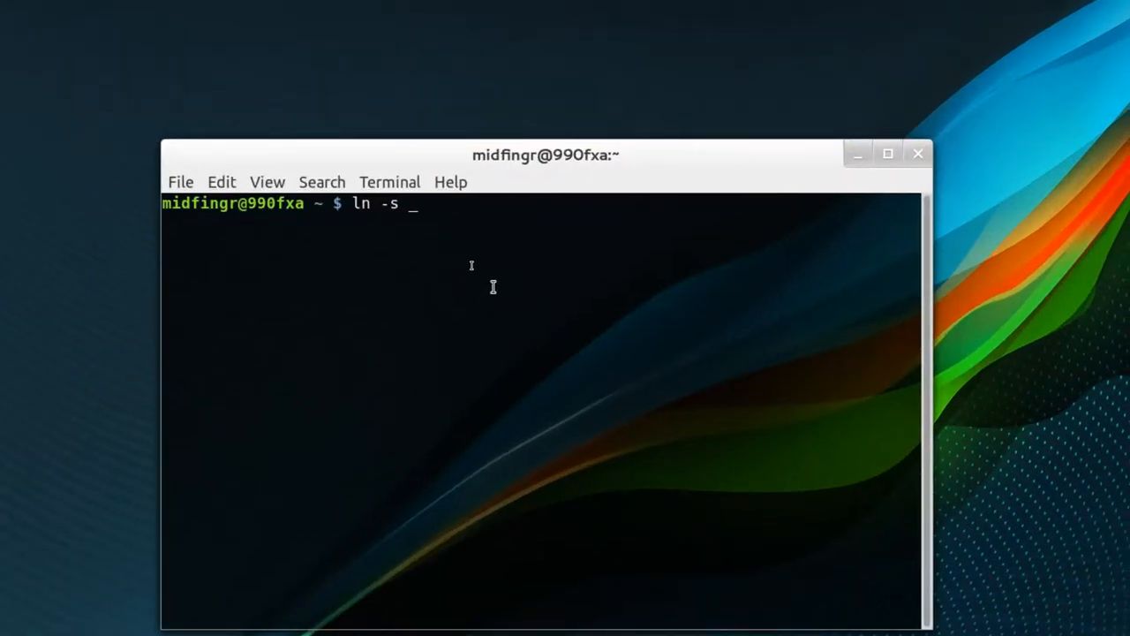
pyautogui.write('/mnt/')
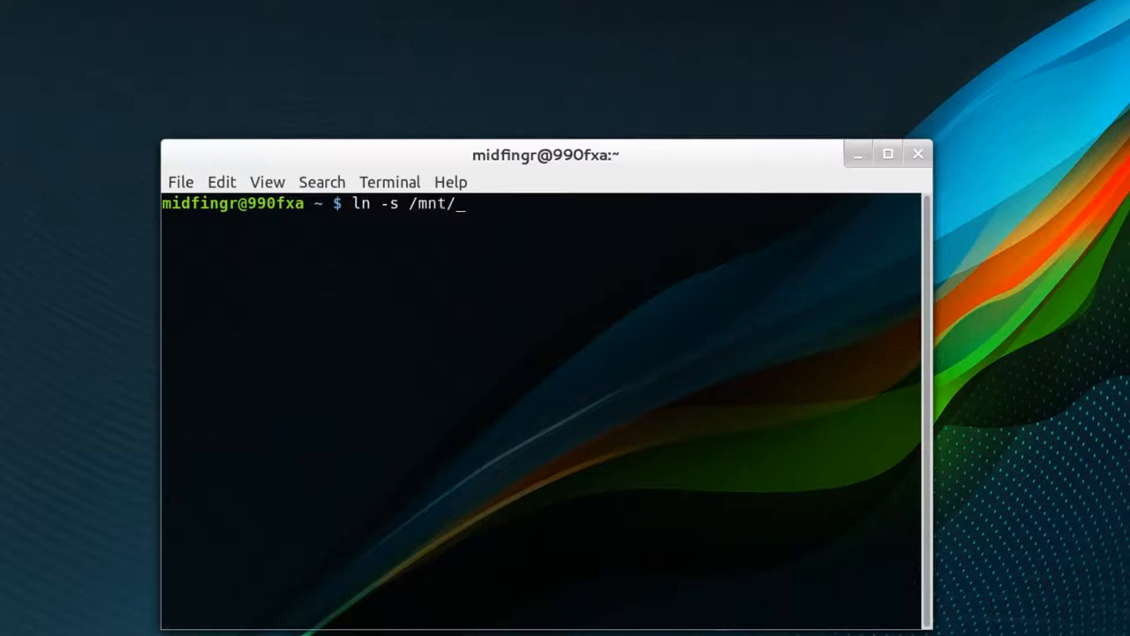
pyautogui.write('NAS nas')
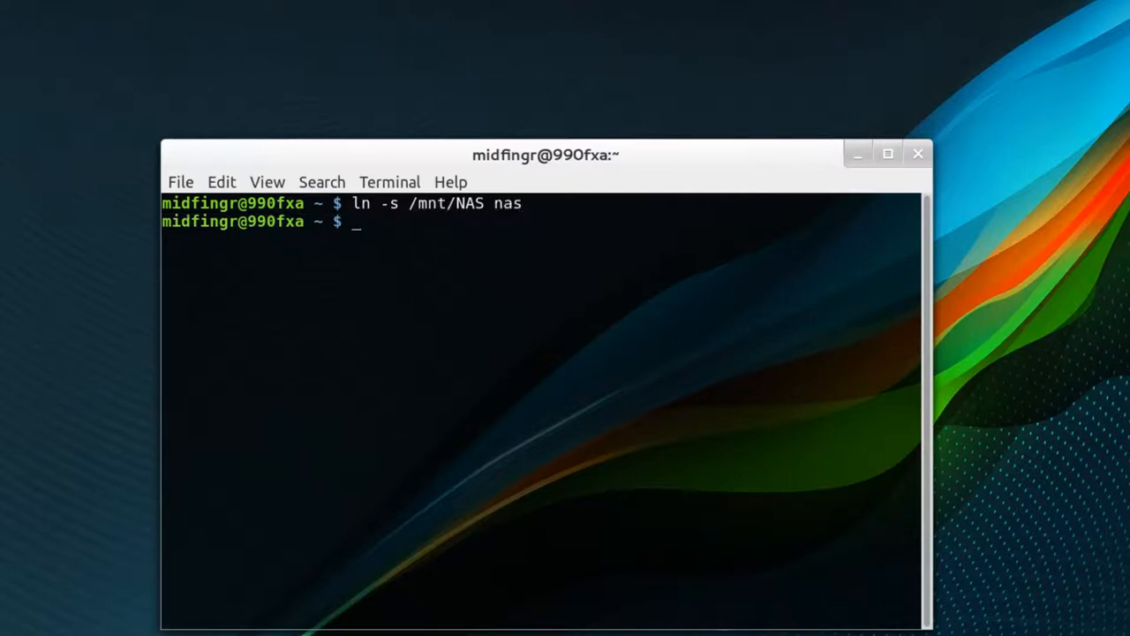
pyautogui.click(917, 153)
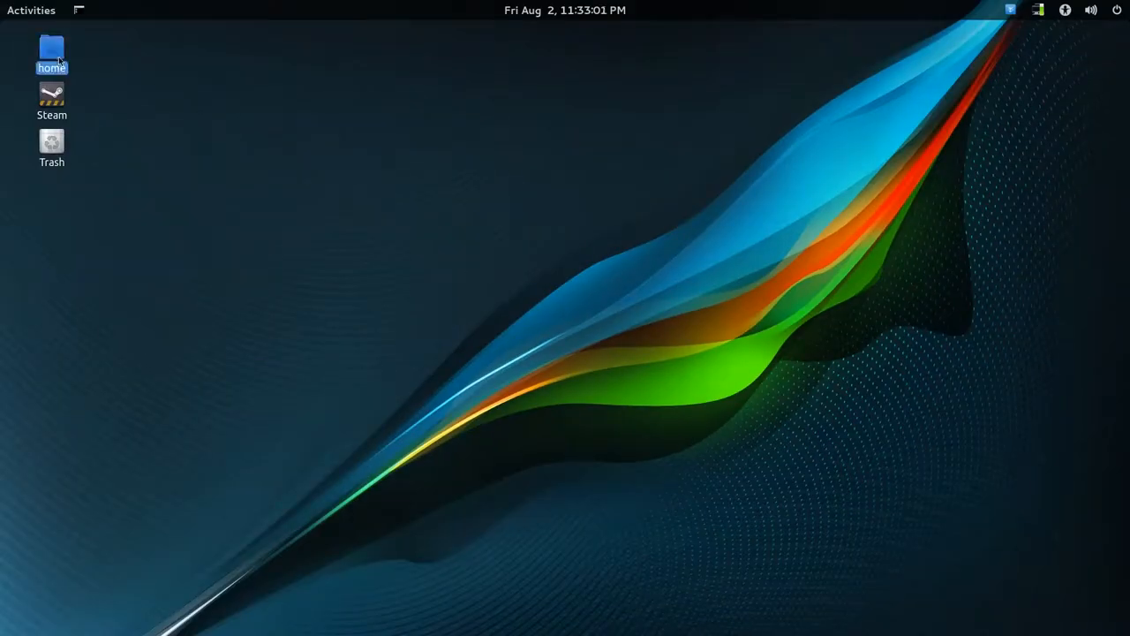
# Step: Open the home folder in Files and check the nas link to /mnt
pyautogui.doubleClick(51, 50)
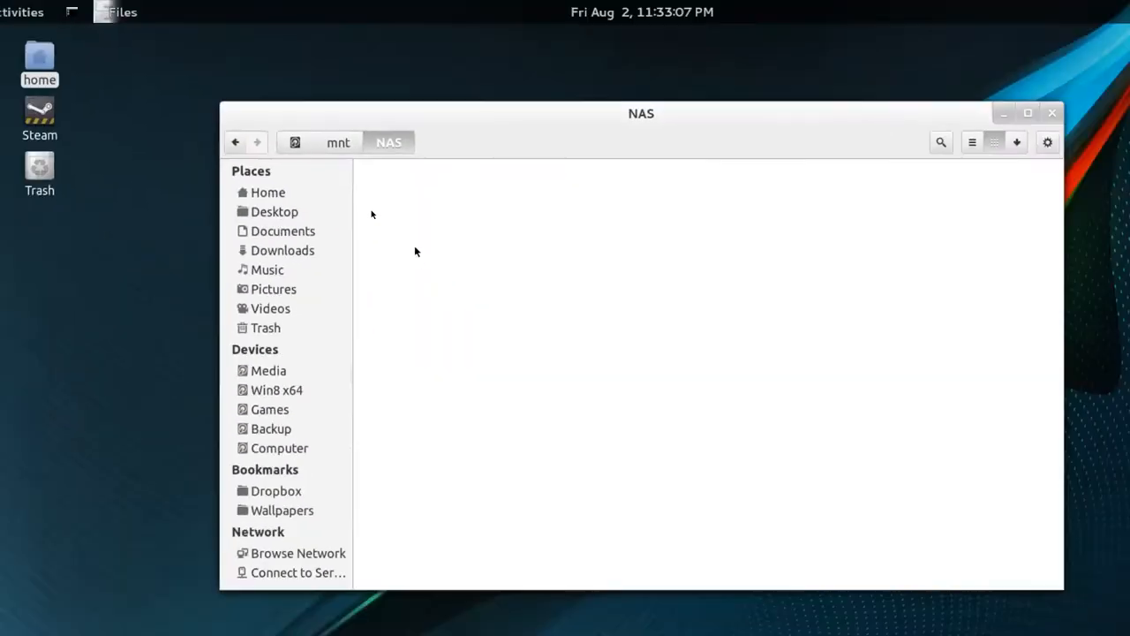
pyautogui.click(338, 142)
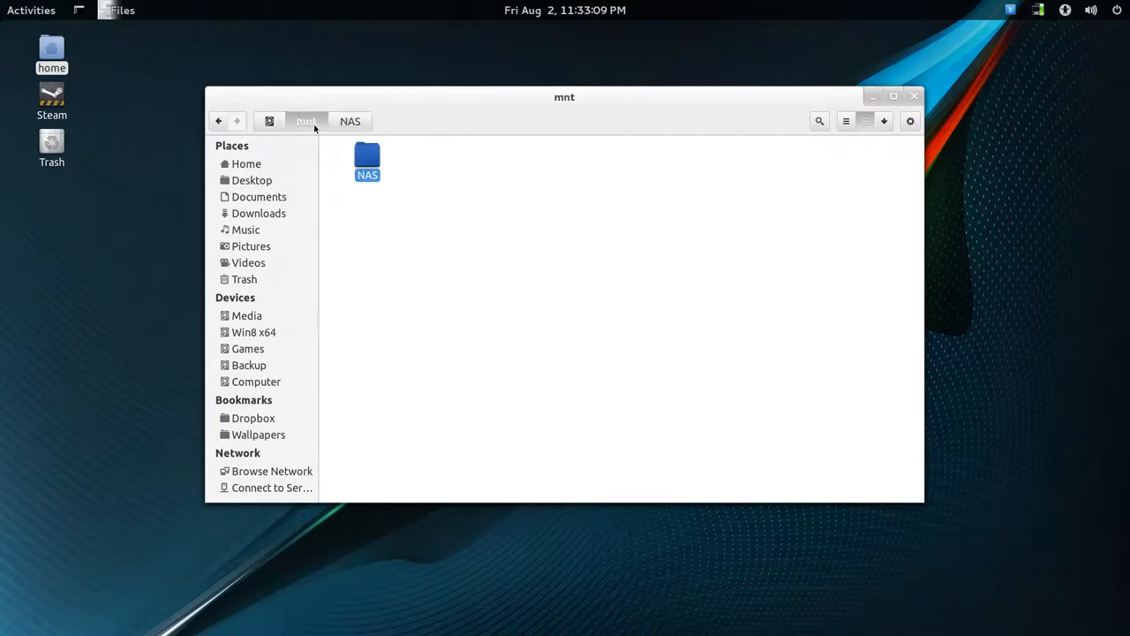
pyautogui.click(245, 164)
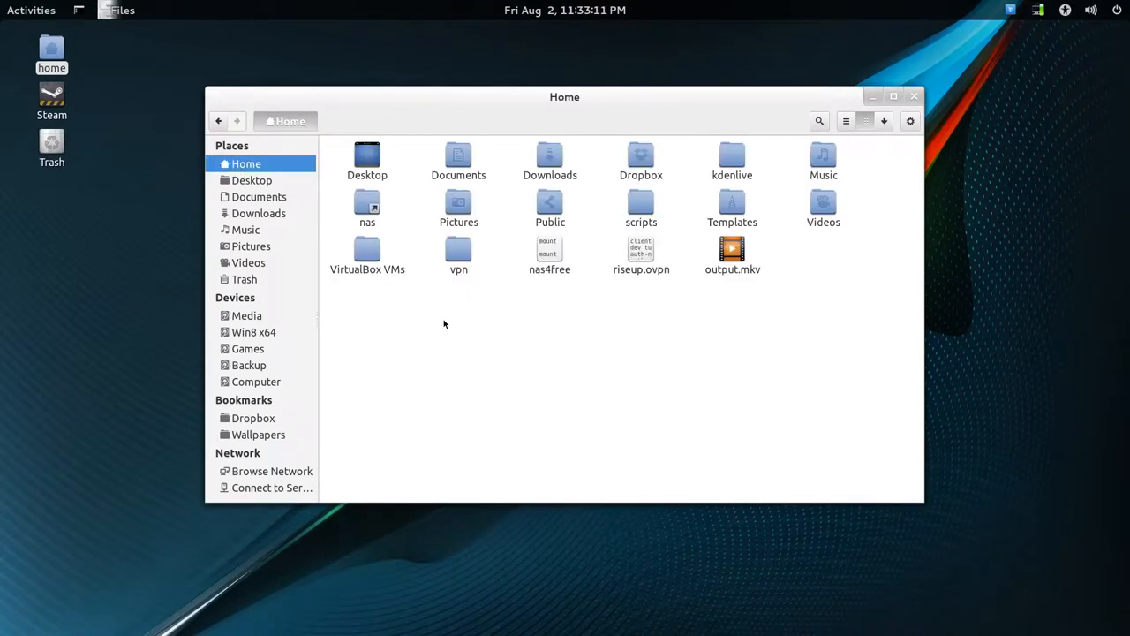
pyautogui.moveTo(322, 369)
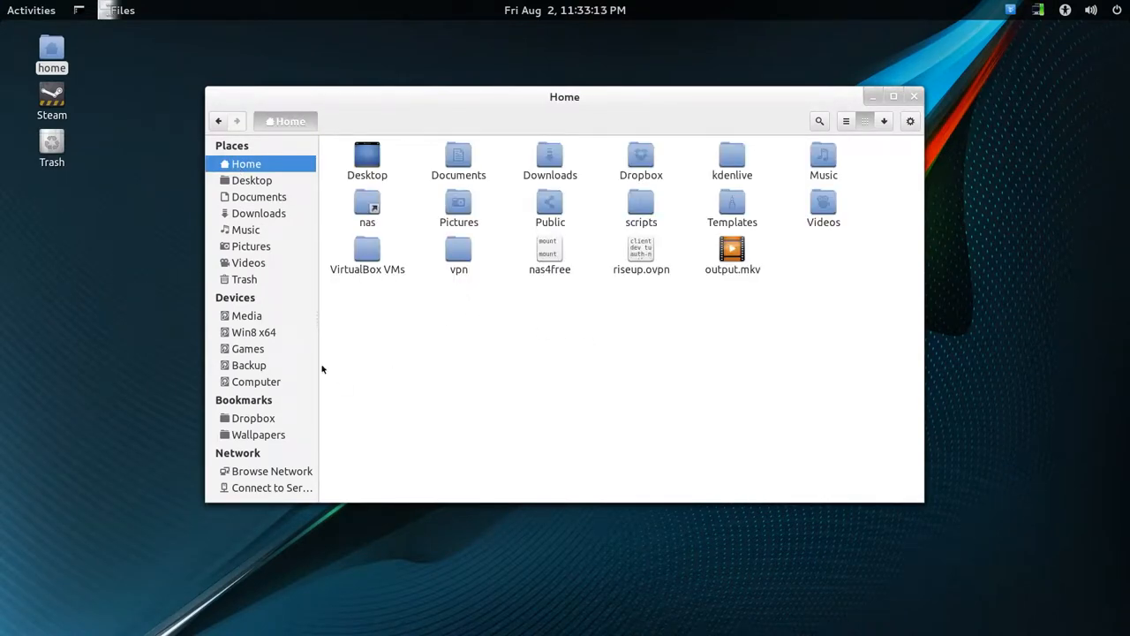
# Step: Copy Wallpapers, the long-named photo, nas.jpg and a screenshot from Pictures into NAS
pyautogui.rightClick(251, 245)
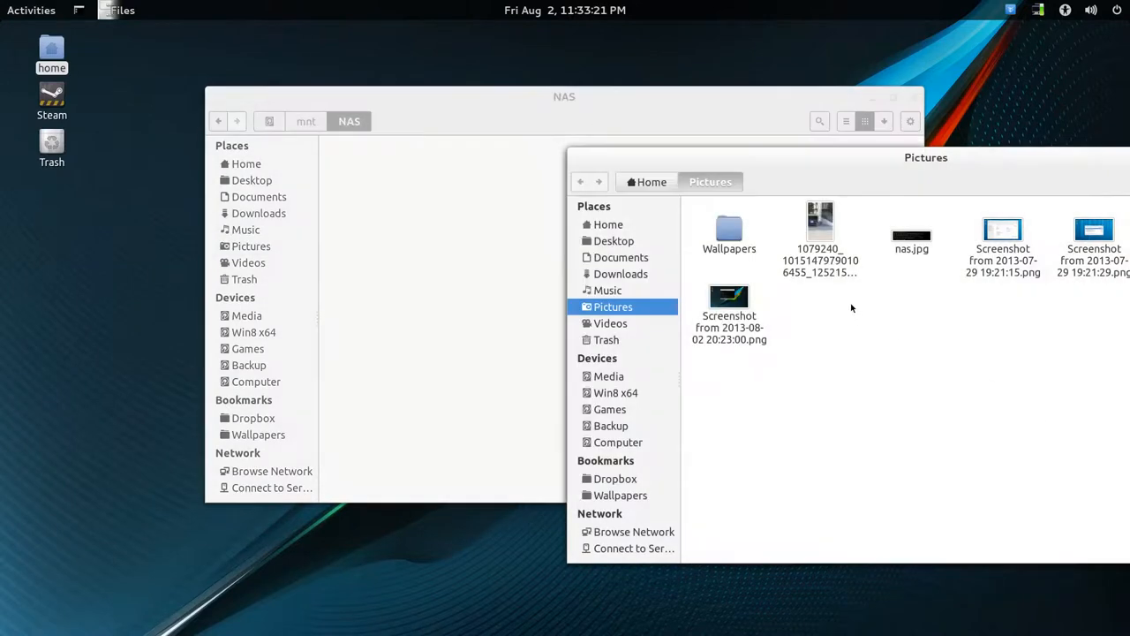
pyautogui.click(819, 225)
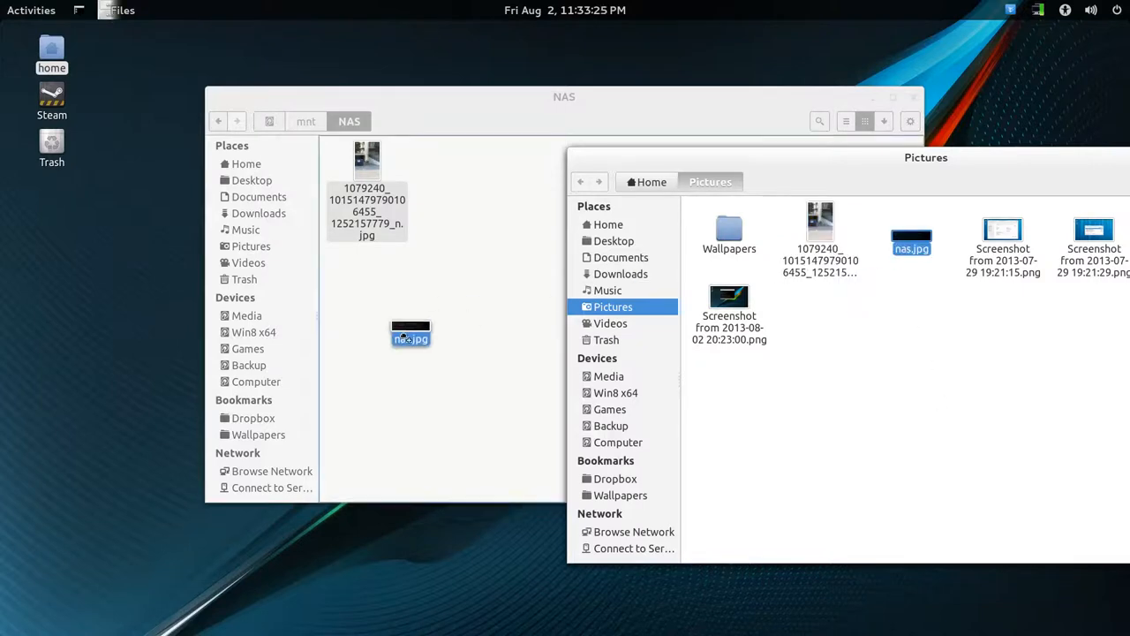
pyautogui.click(1003, 247)
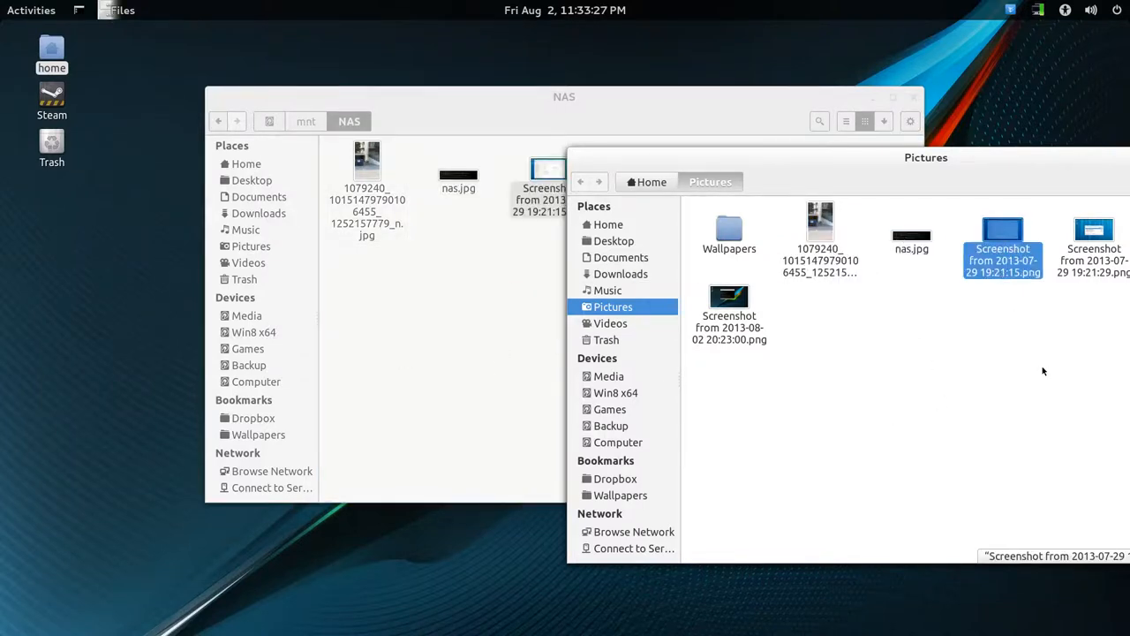
pyautogui.click(728, 232)
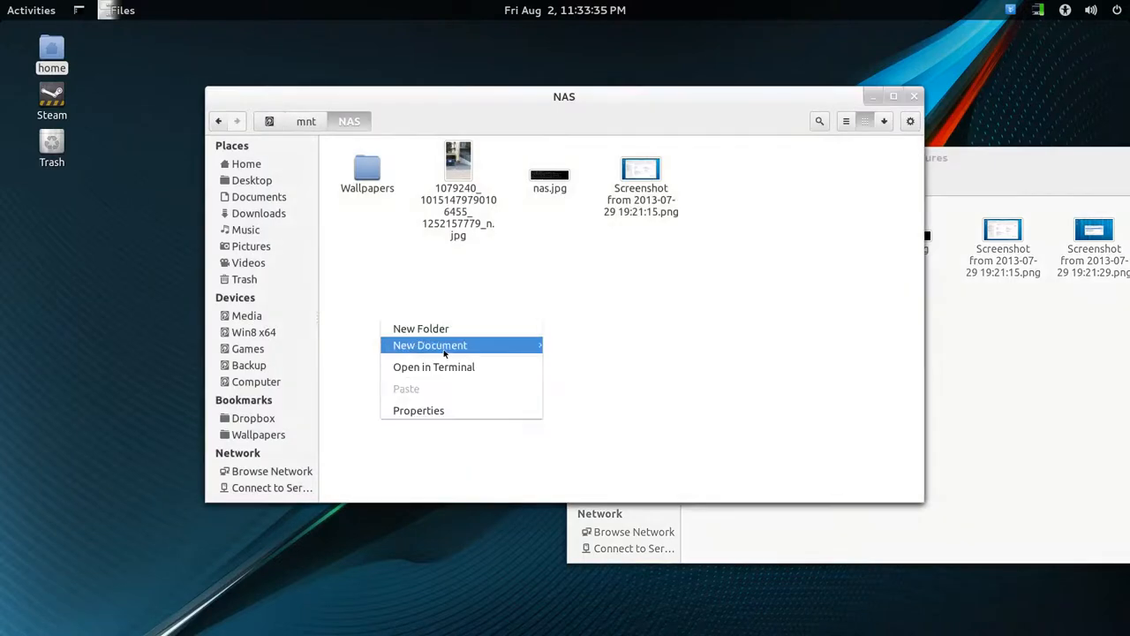
# Step: Create a 'test' document in the NAS share containing NAS4FREE and save it
pyautogui.click(429, 344)
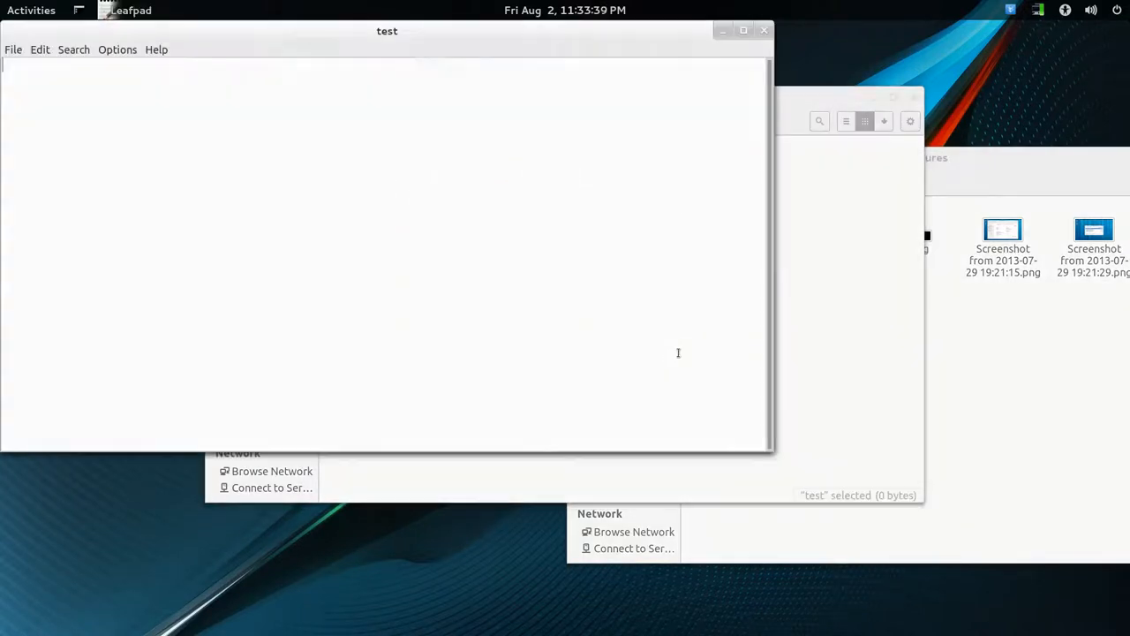
pyautogui.write('NAS')
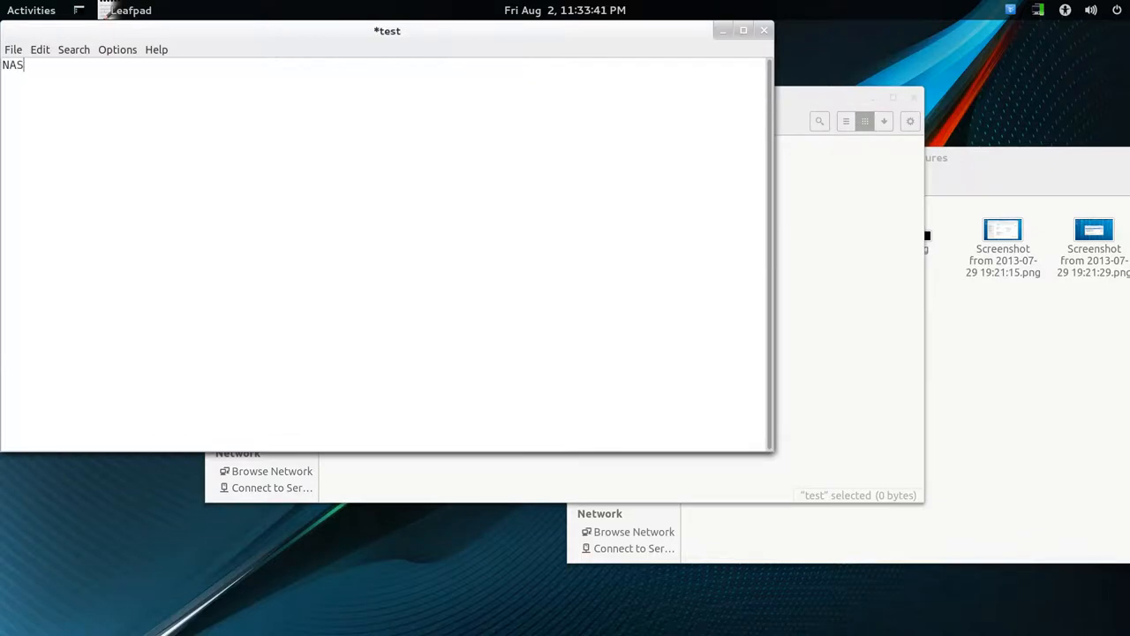
pyautogui.write('4f')
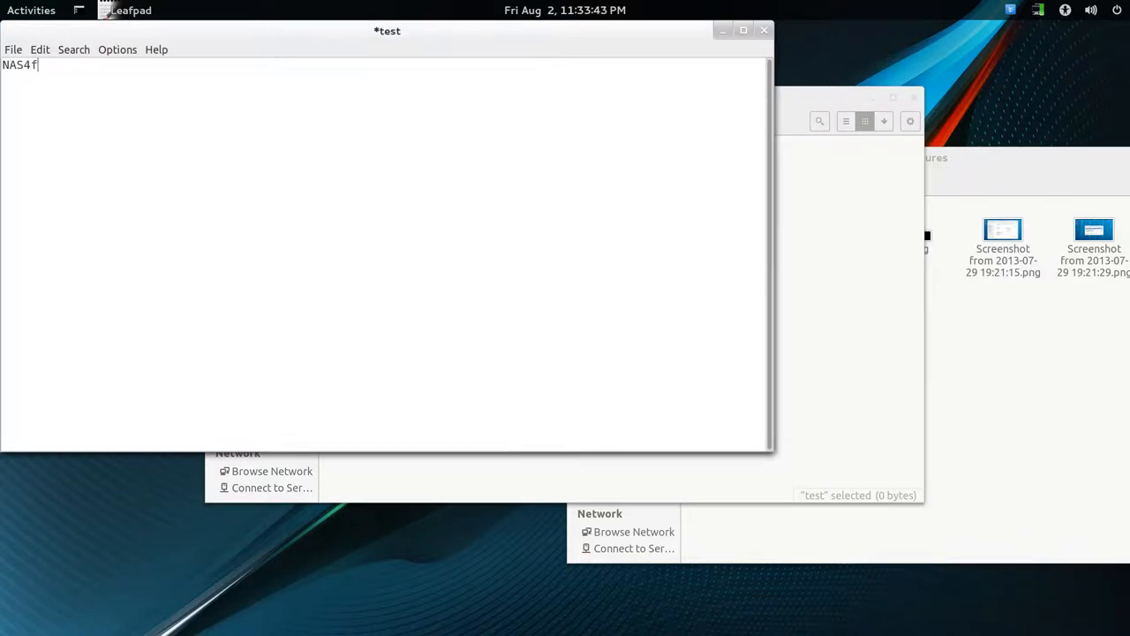
pyautogui.write('REE')
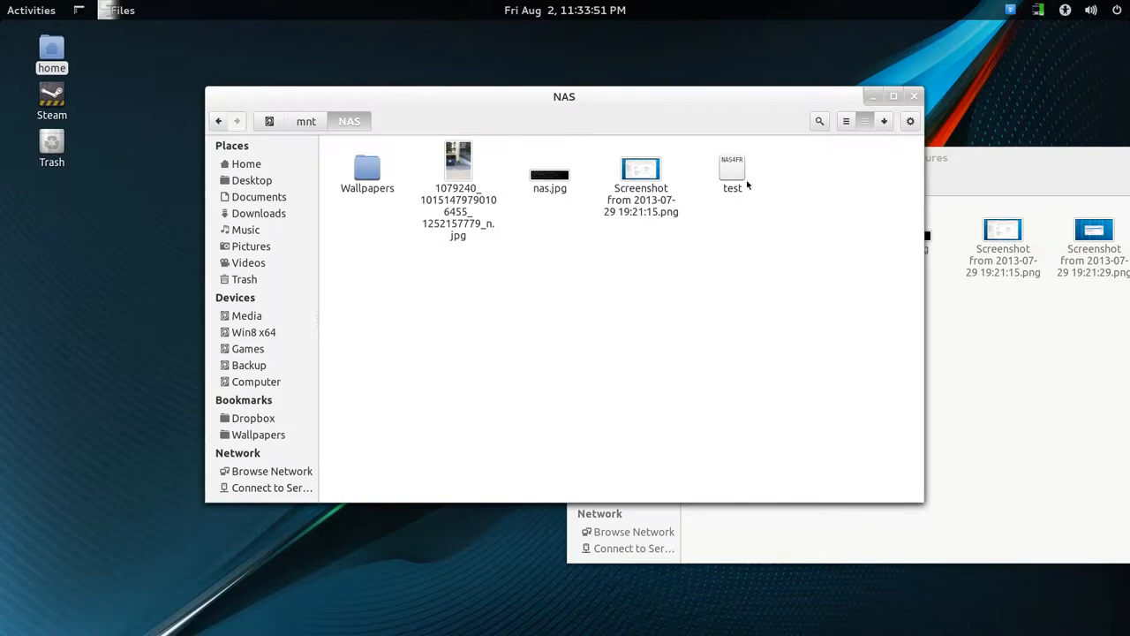
pyautogui.click(732, 172)
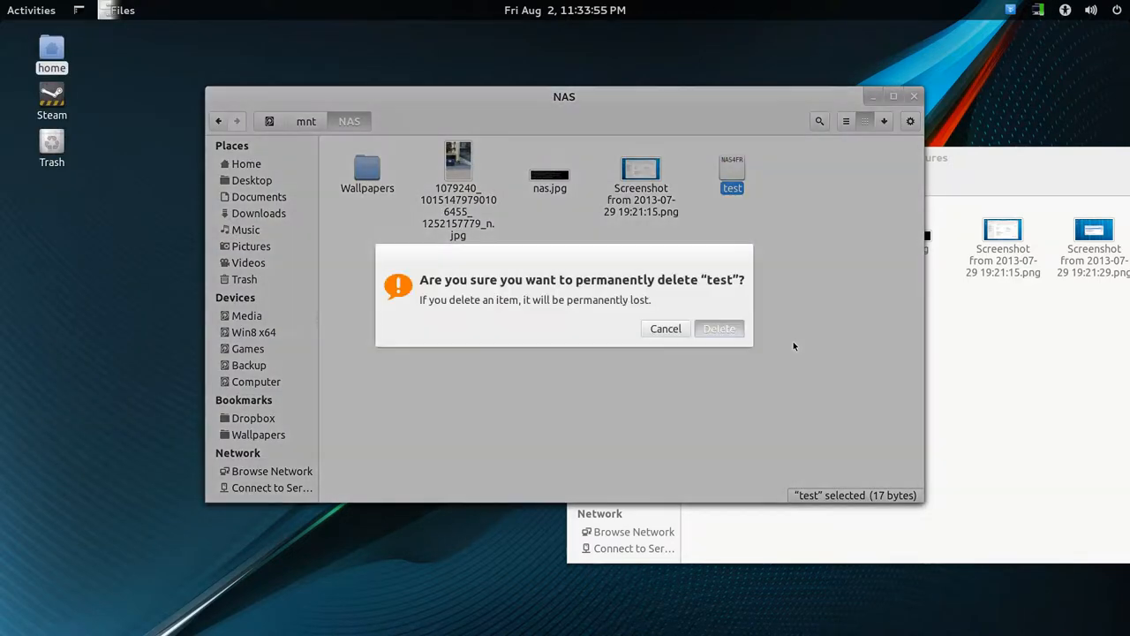
pyautogui.click(718, 329)
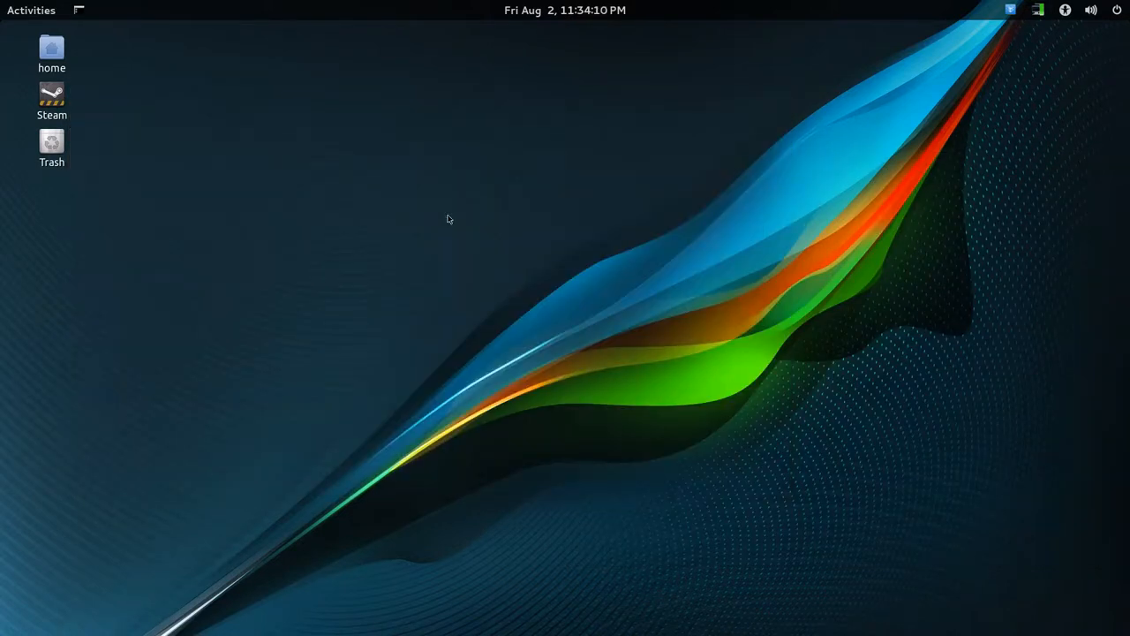
pyautogui.moveTo(449, 229)
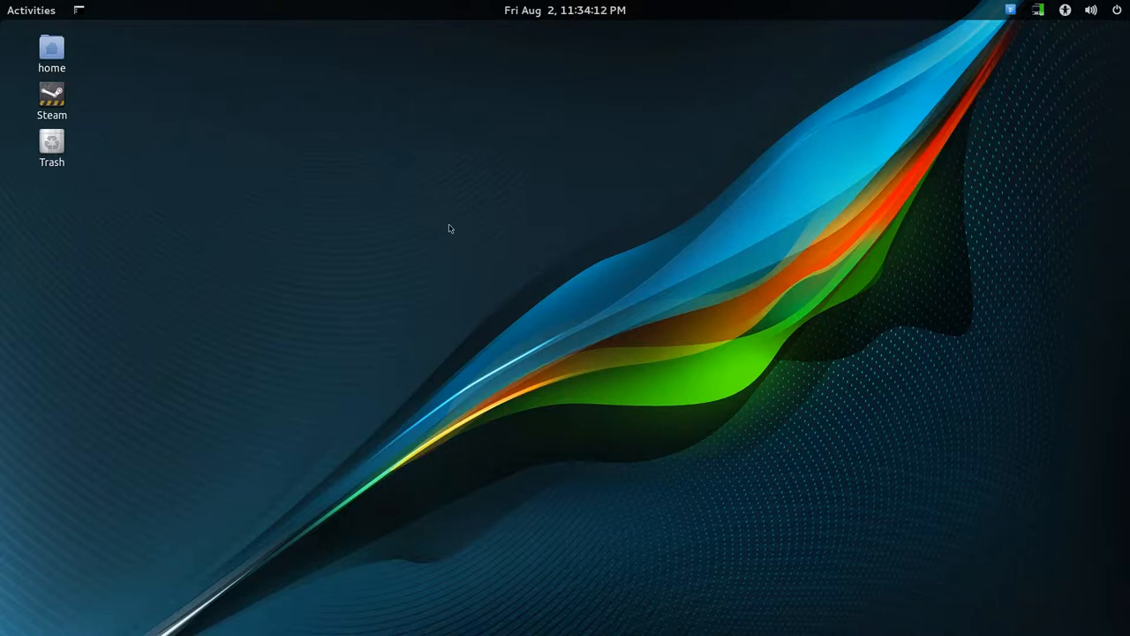
pyautogui.moveTo(450, 237)
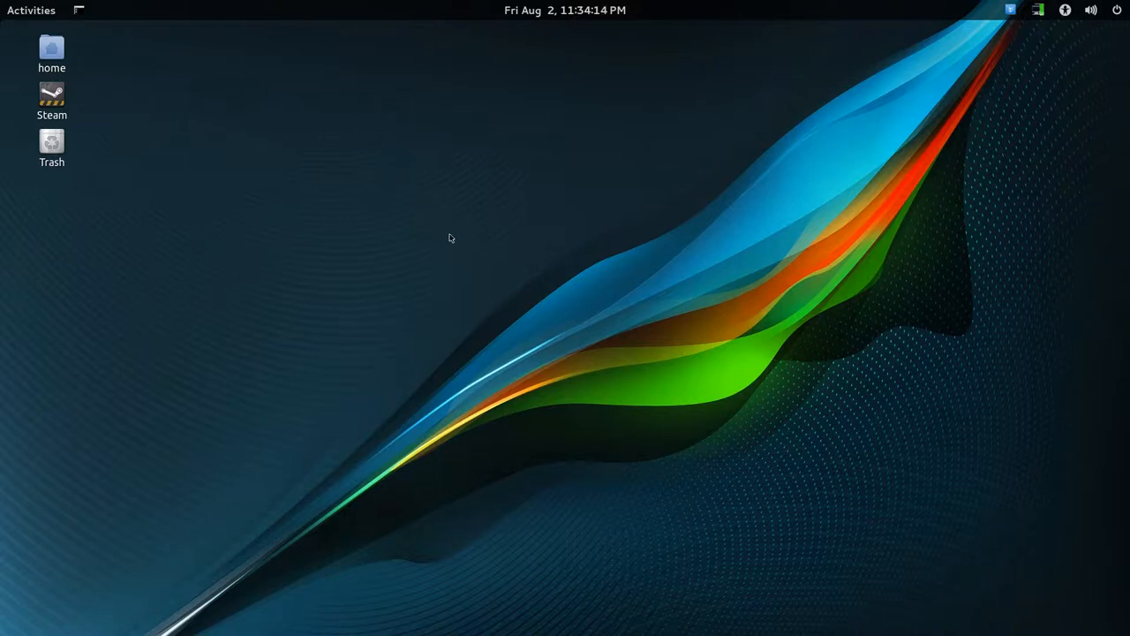
pyautogui.moveTo(433, 263)
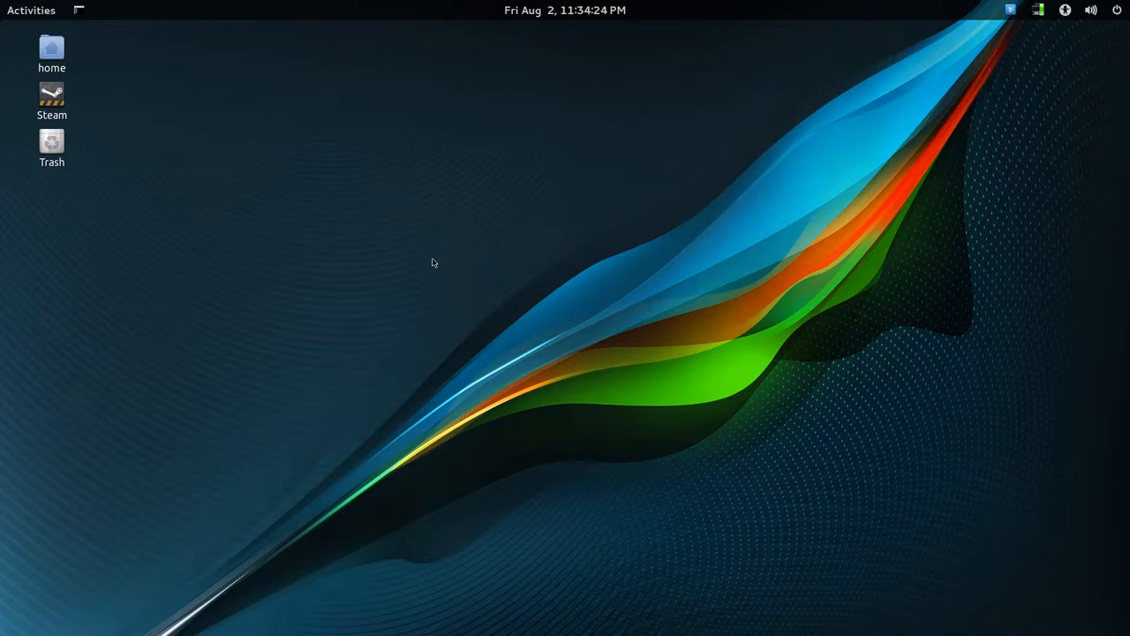
pyautogui.moveTo(393, 250)
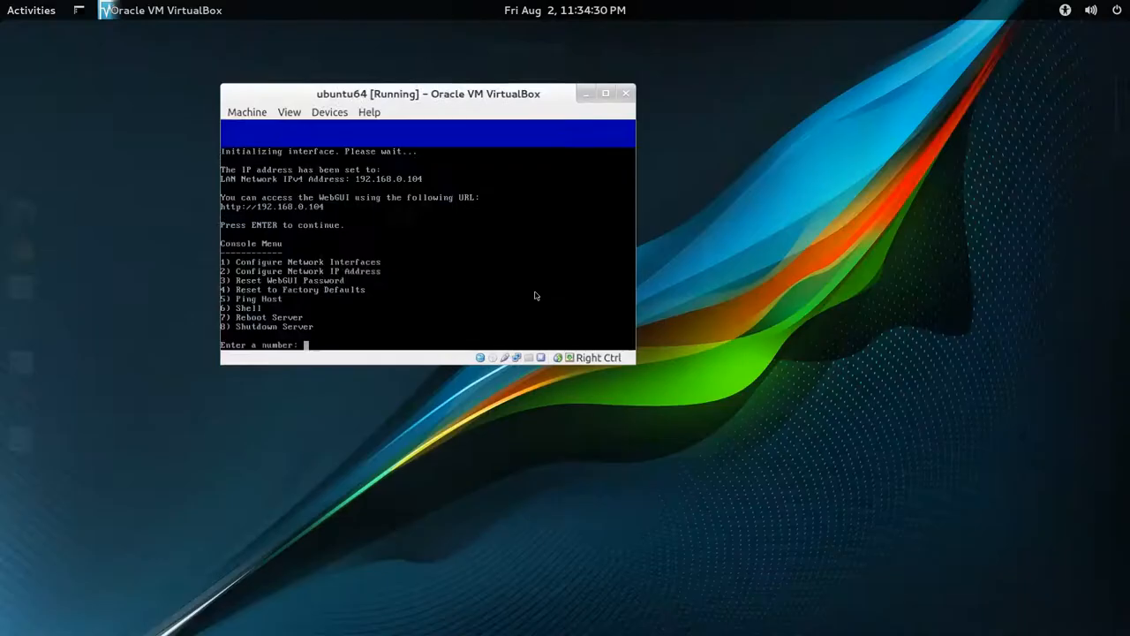
# Step: Move the ubuntu64 VirtualBox window showing the NAS4Free console to a convenient position
pyautogui.moveTo(429, 93); pyautogui.dragTo(460, 77)
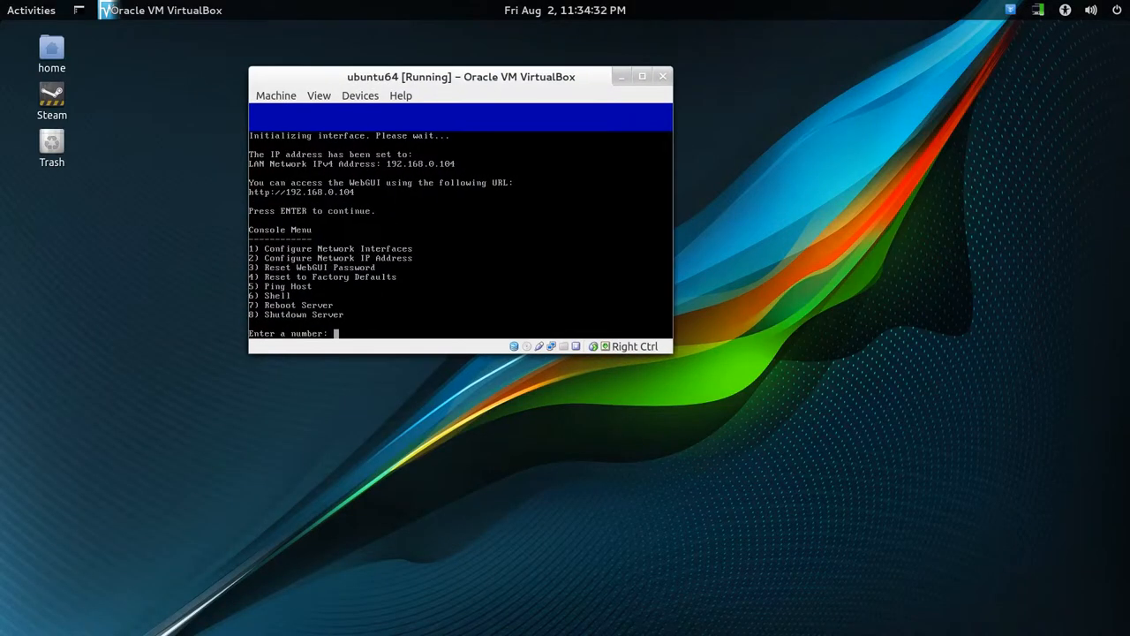